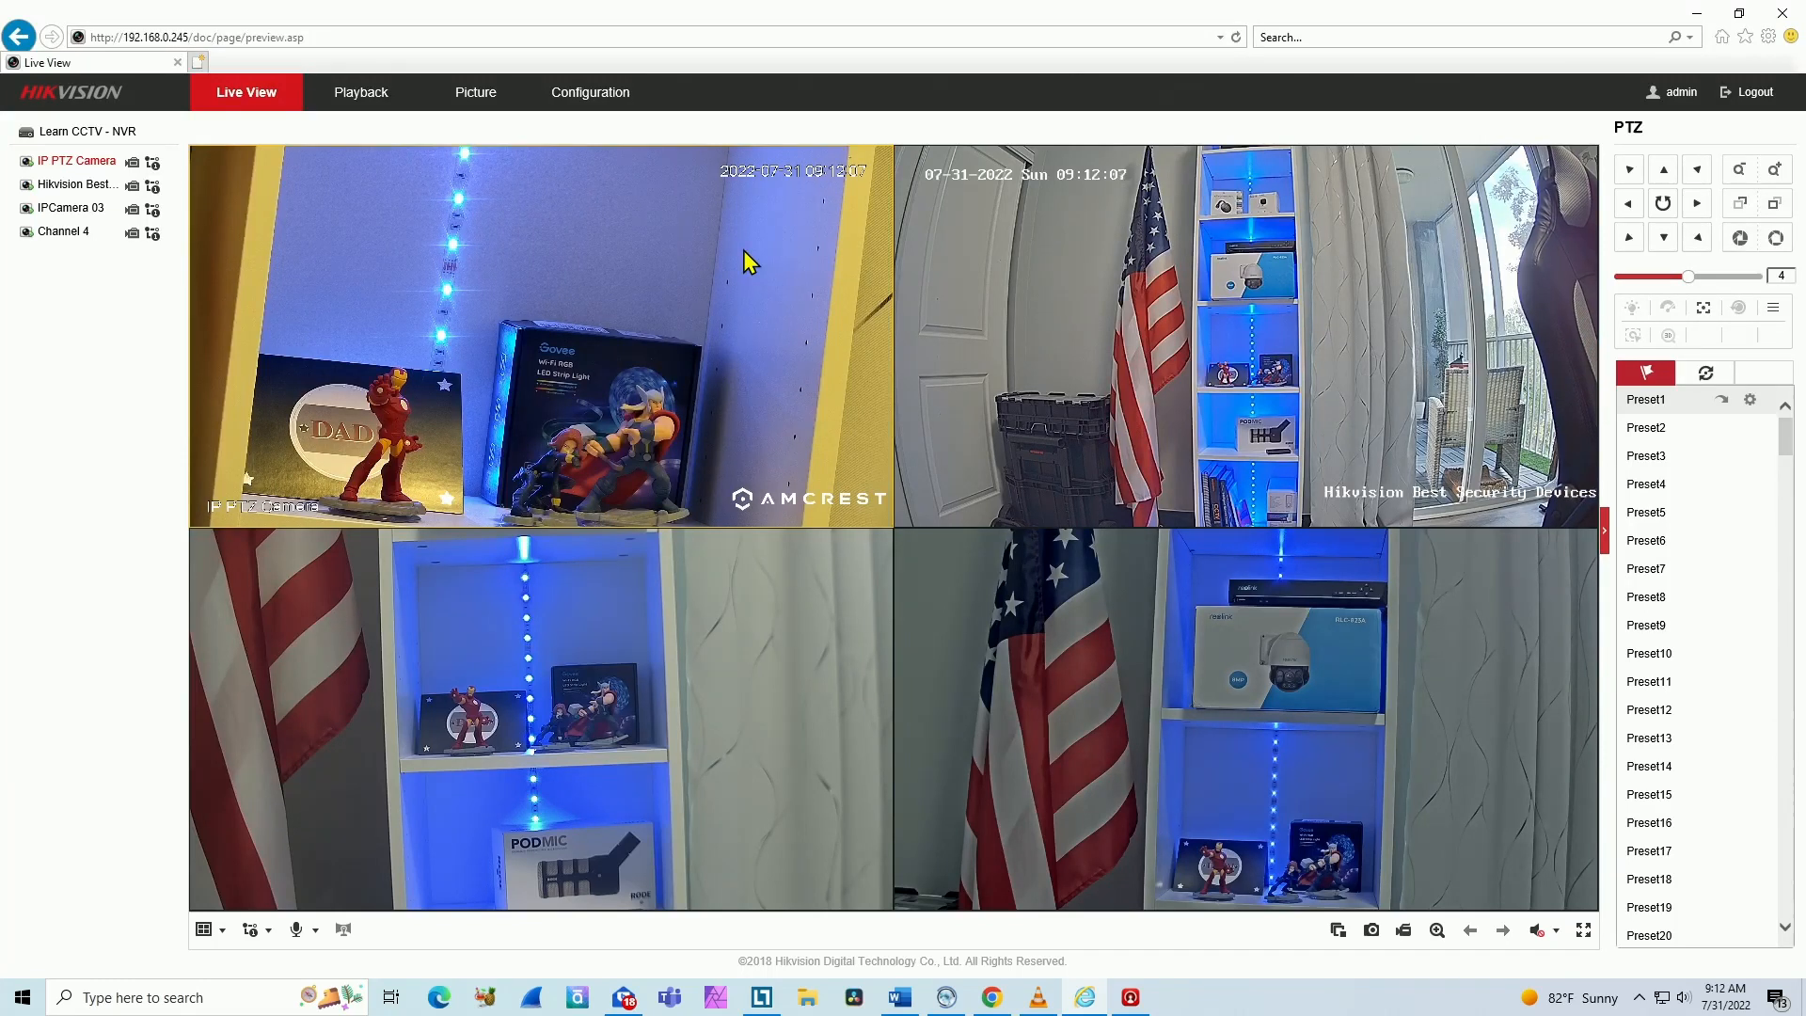
mouse_move(547, 420)
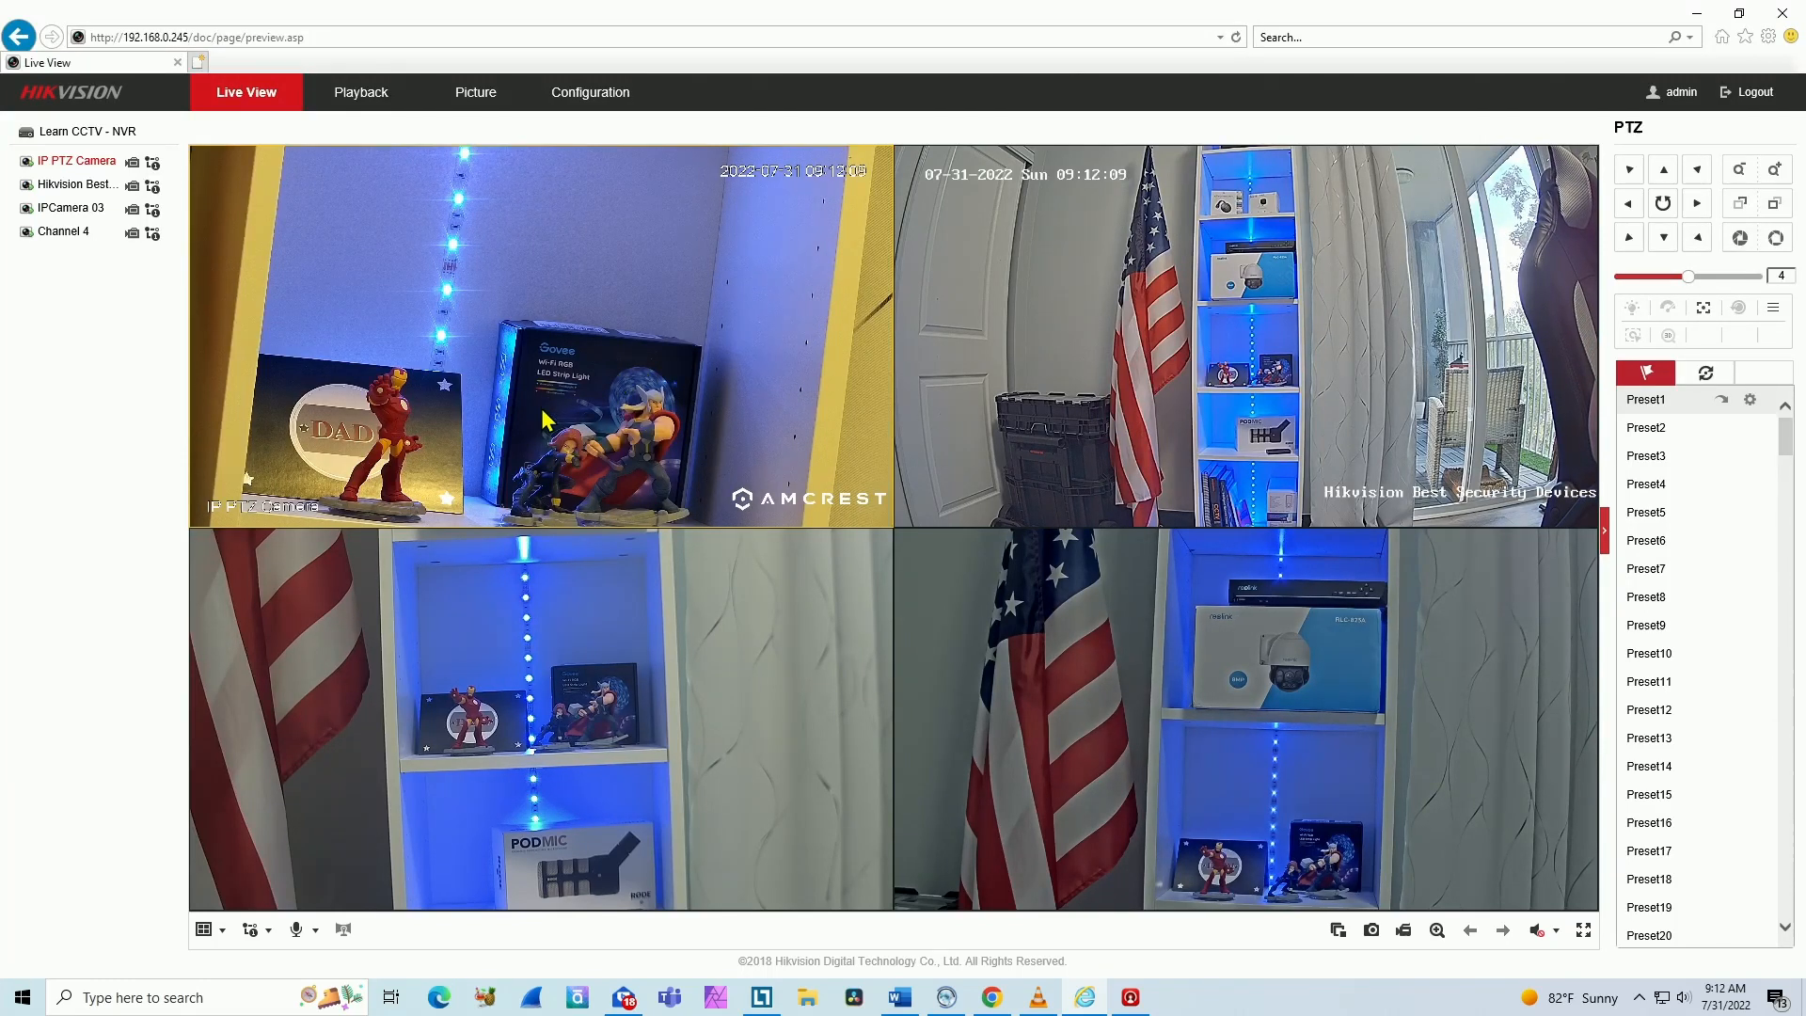
mouse_move(737, 700)
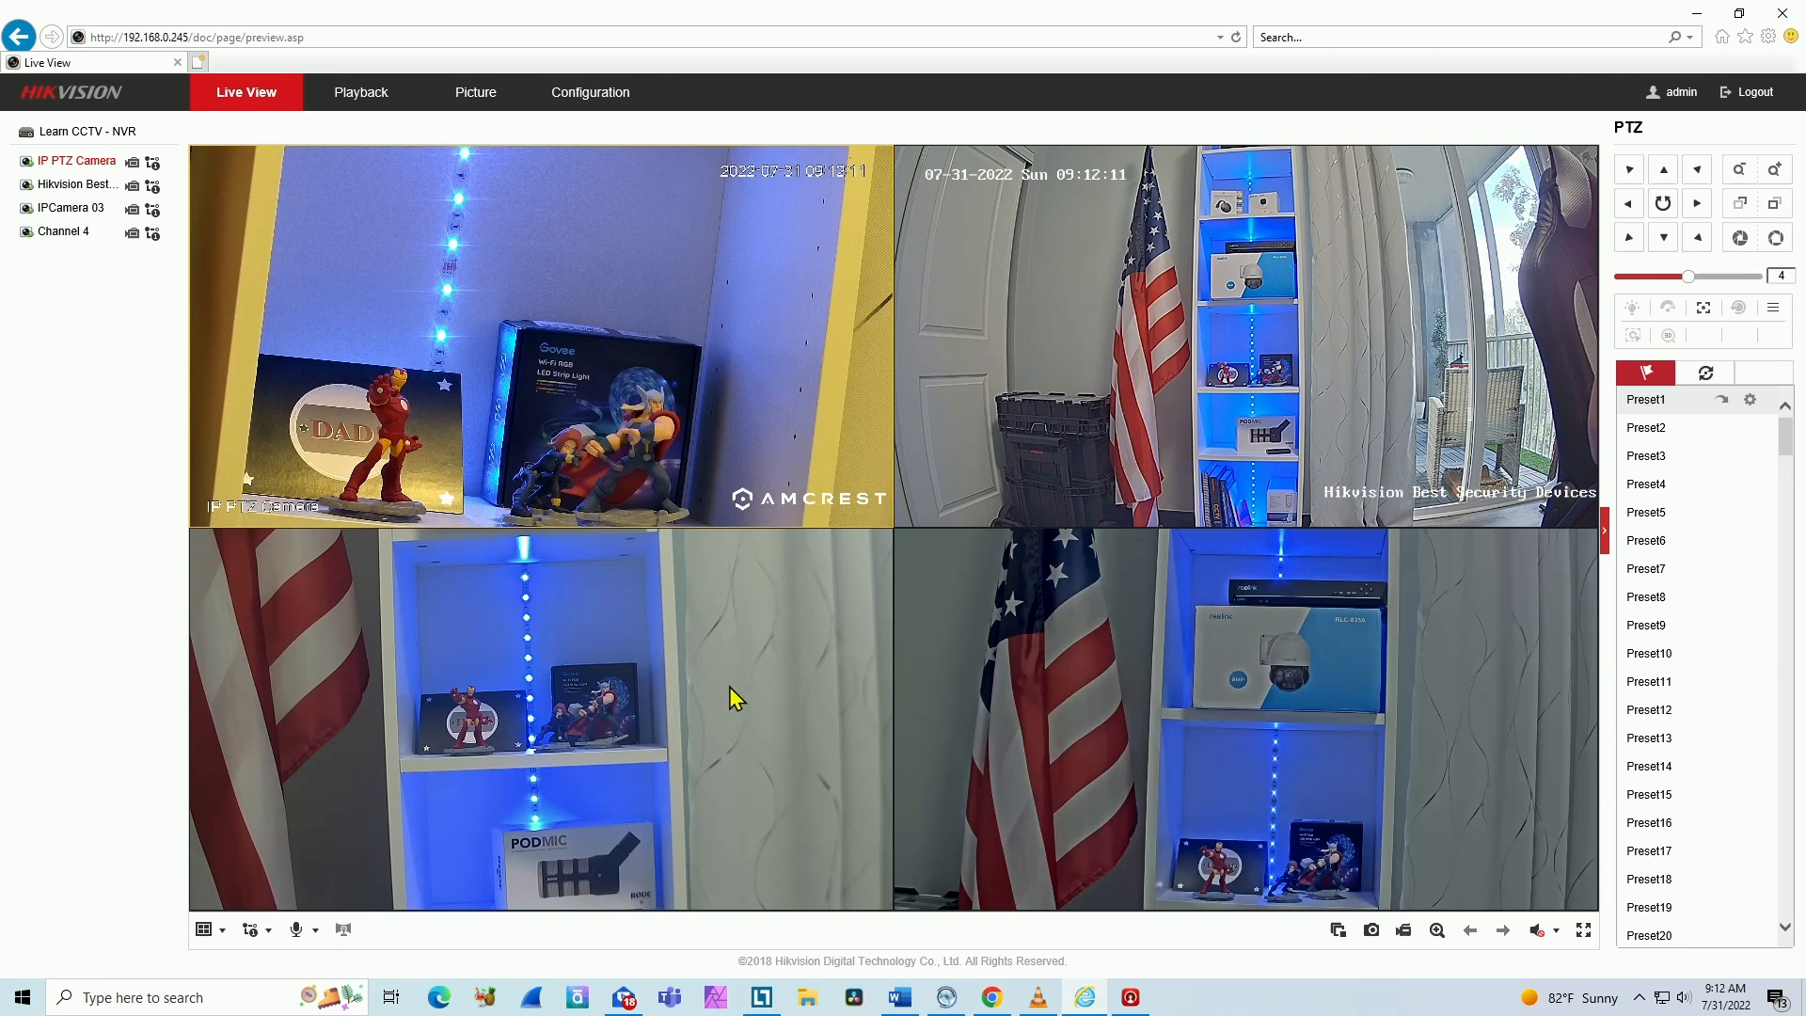
mouse_move(655, 423)
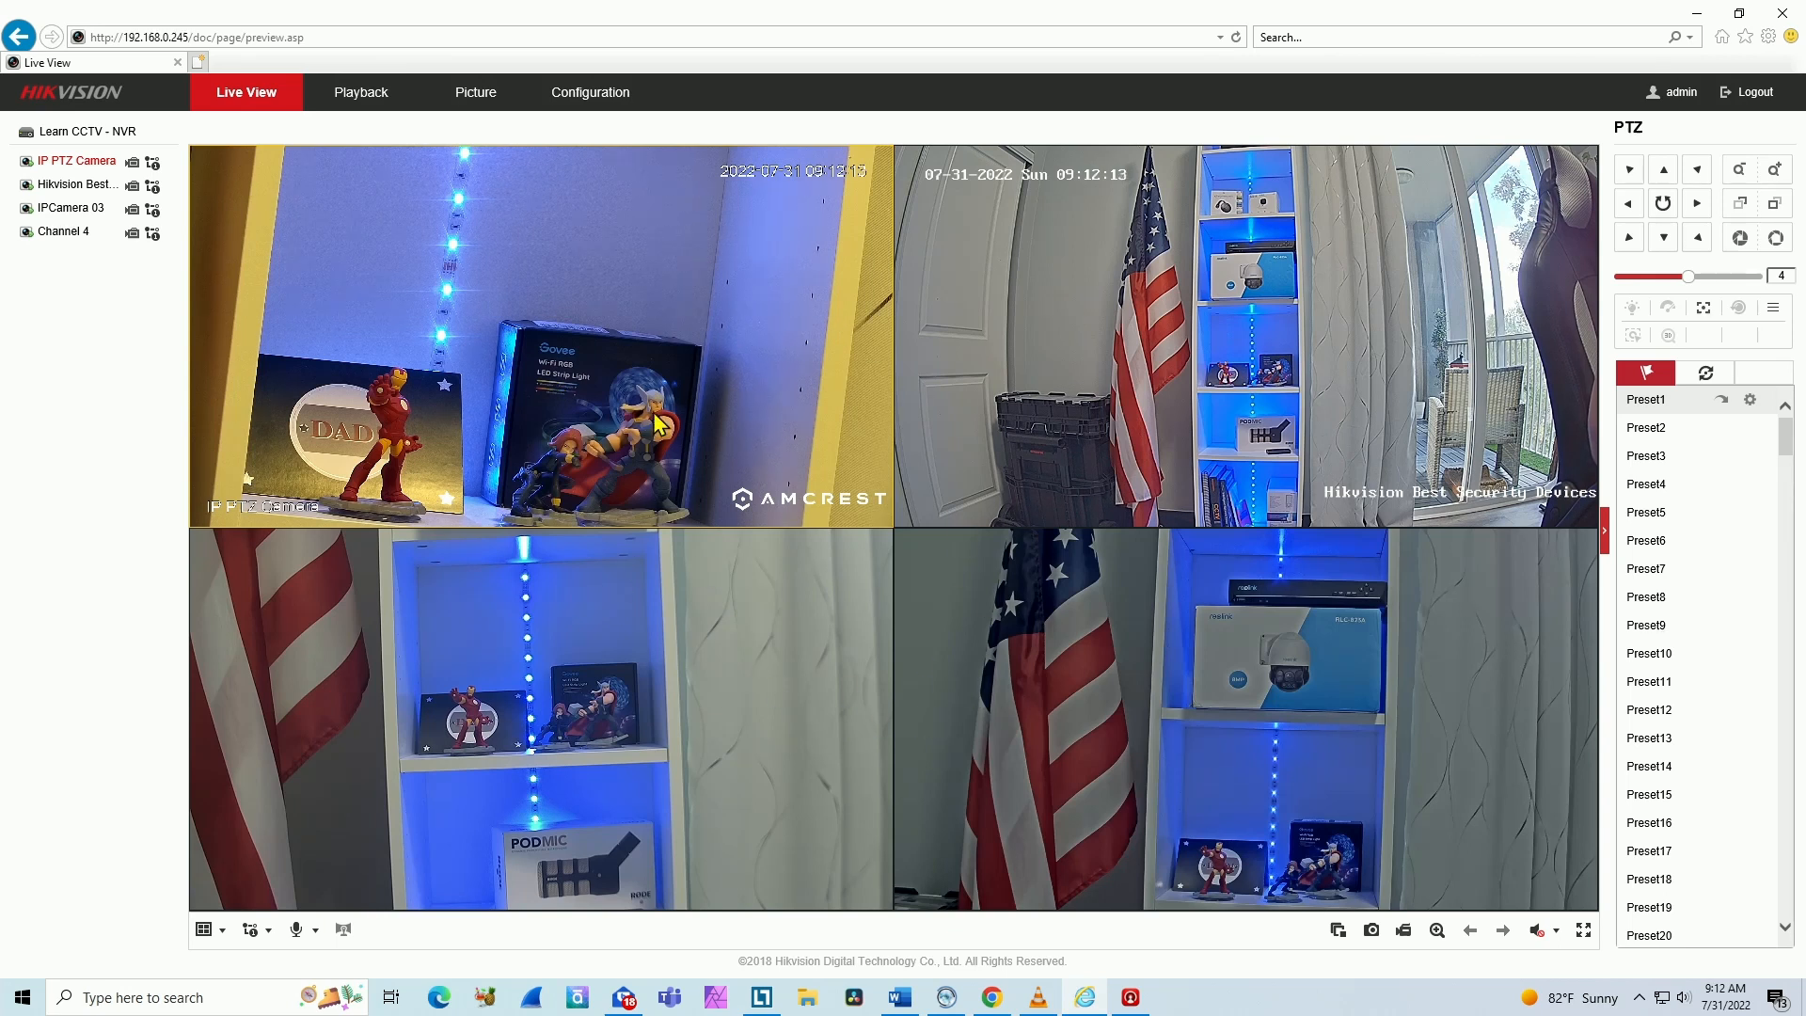
mouse_move(881, 386)
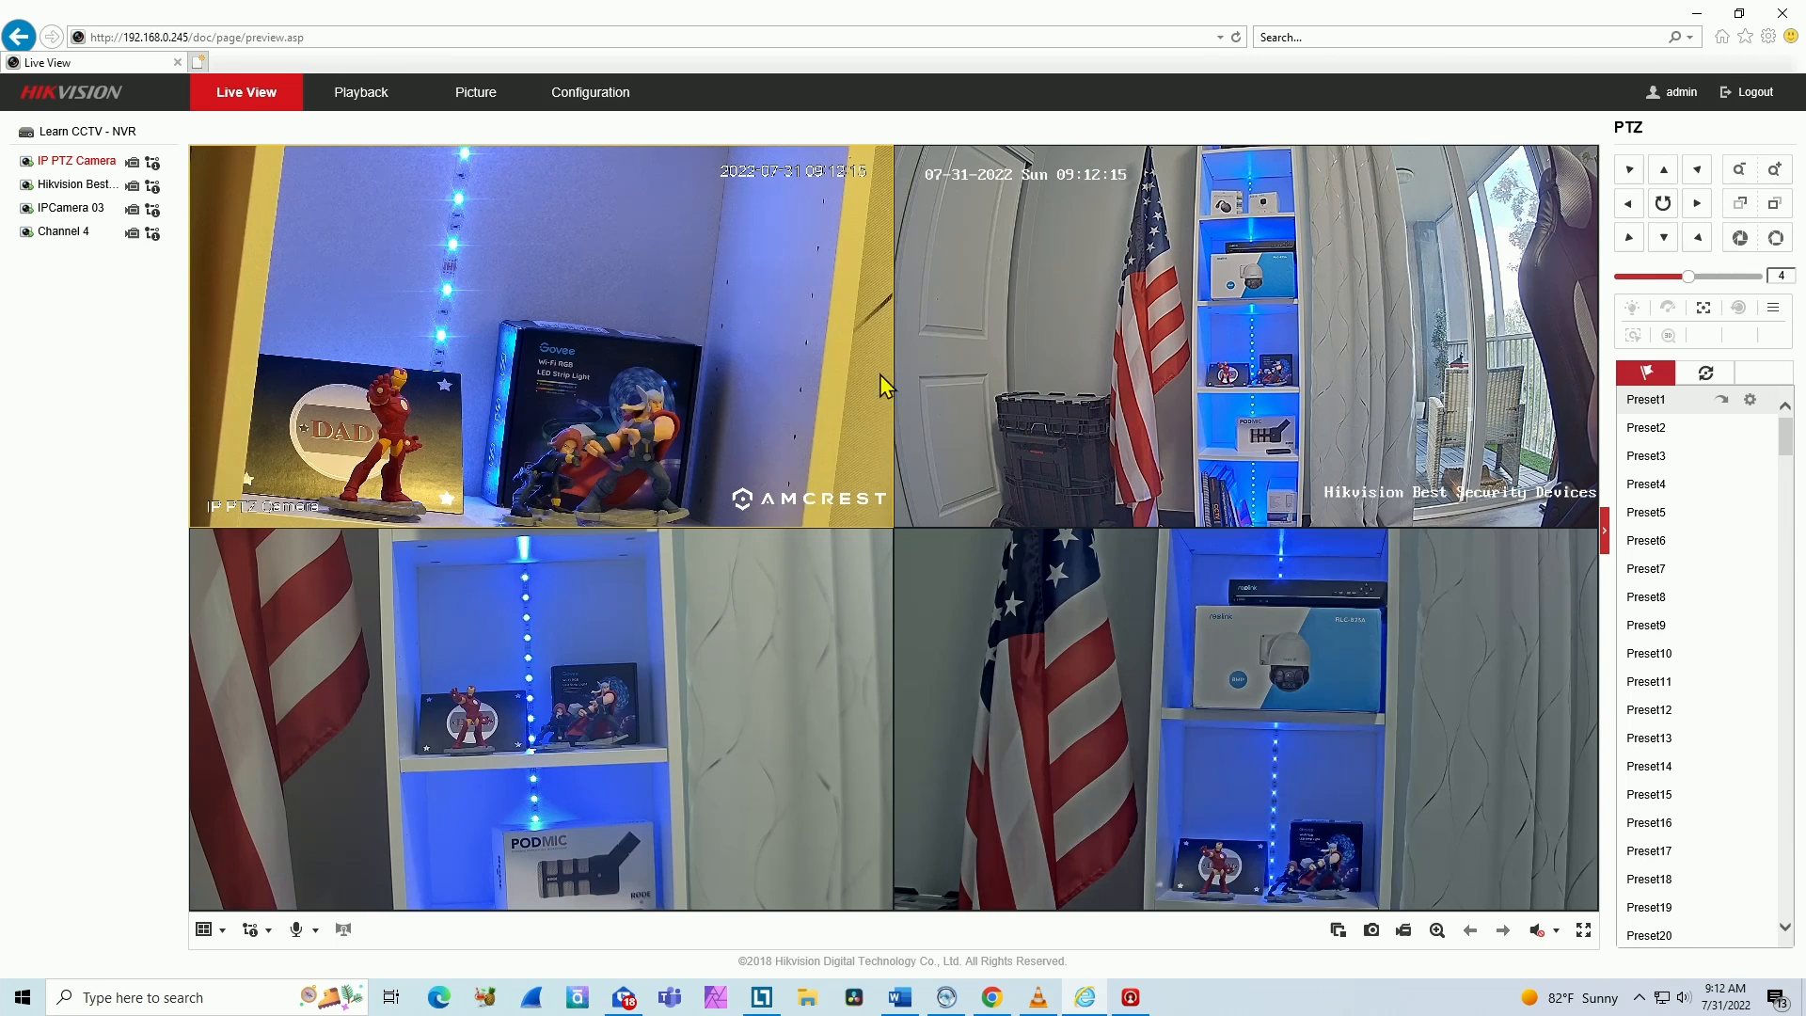
mouse_move(645, 449)
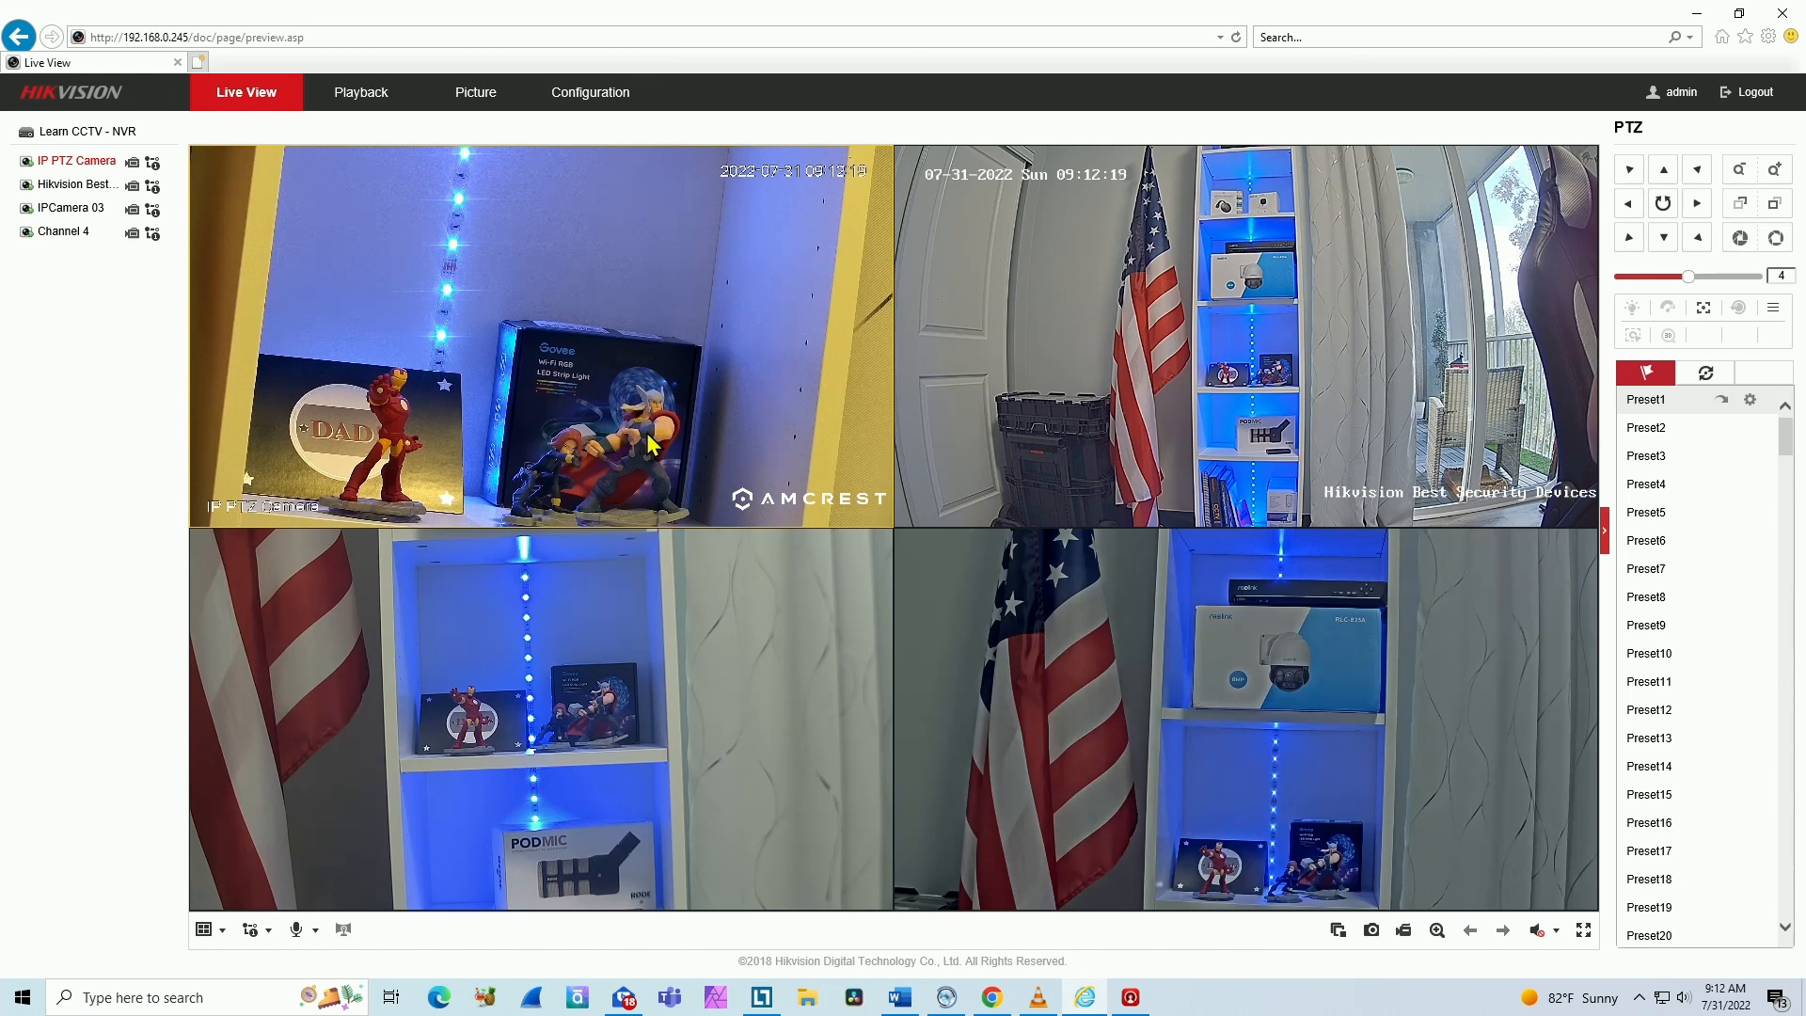
mouse_move(663, 455)
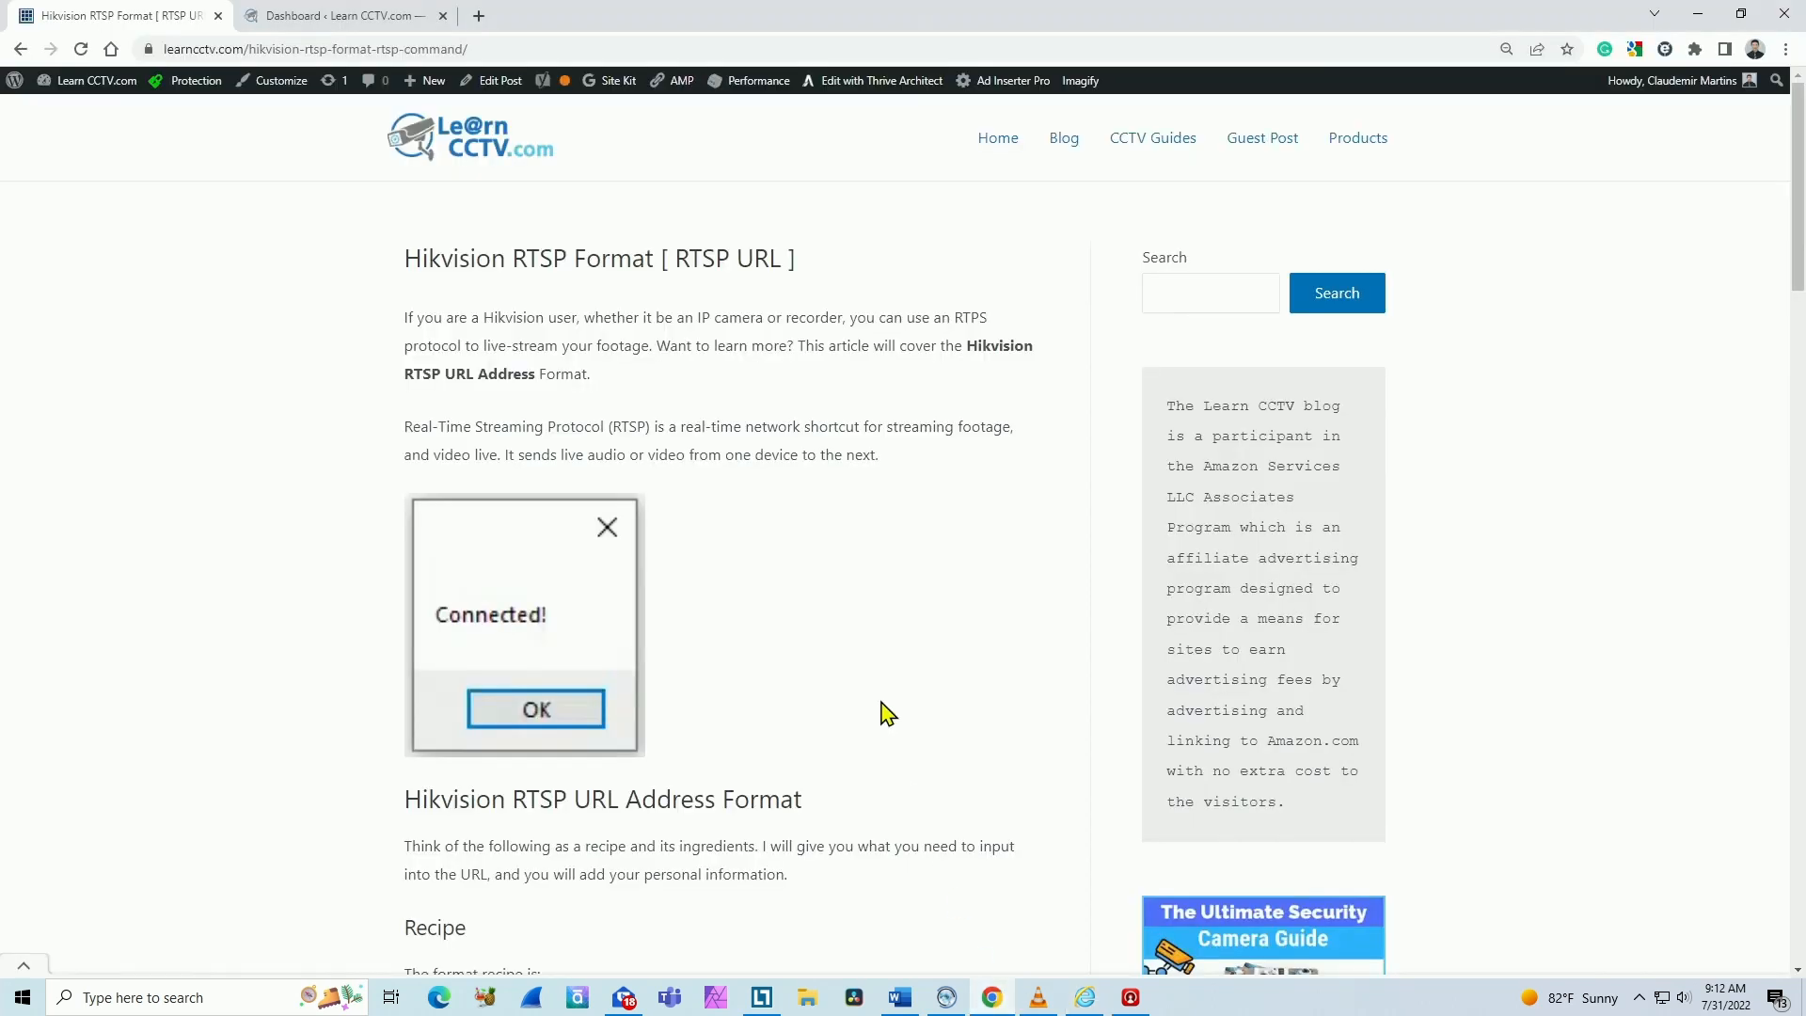
mouse_move(512, 297)
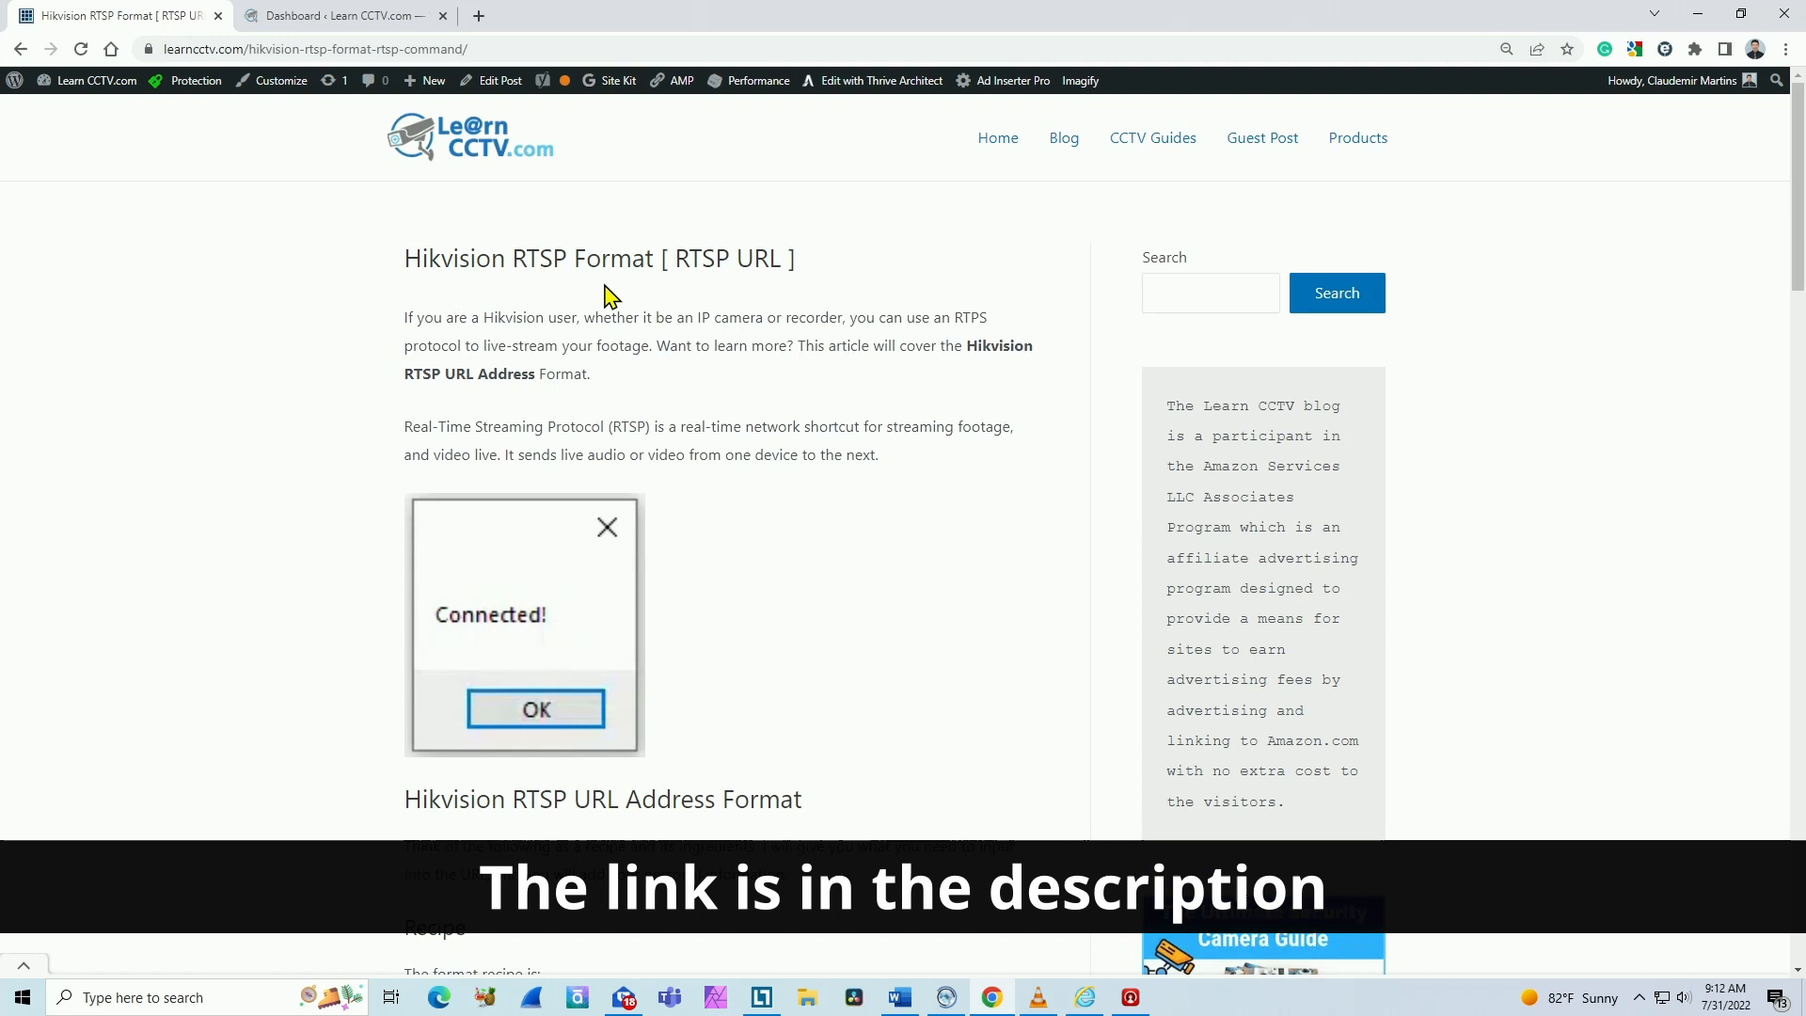
mouse_move(710, 290)
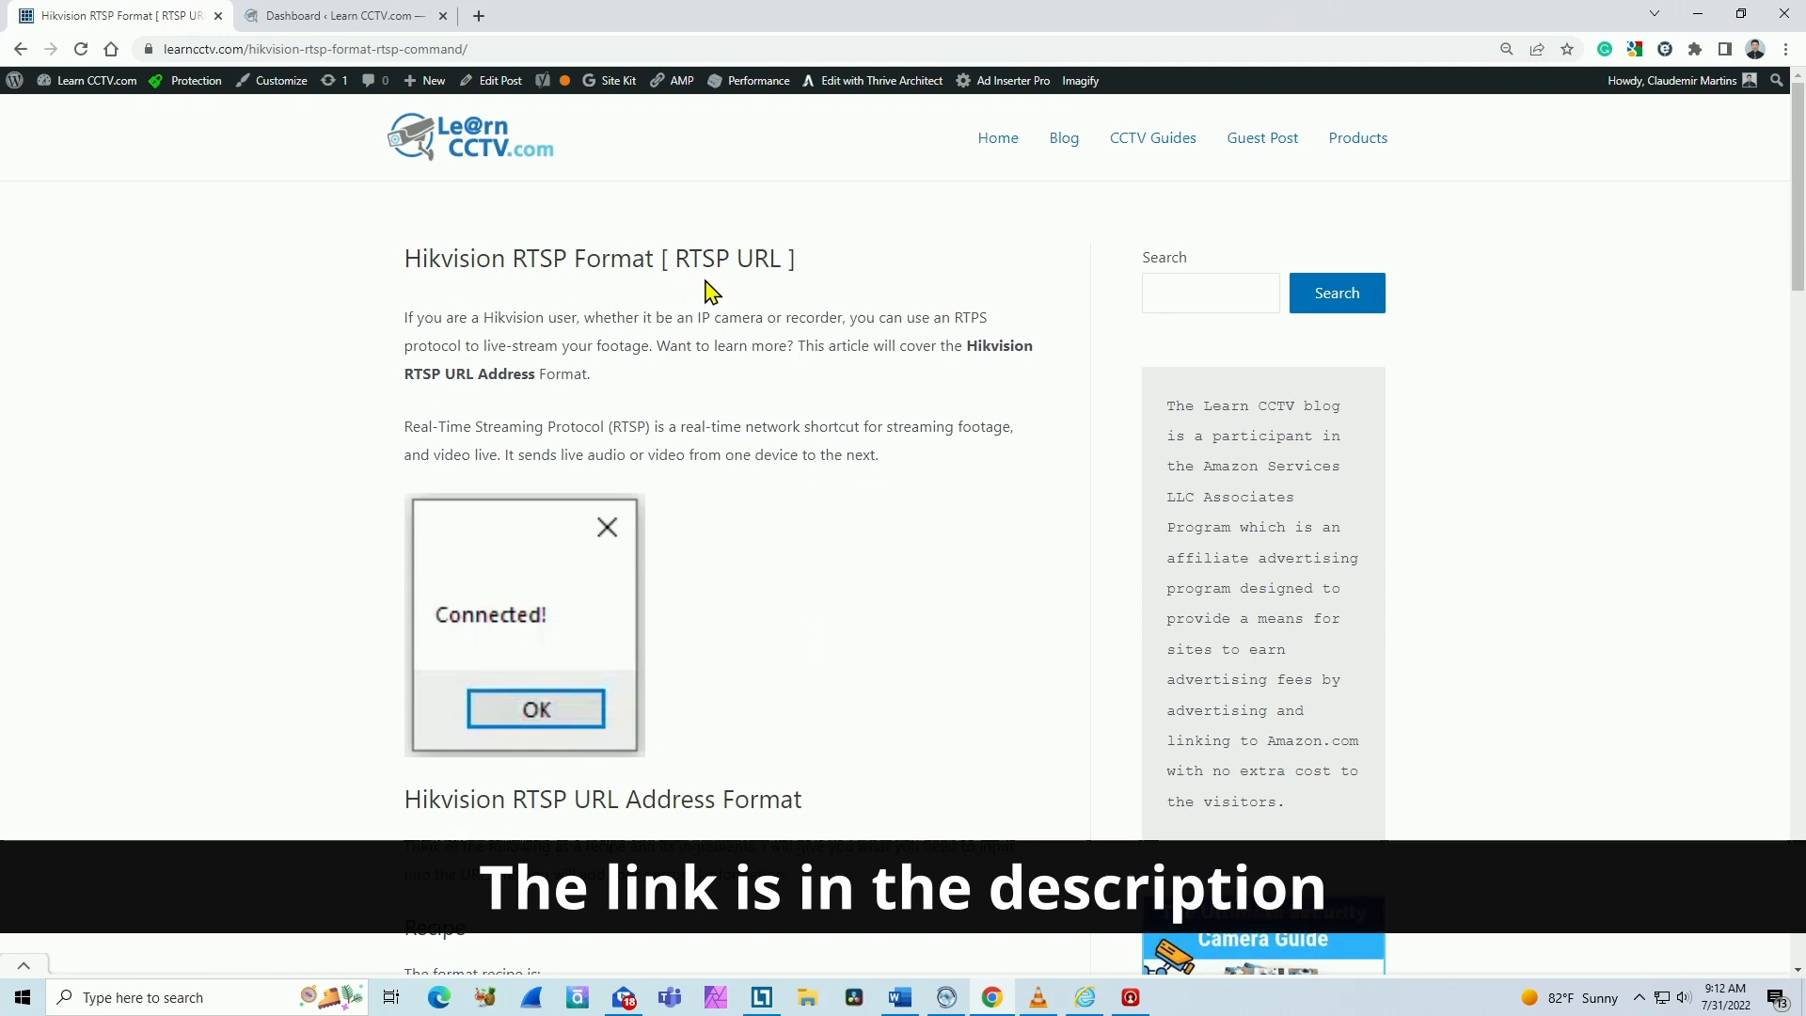
Review the learncctv article's Hikvision RTSP mainstream and substream URL examples.
scroll("down", 3)
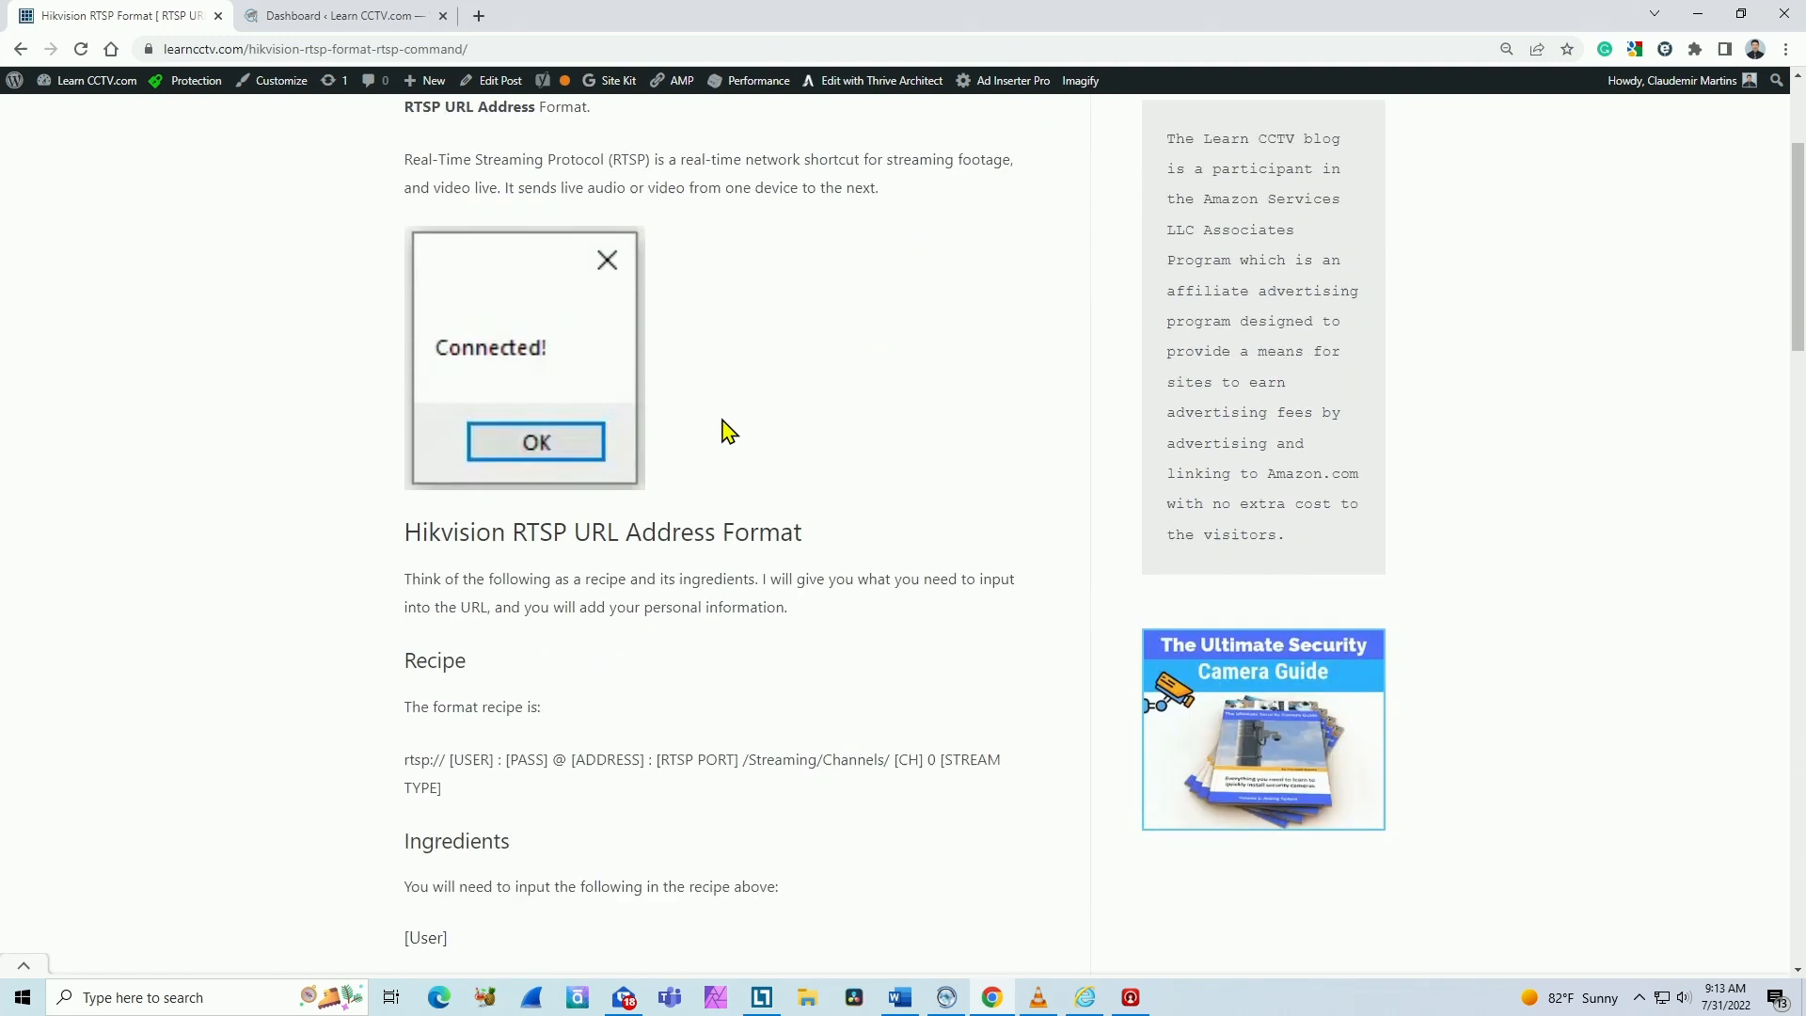
left_click(535, 440)
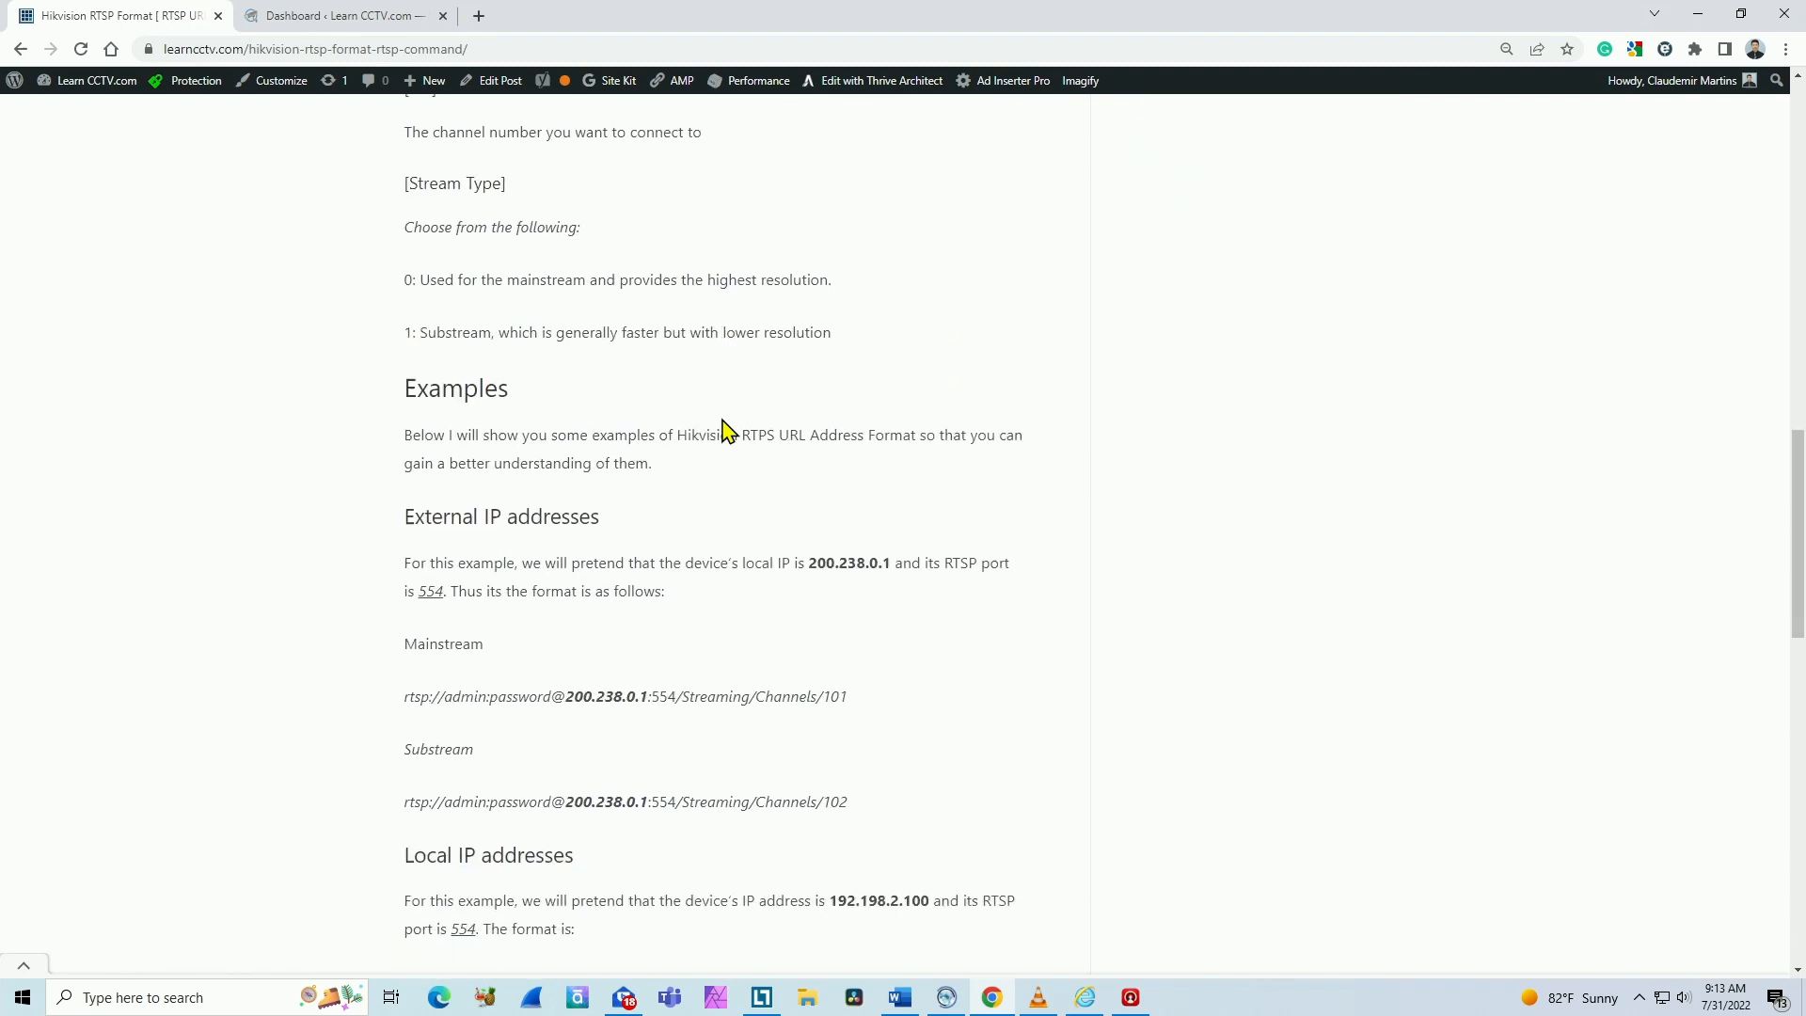
scroll("down", 3)
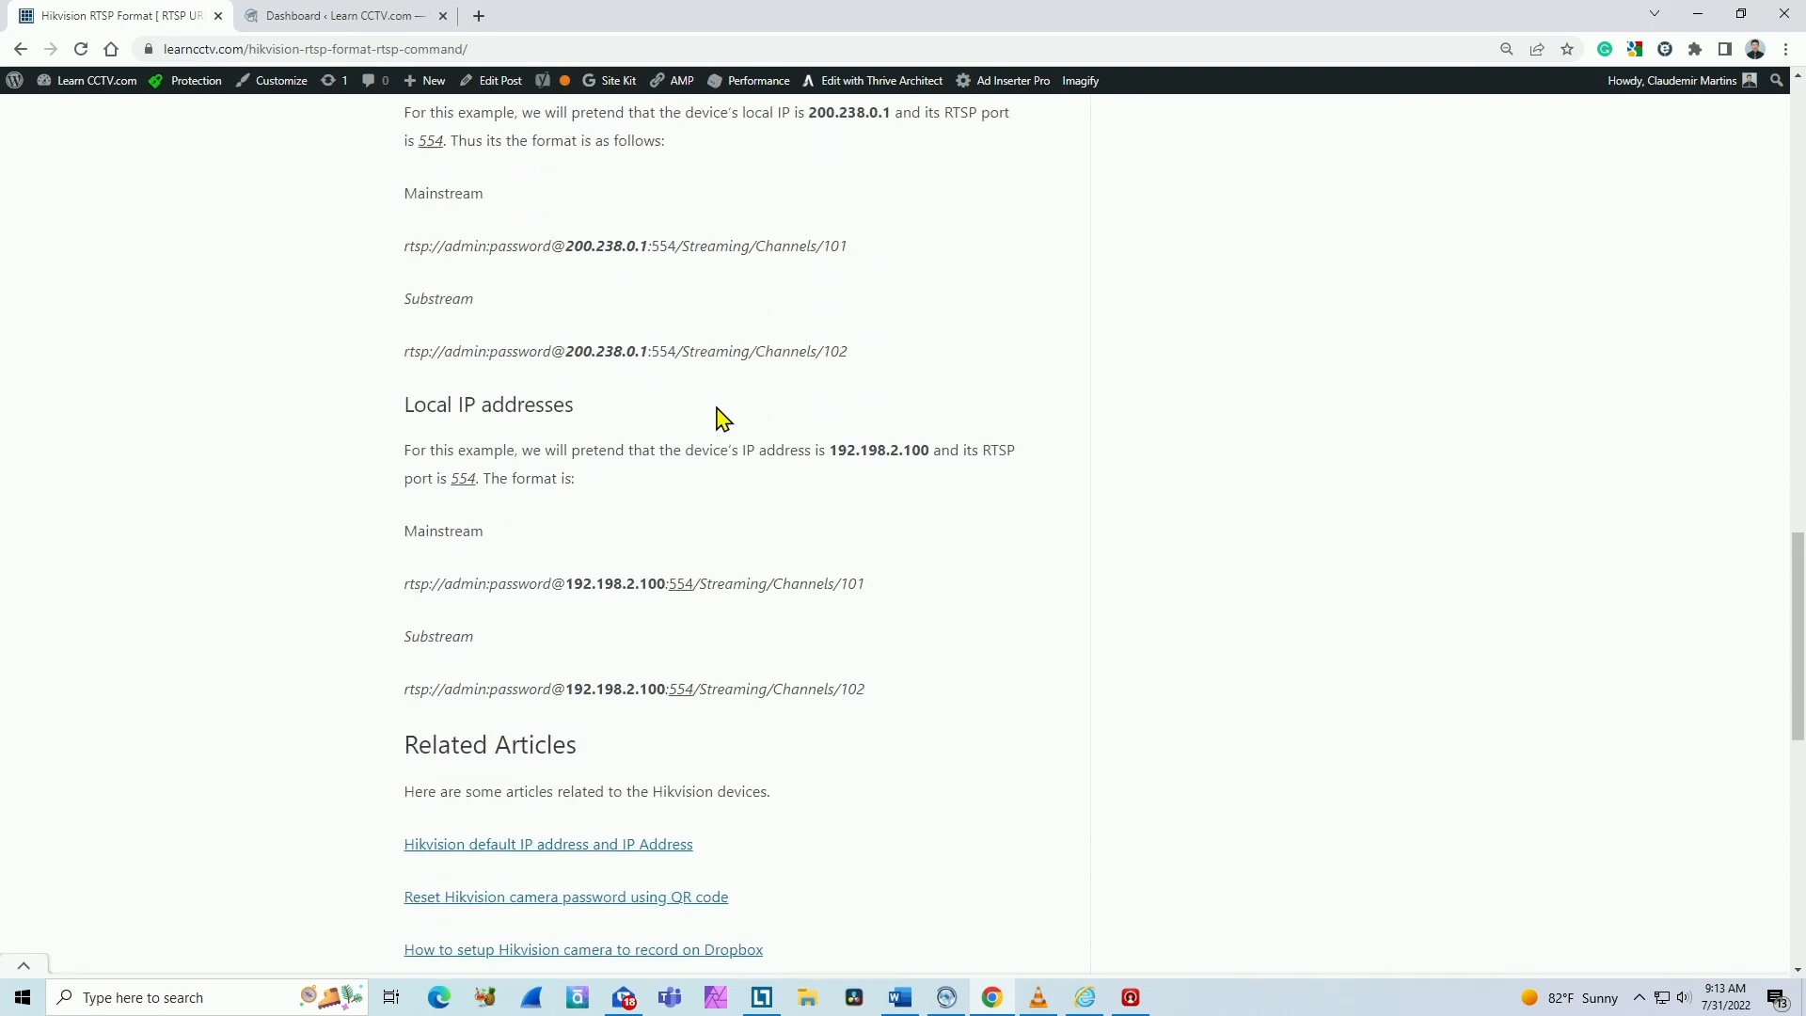
mouse_move(582, 379)
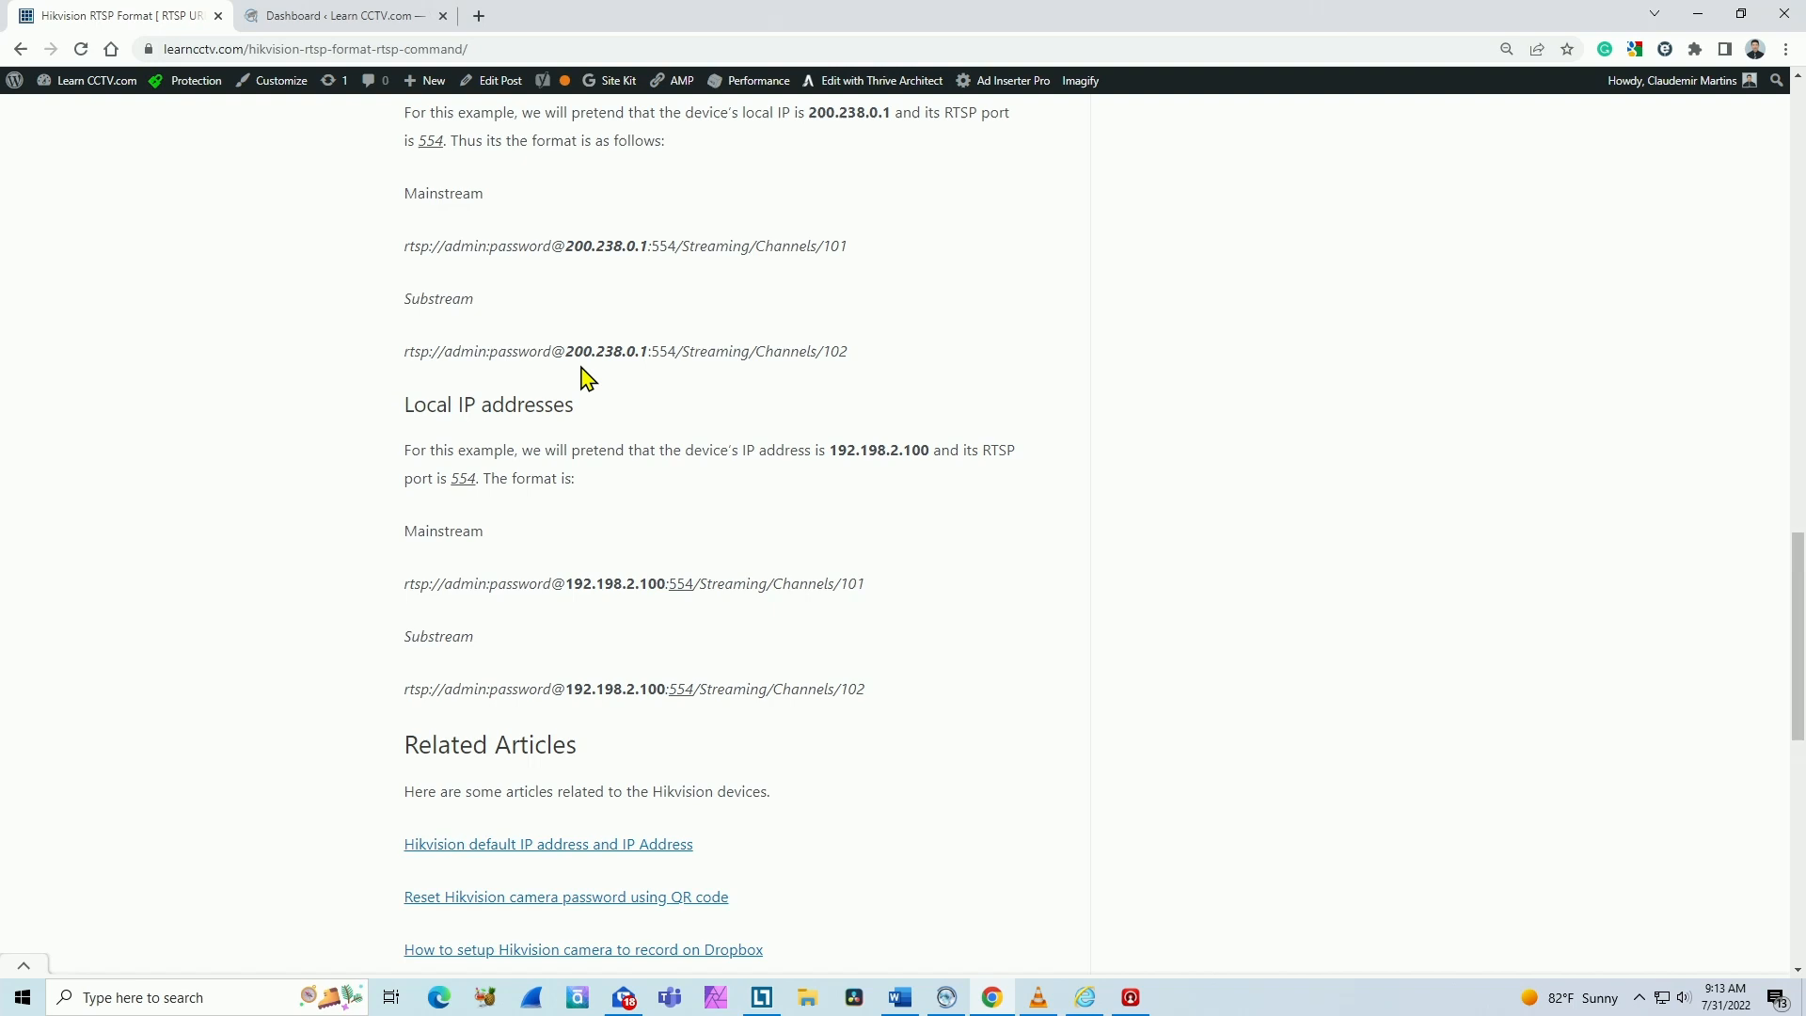
mouse_move(420, 380)
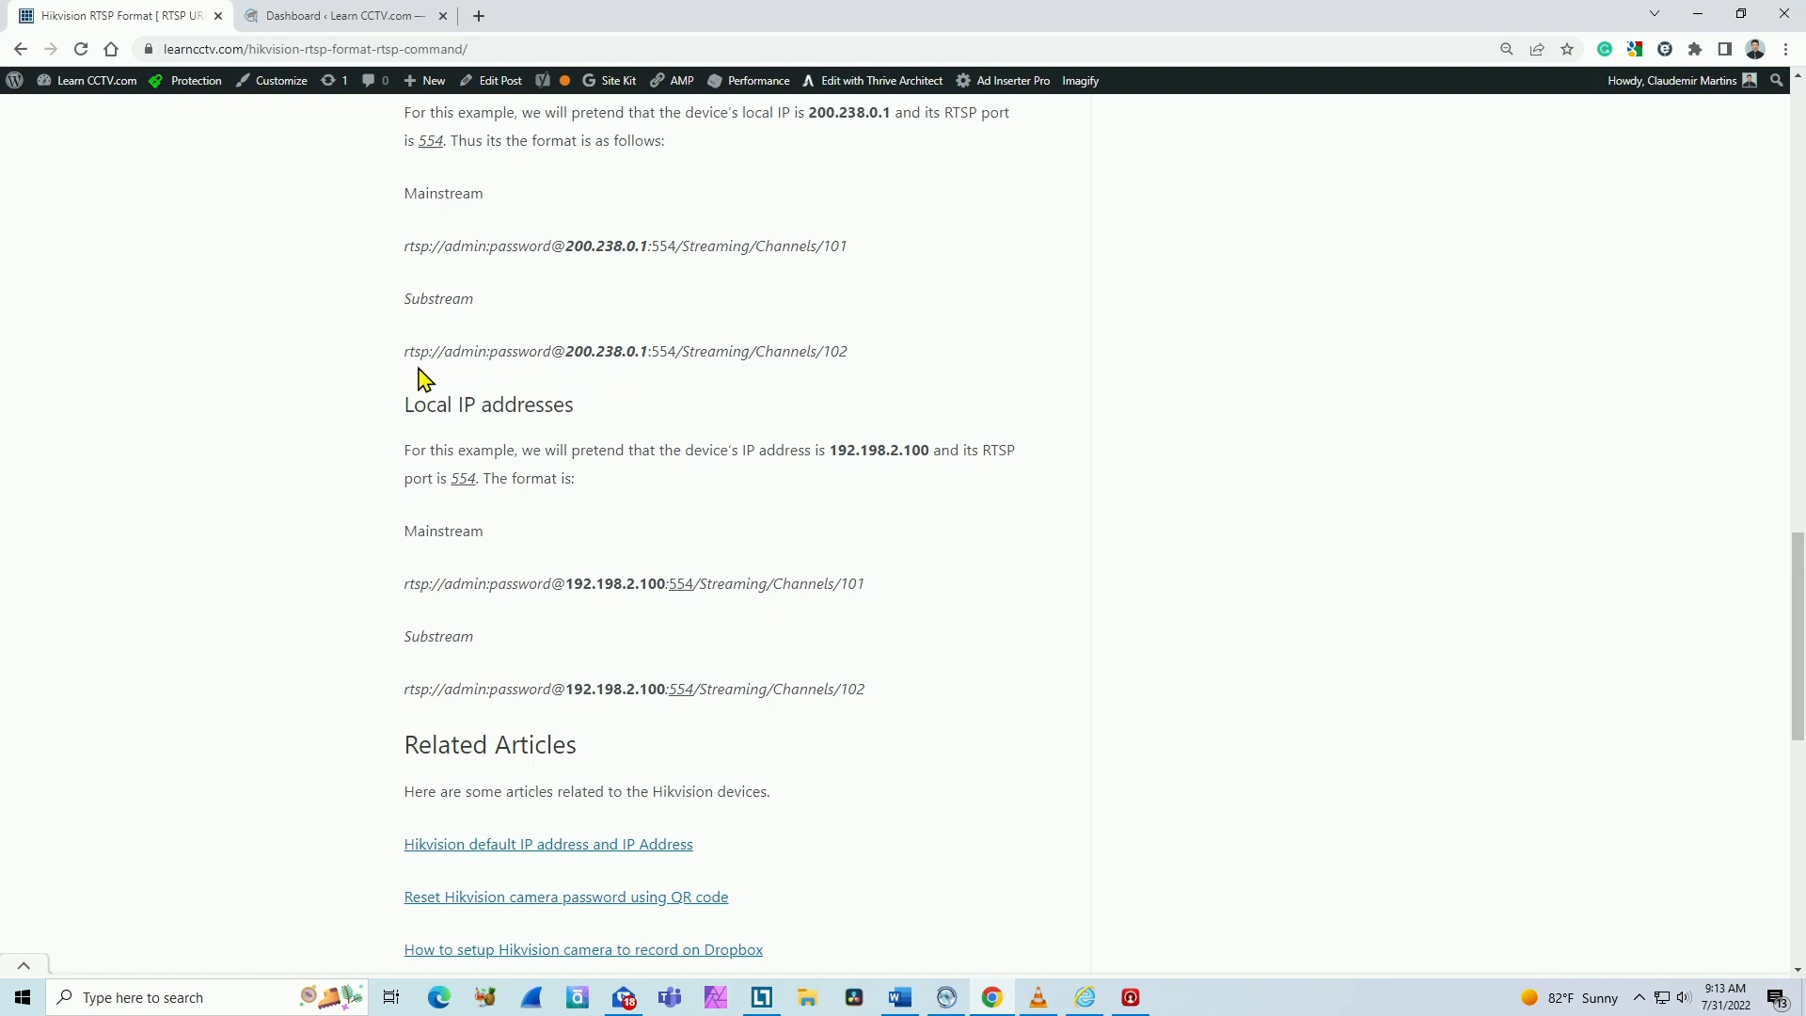
mouse_move(641, 376)
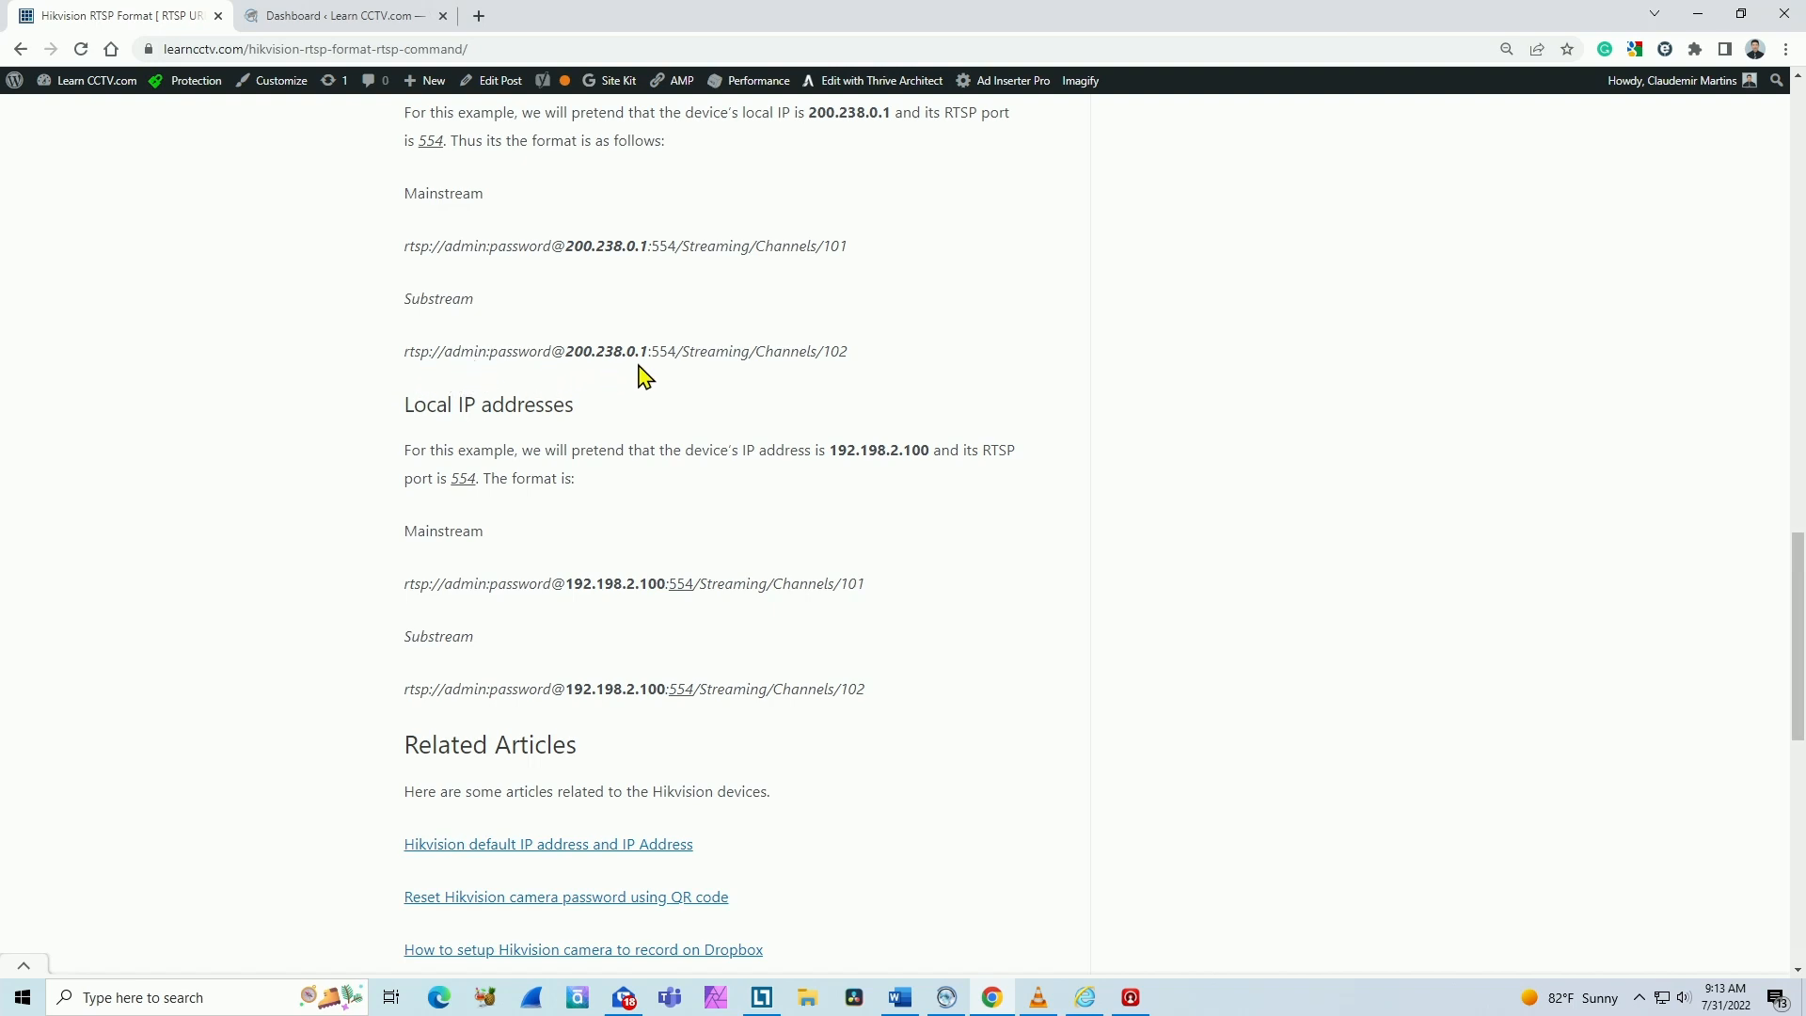
mouse_move(673, 357)
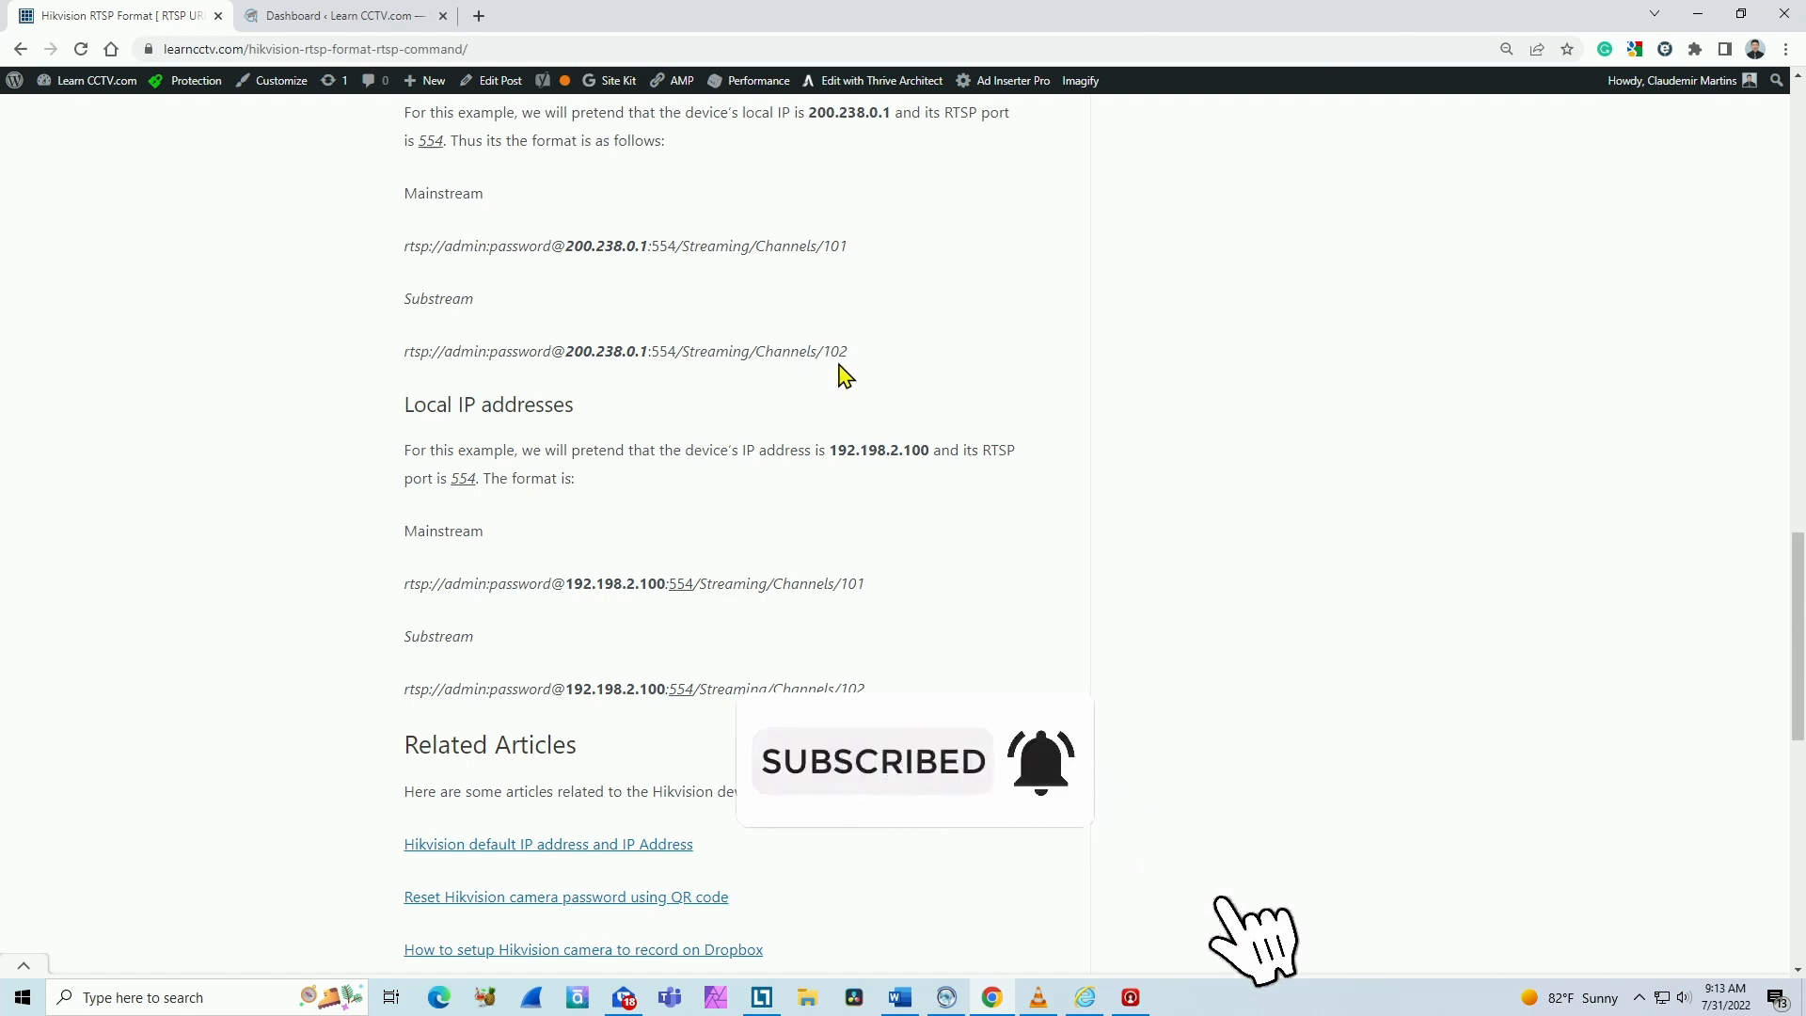
mouse_move(1001, 632)
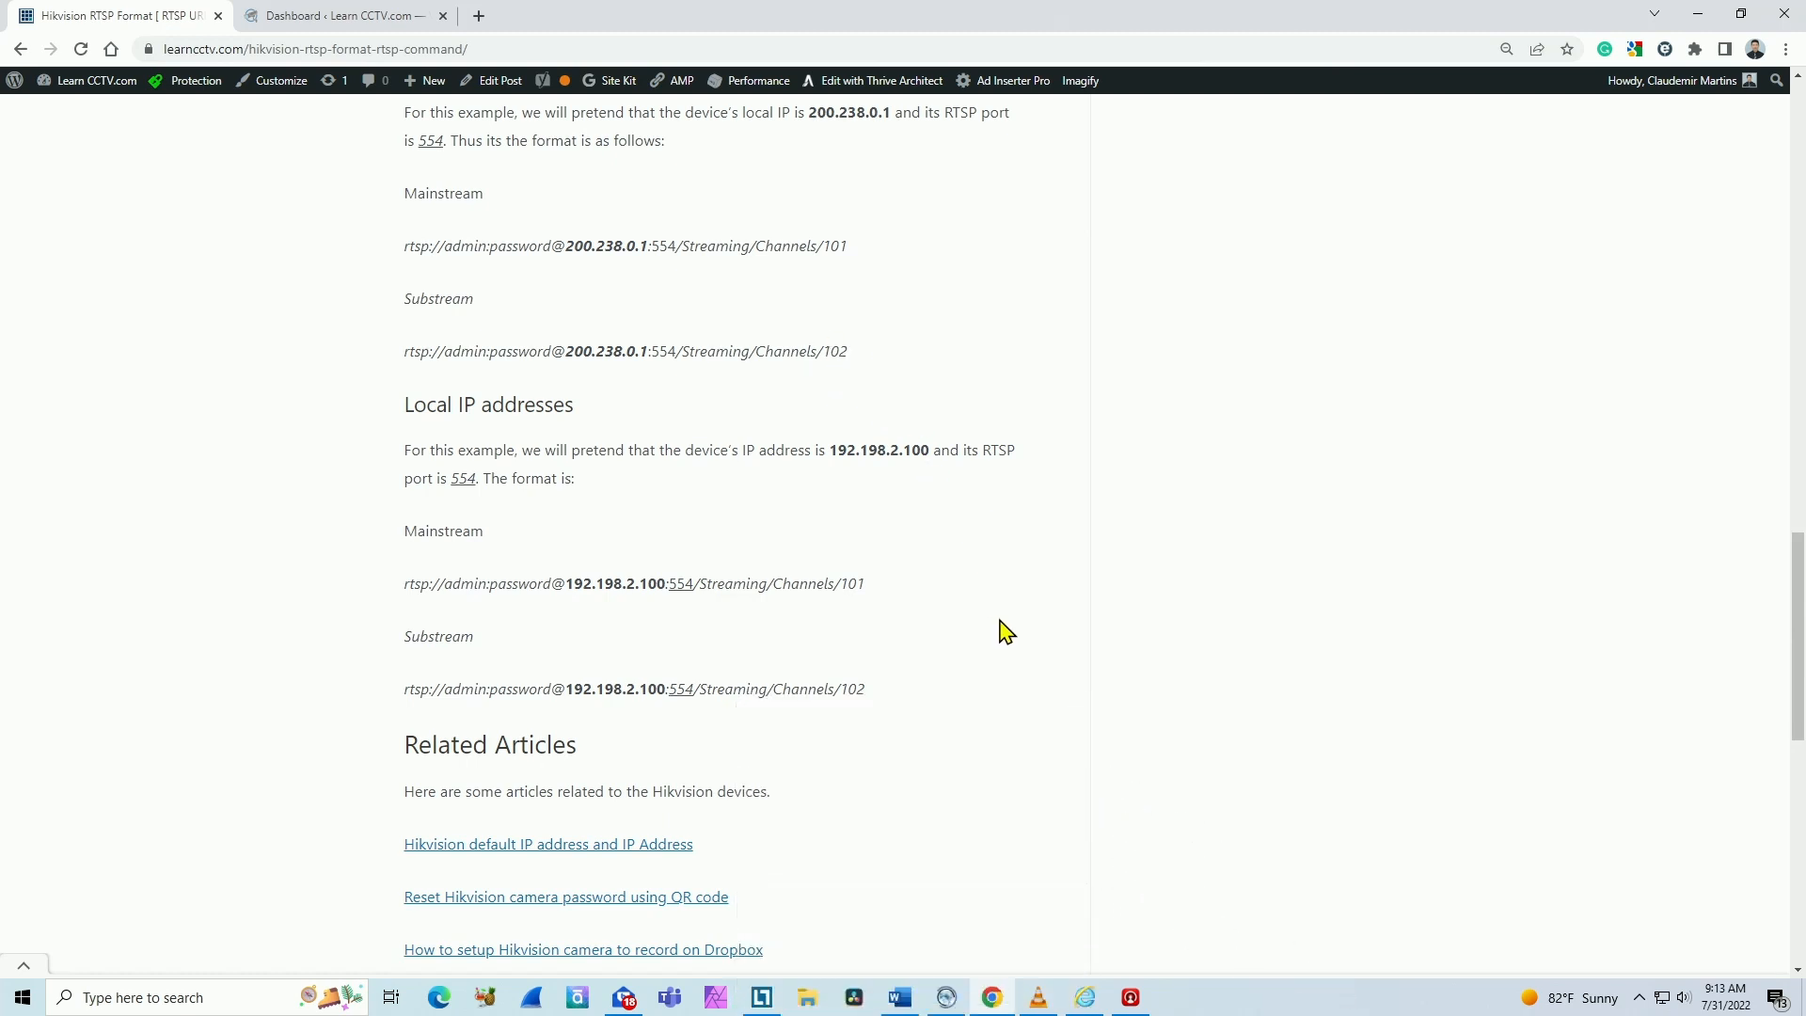
Return to the NVR live view window and launch VLC media player from the taskbar.
left_click(1080, 998)
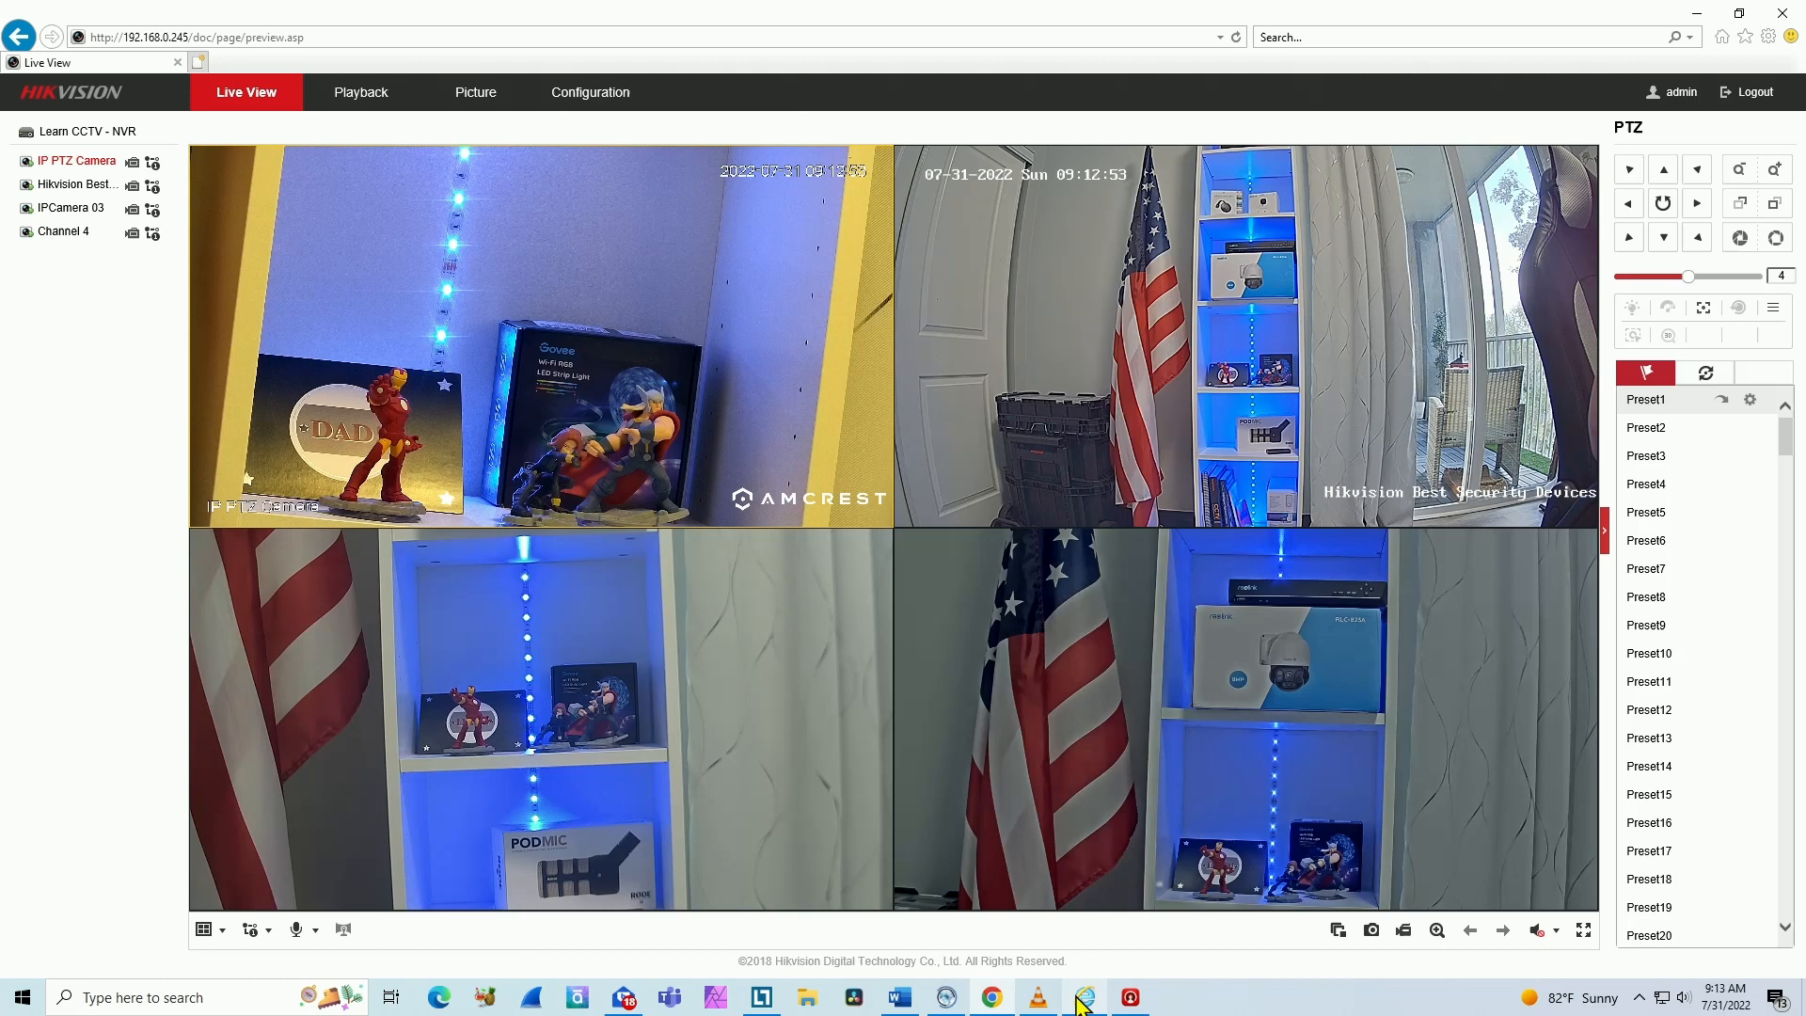
left_click(1086, 997)
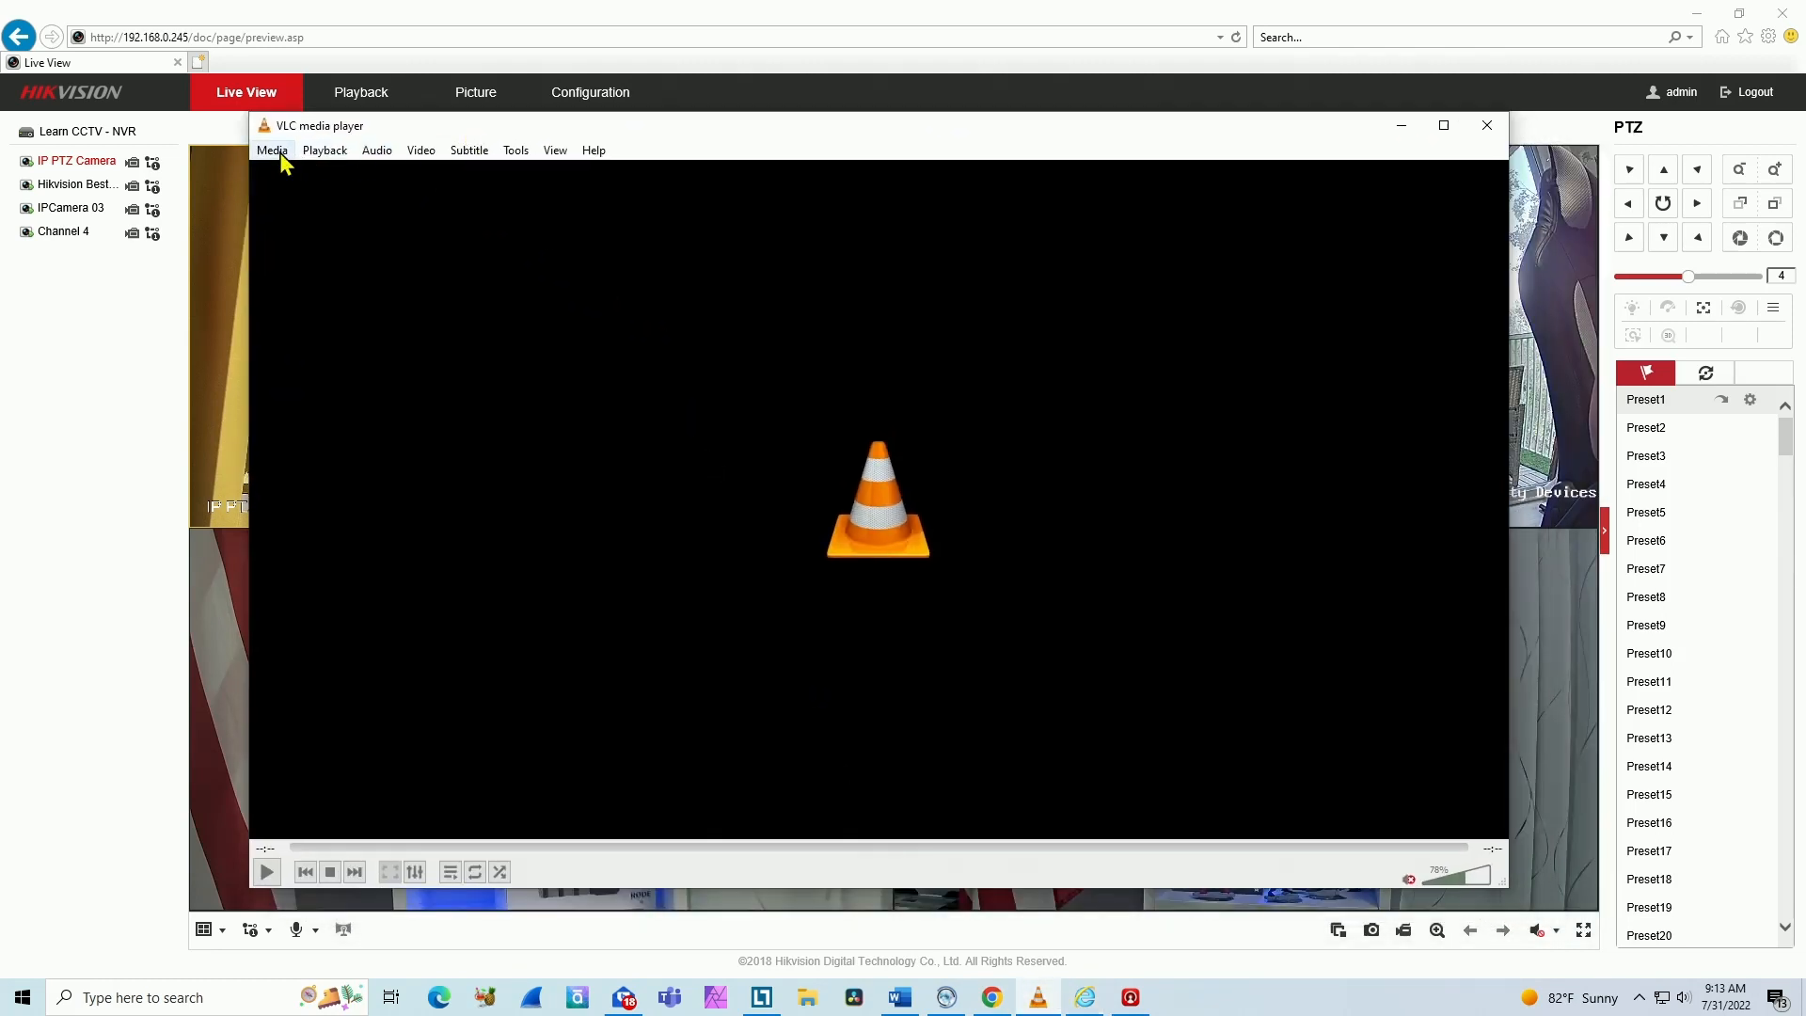
Bring up Open Network Stream with rtsp://192.168.0.245:554/Streaming/Channels/101/ and select the channel number.
left_click(271, 150)
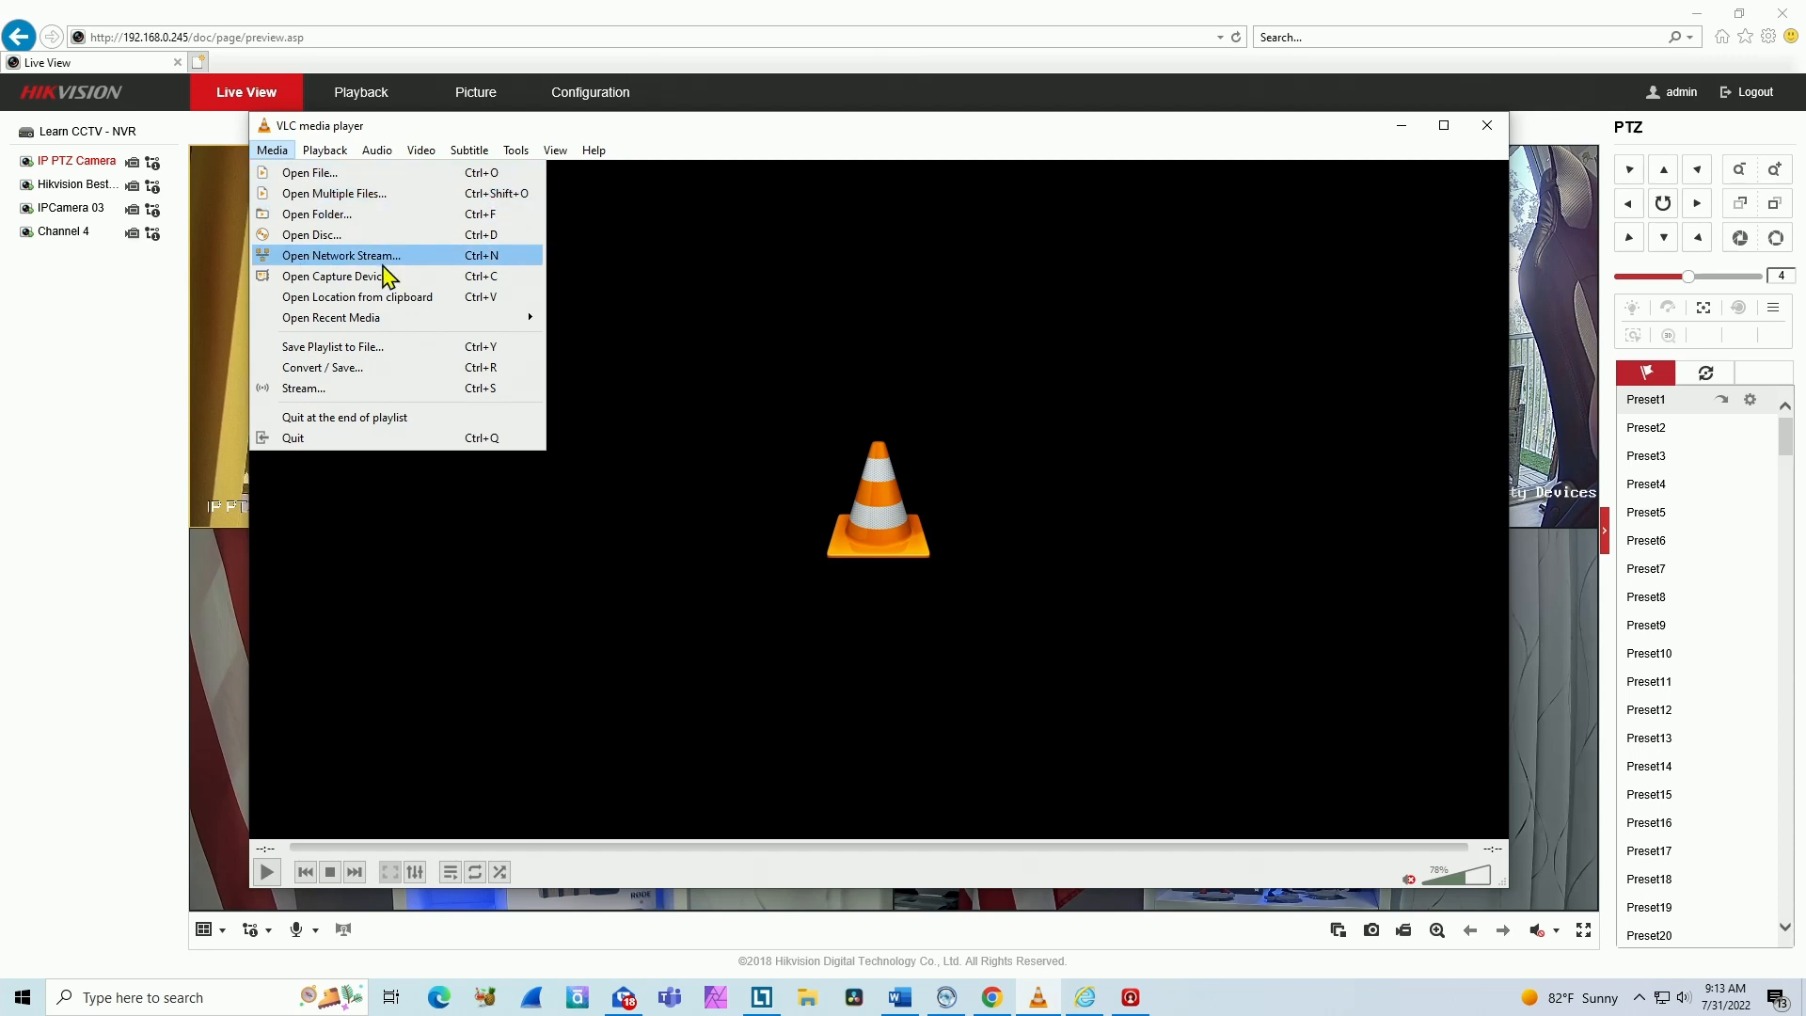
left_click(340, 254)
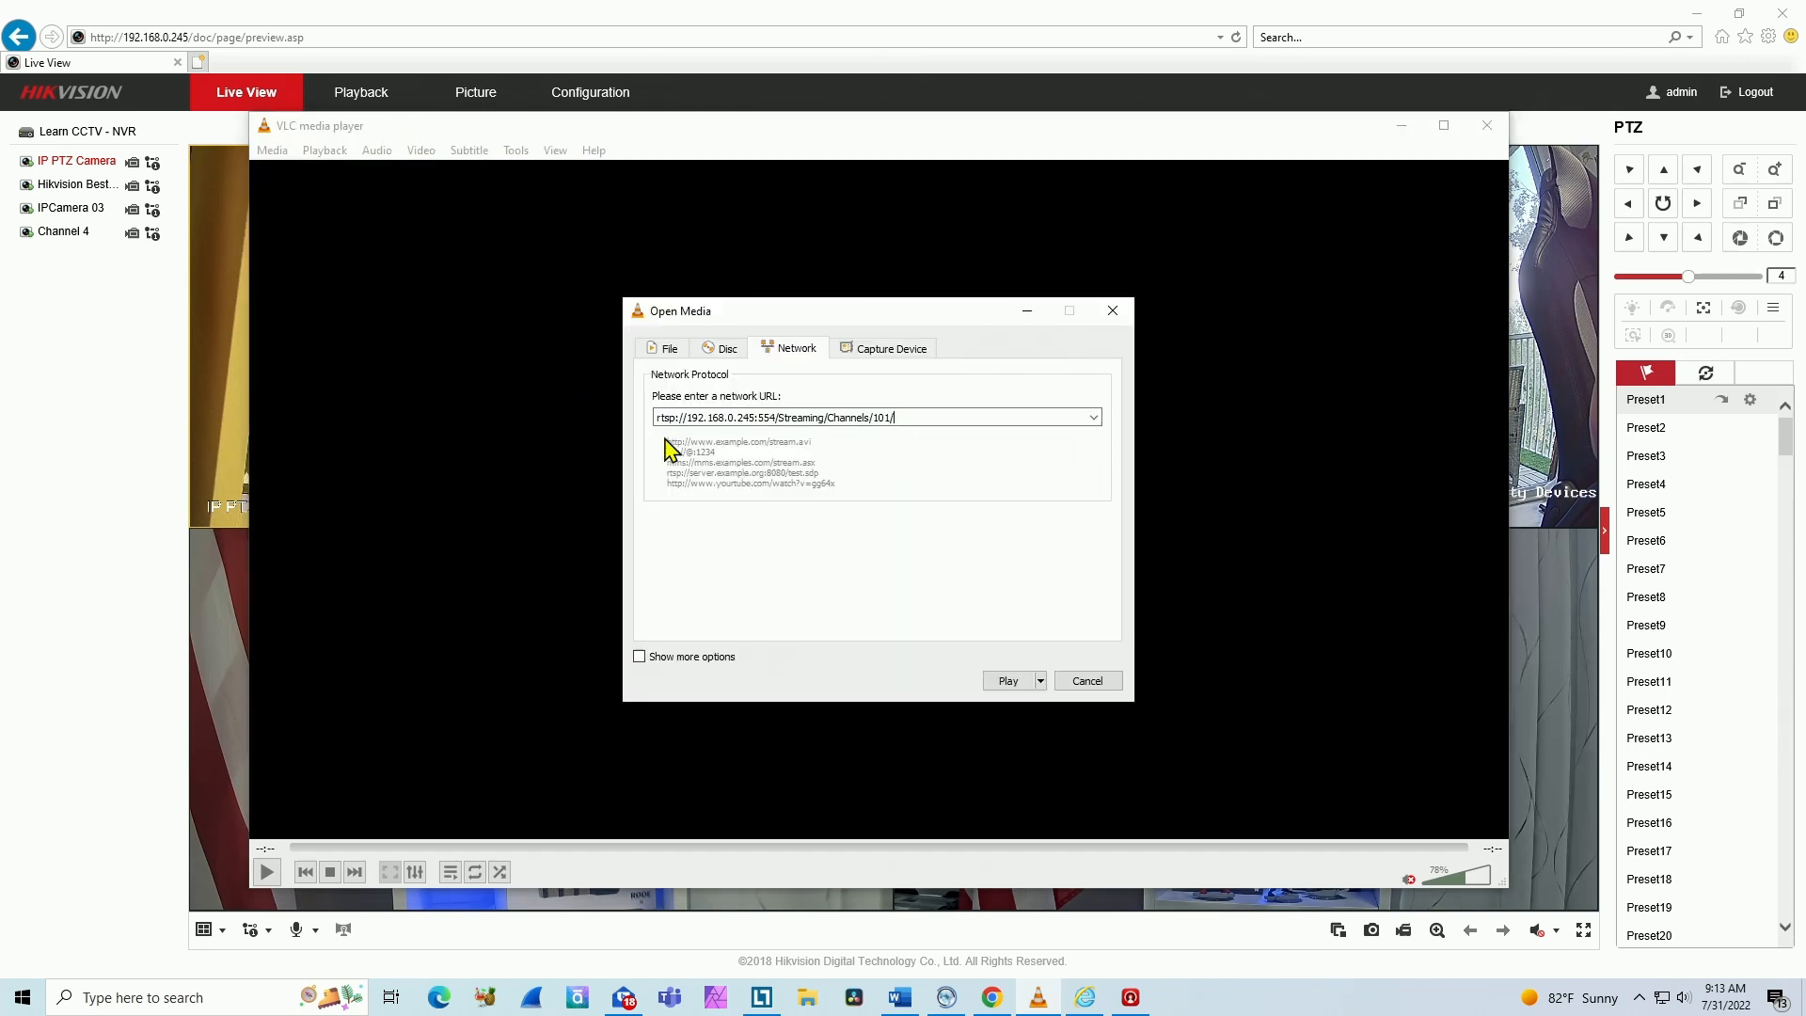
mouse_move(702, 444)
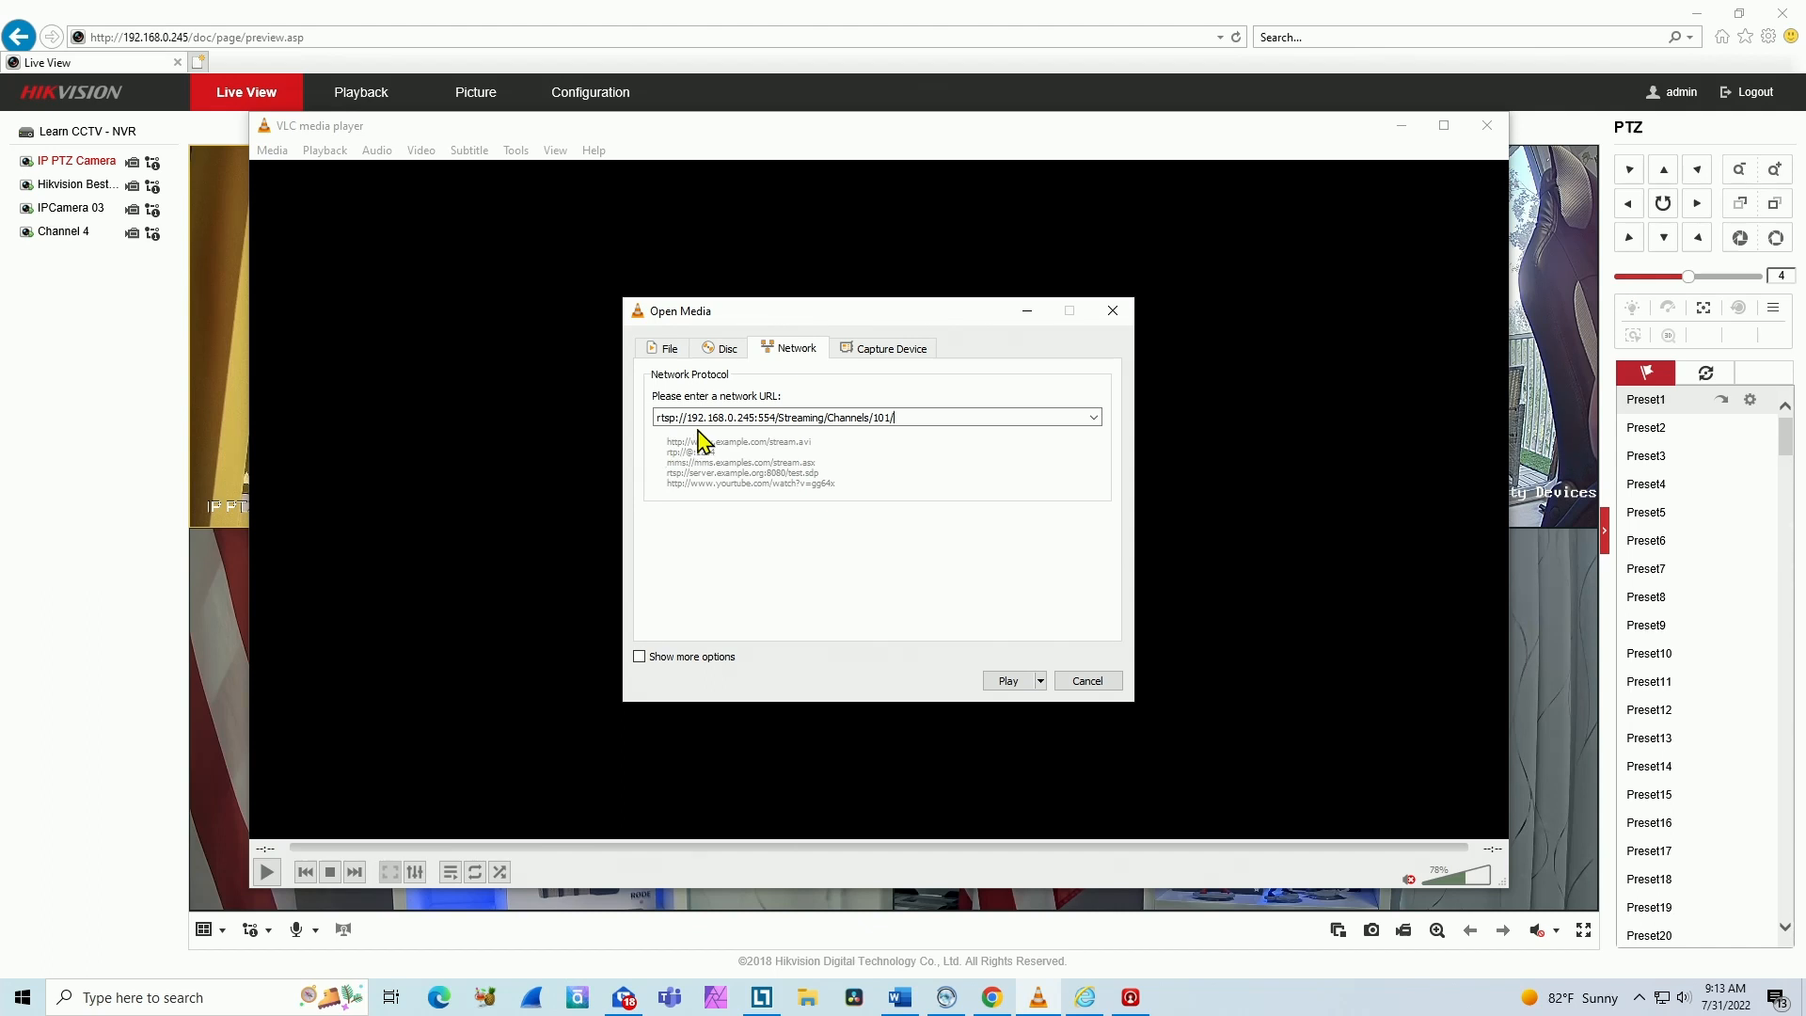
mouse_move(771, 448)
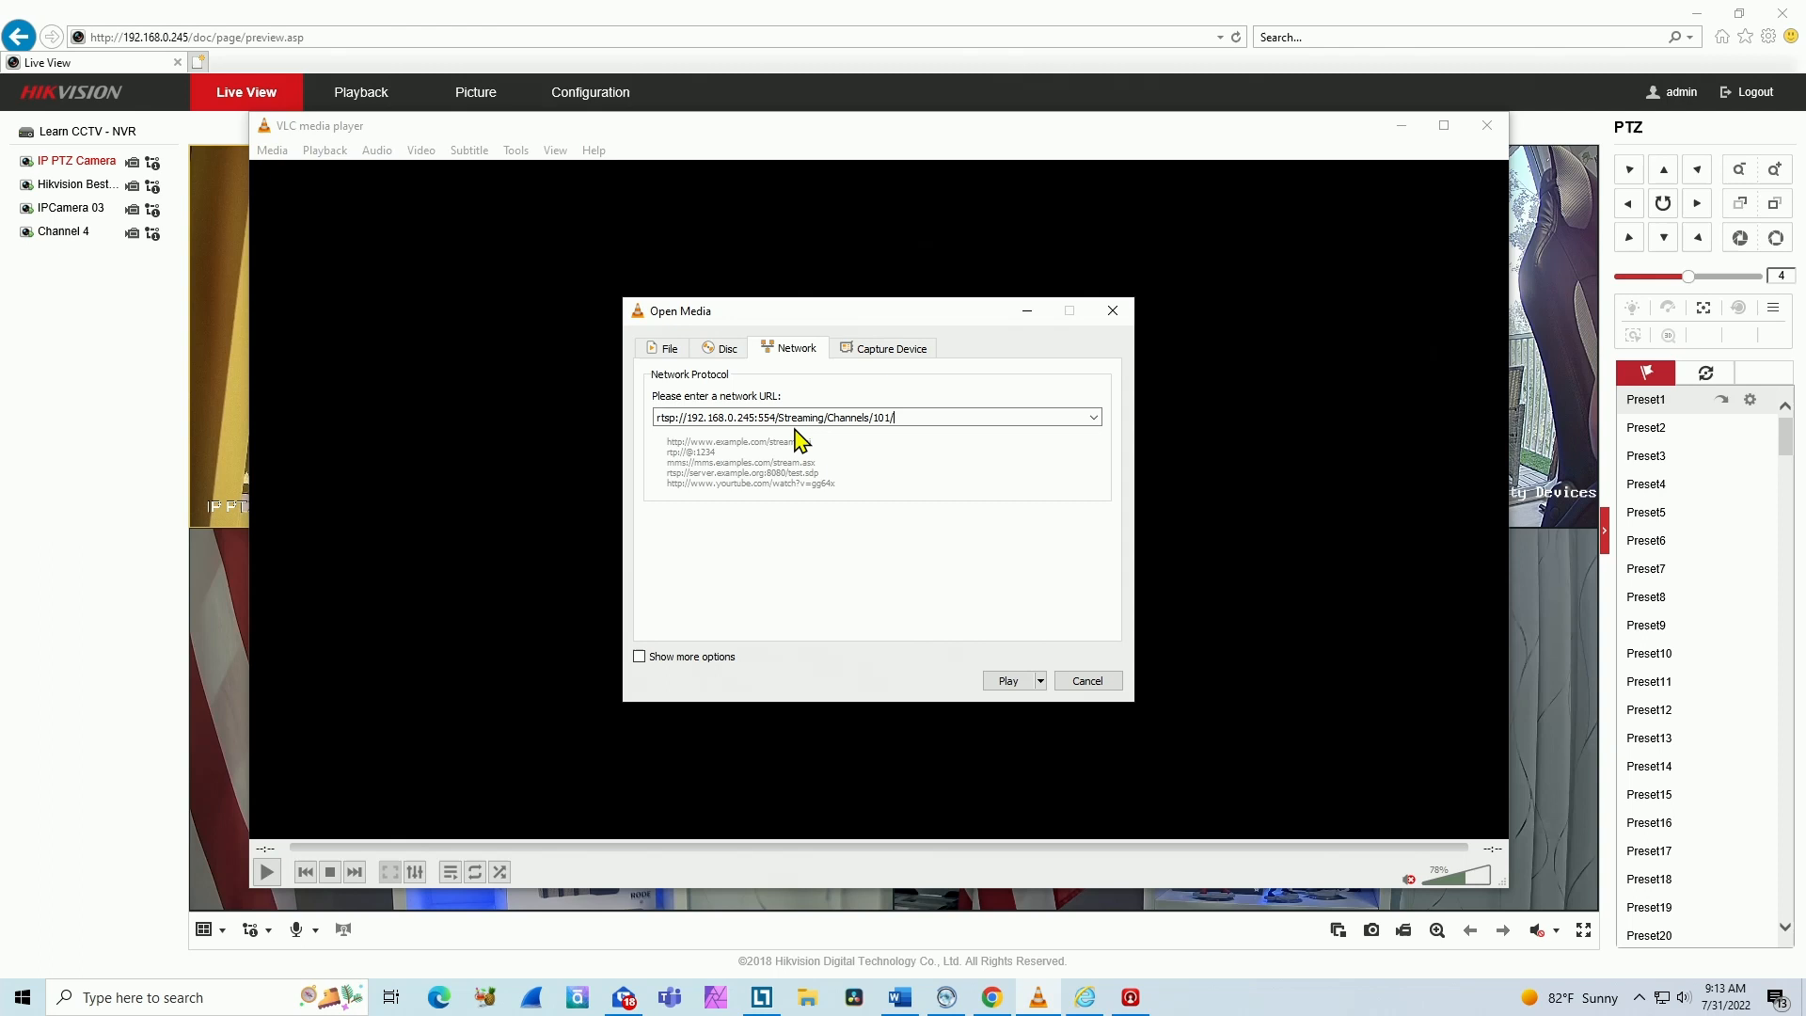
left_click(903, 417)
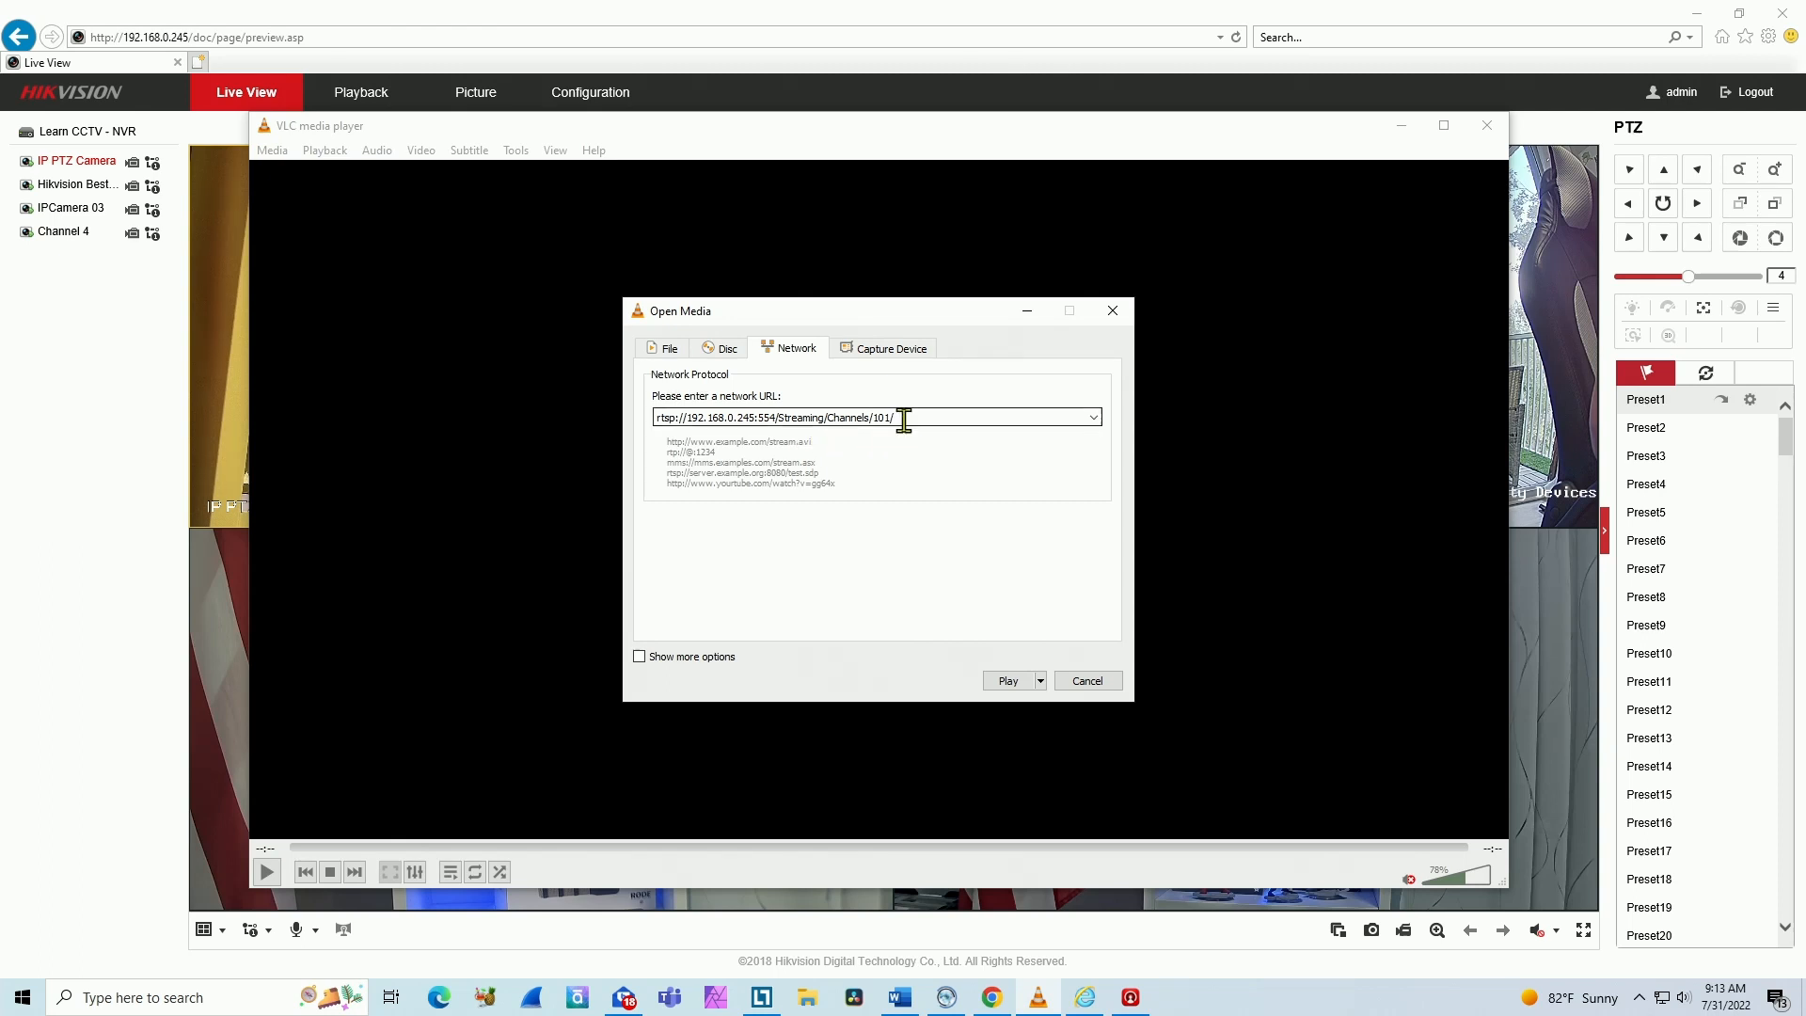
double_click(882, 417)
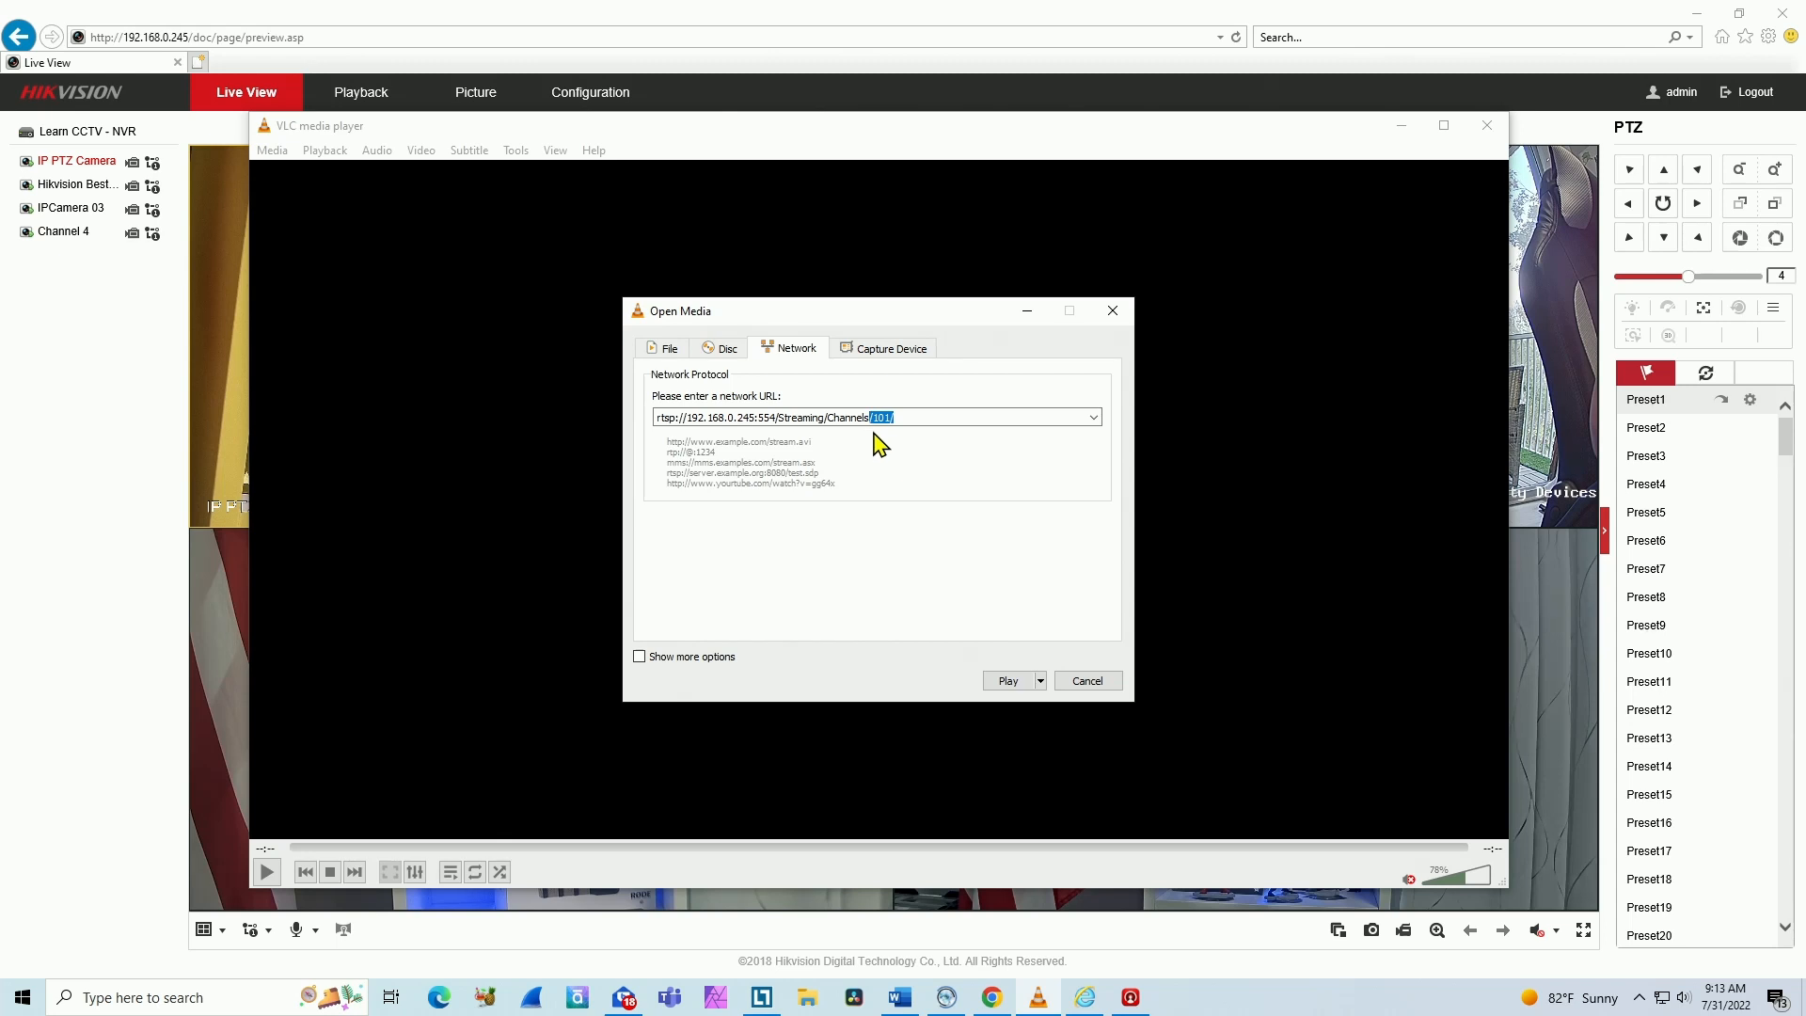
mouse_move(922, 455)
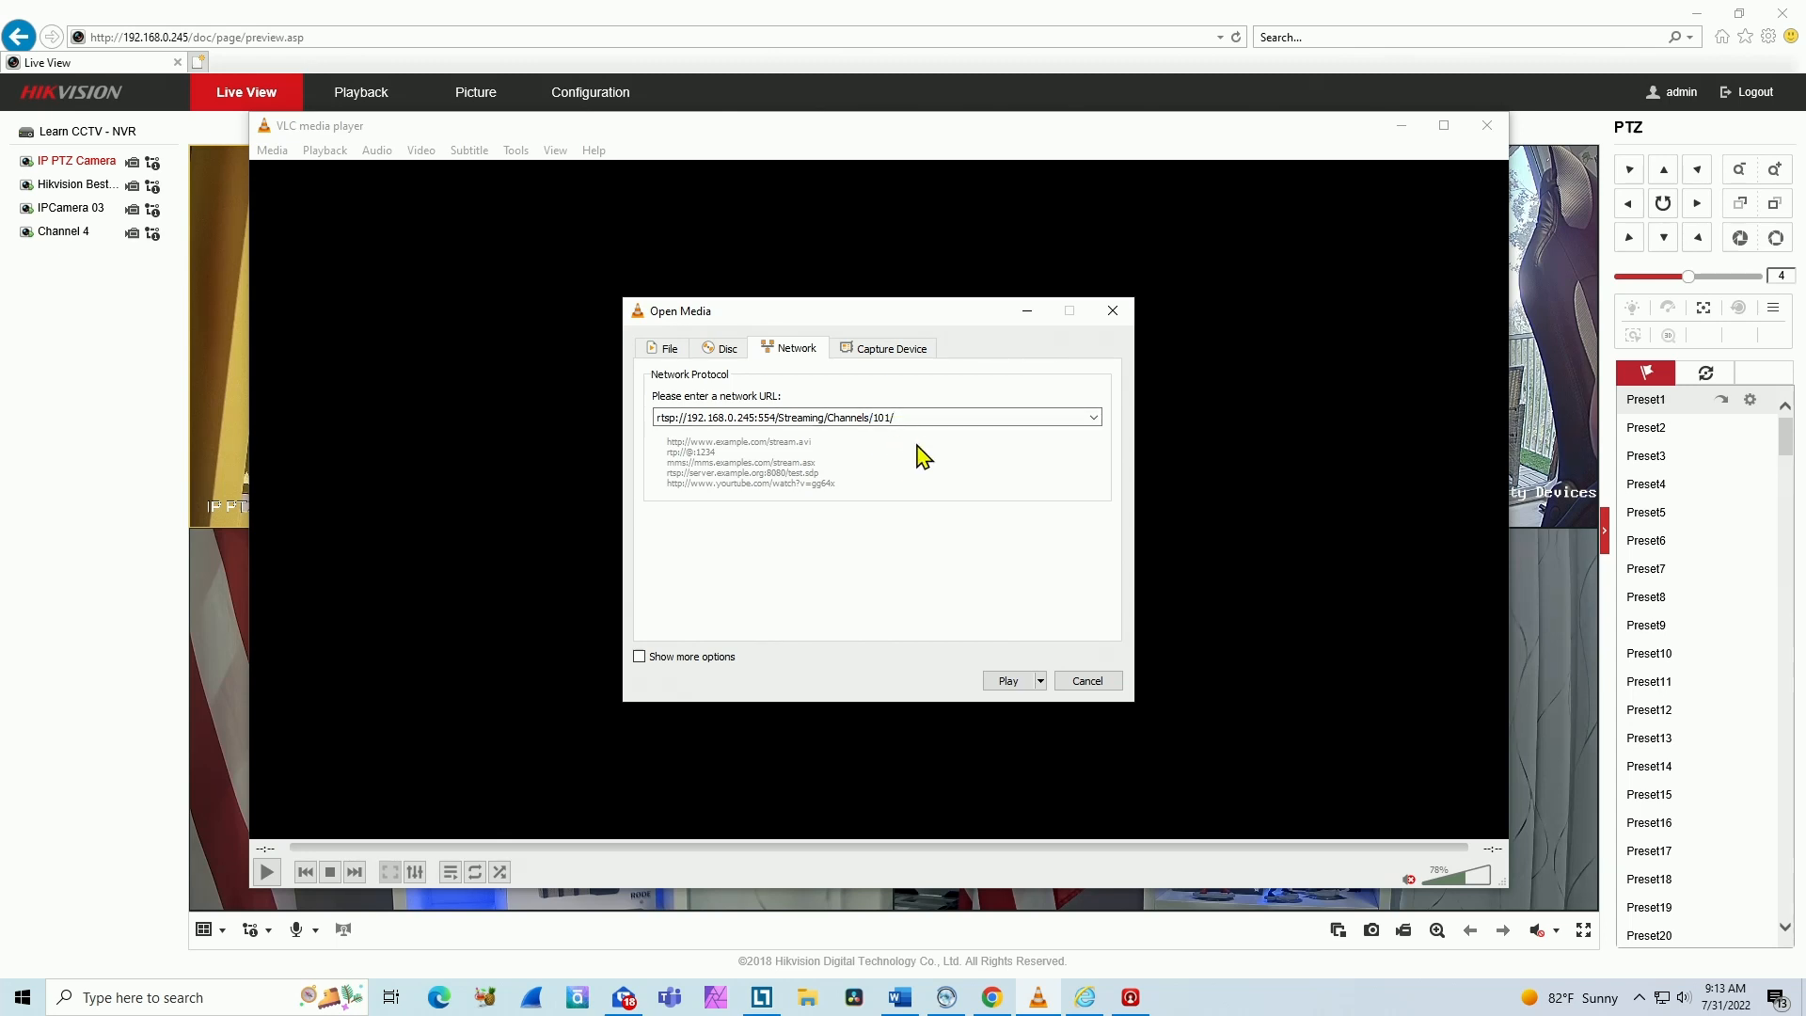
Play the channel 101 RTSP stream in VLC, then bring up Blue Iris.
left_click(1004, 681)
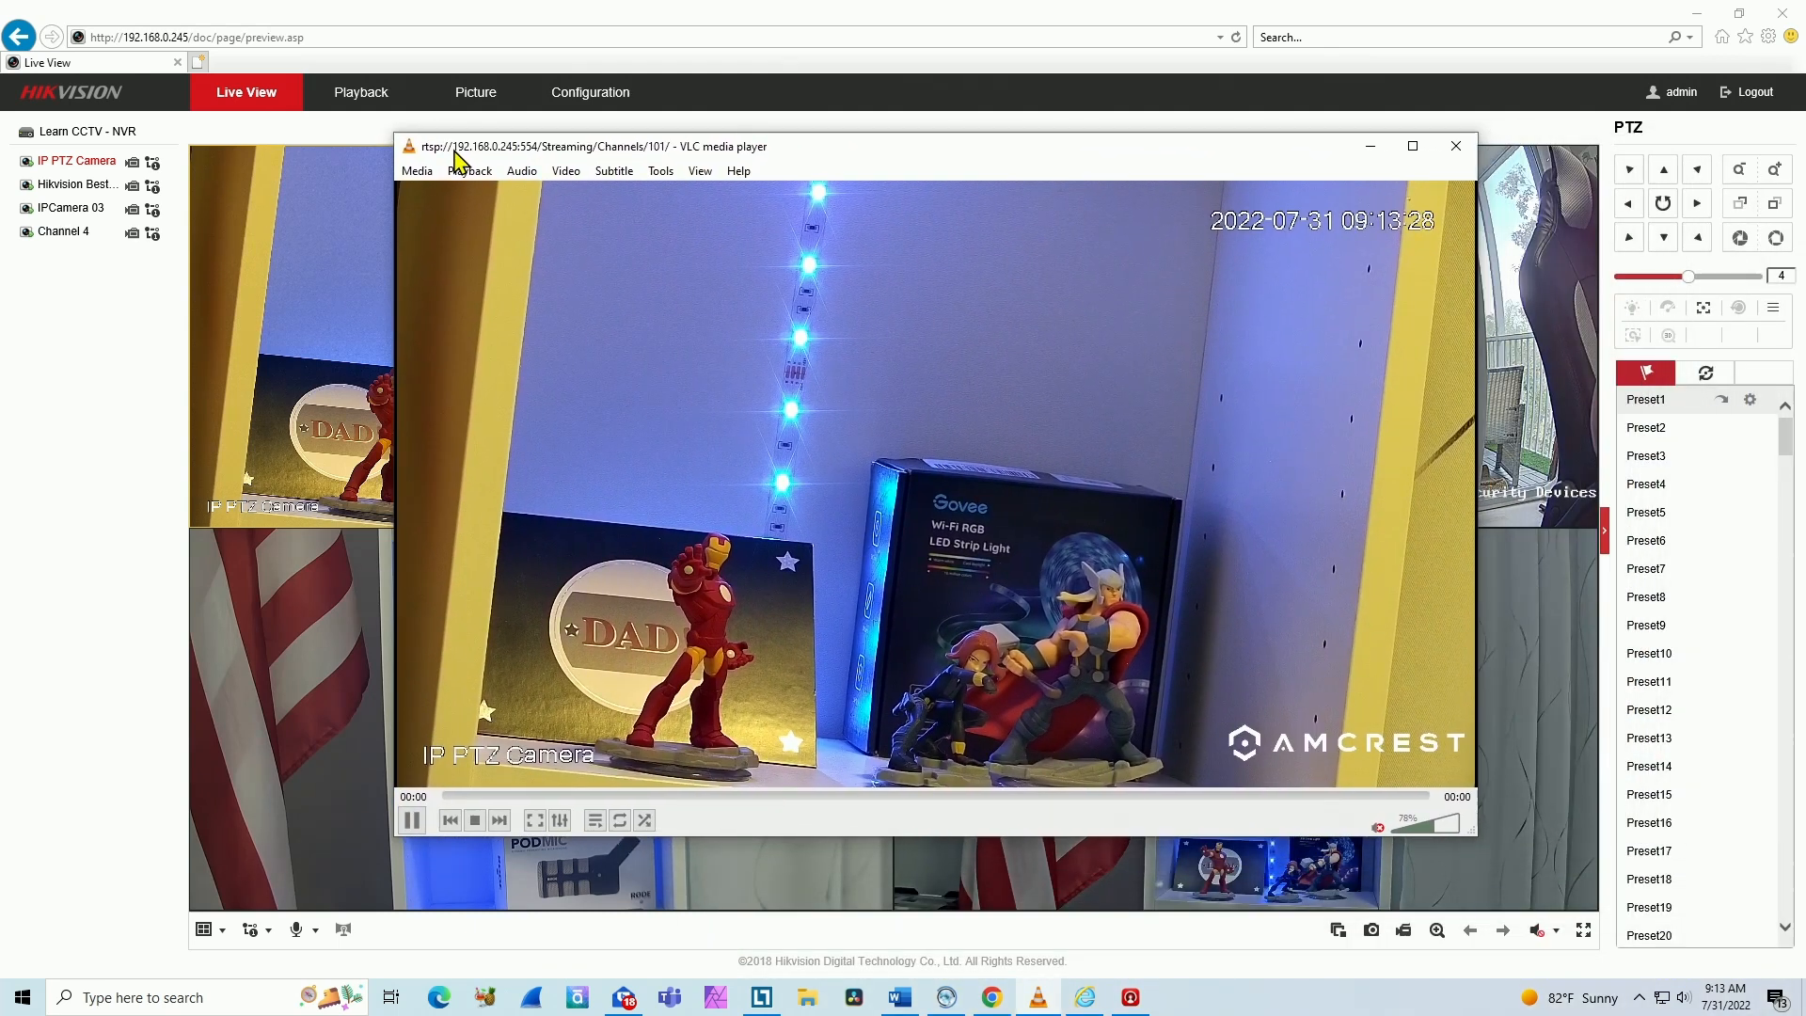
mouse_move(450, 213)
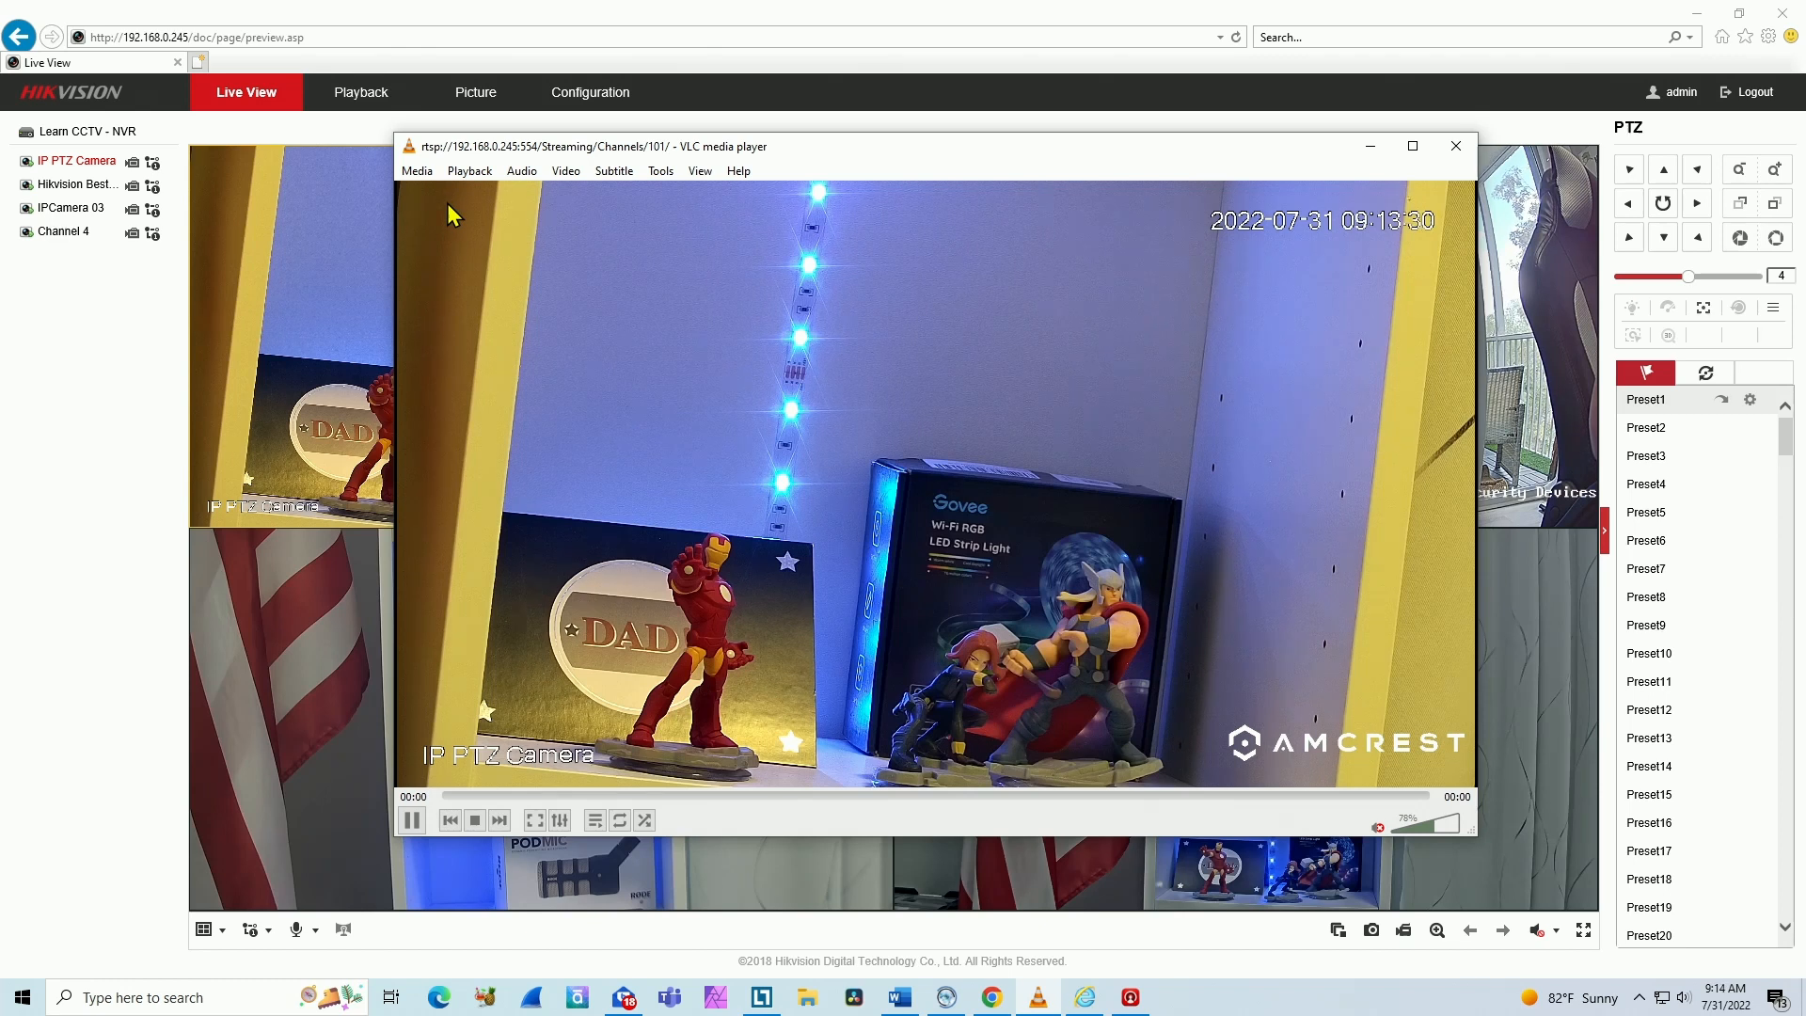
mouse_move(1334, 197)
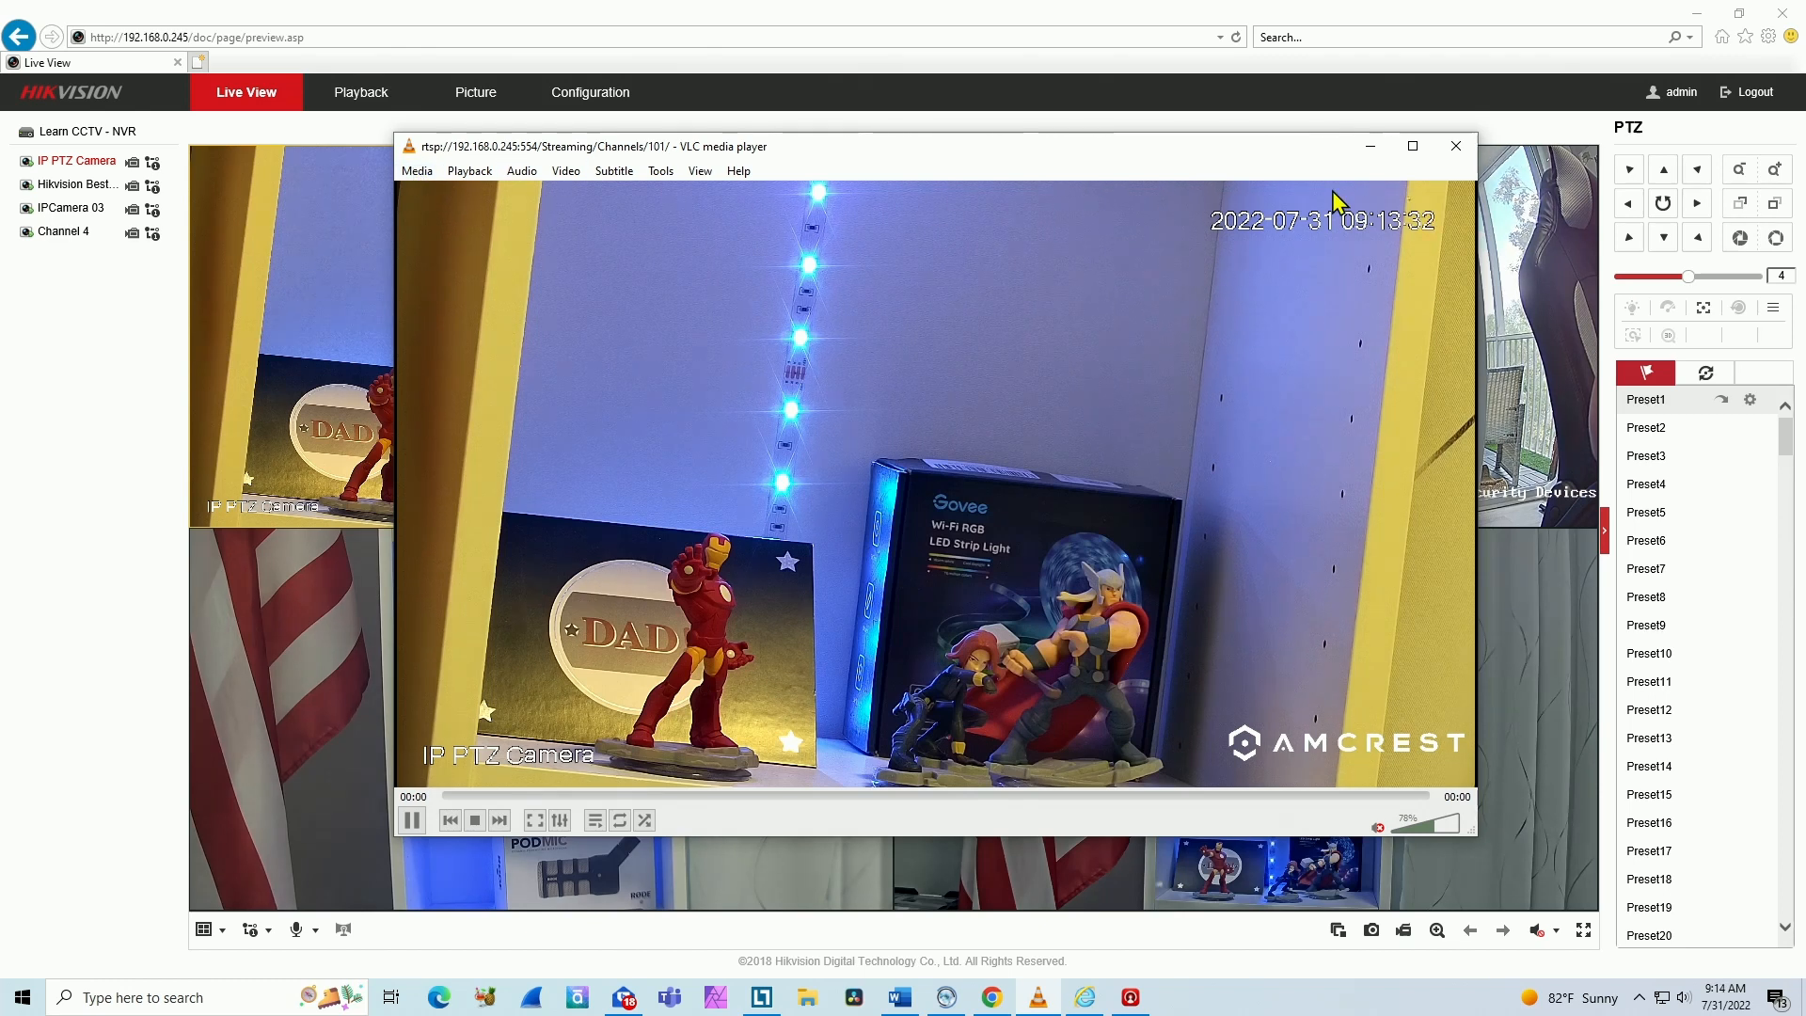
left_click(1454, 147)
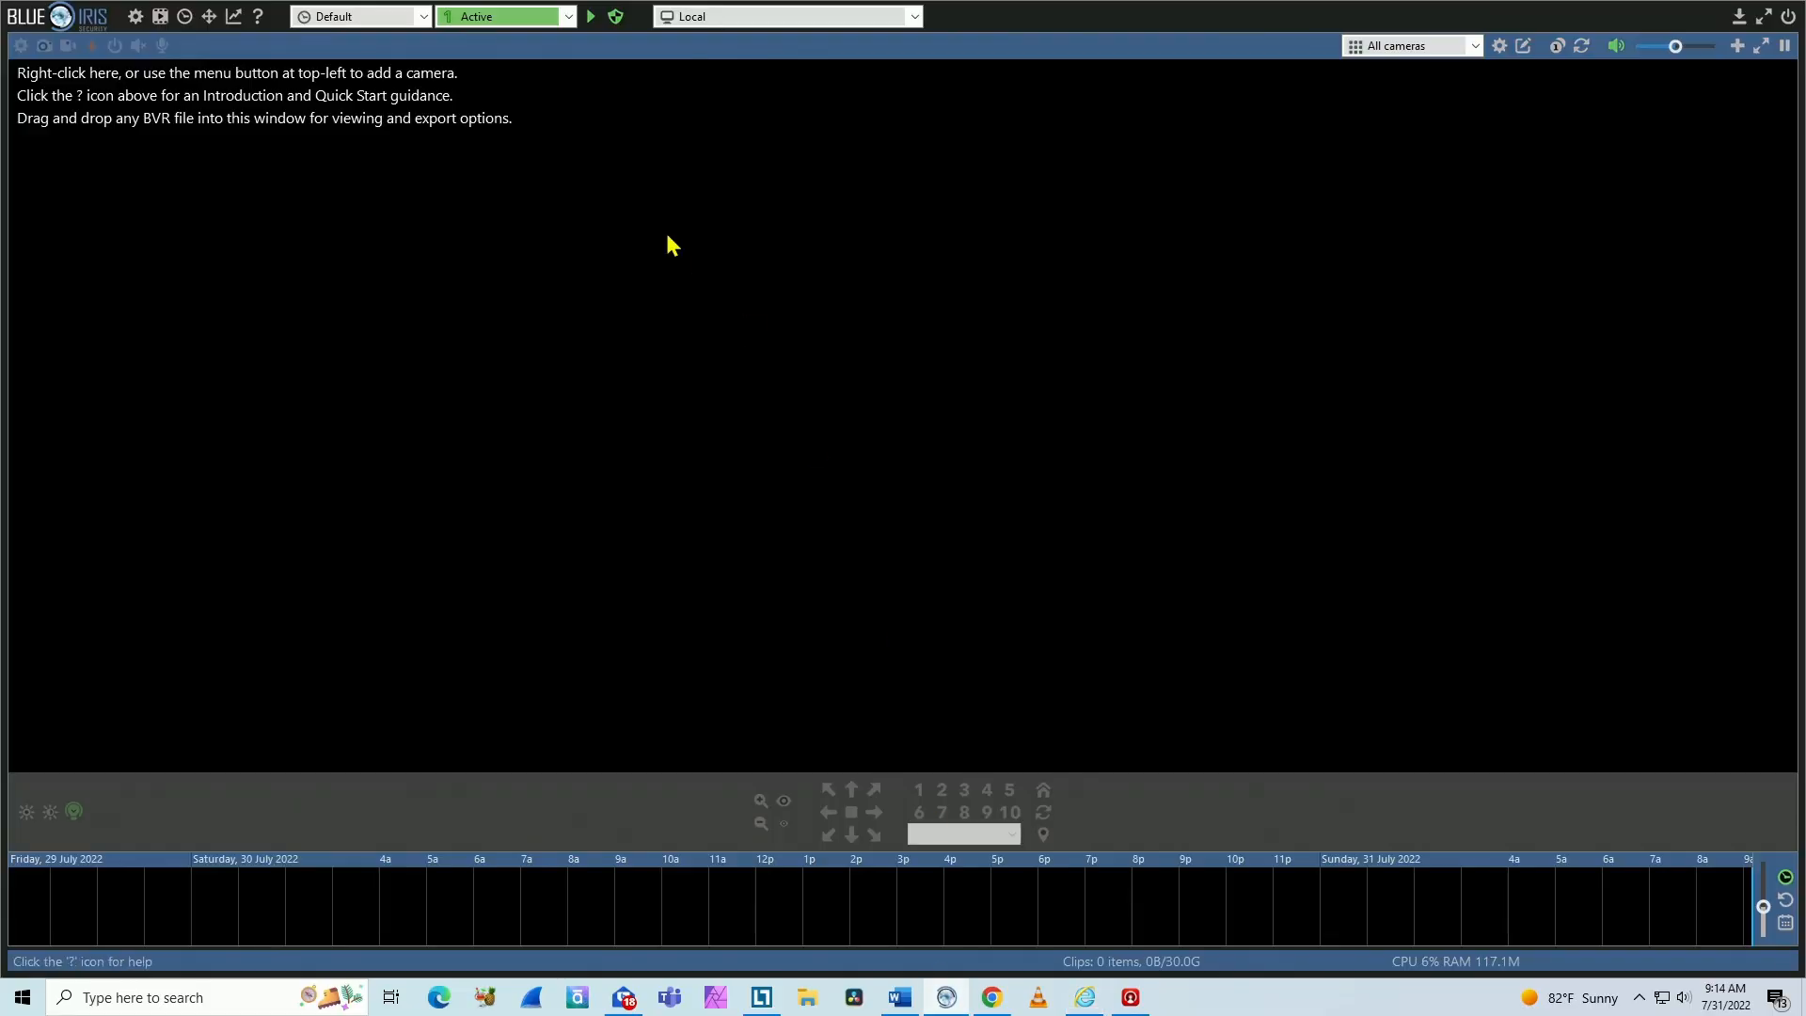
mouse_move(899, 178)
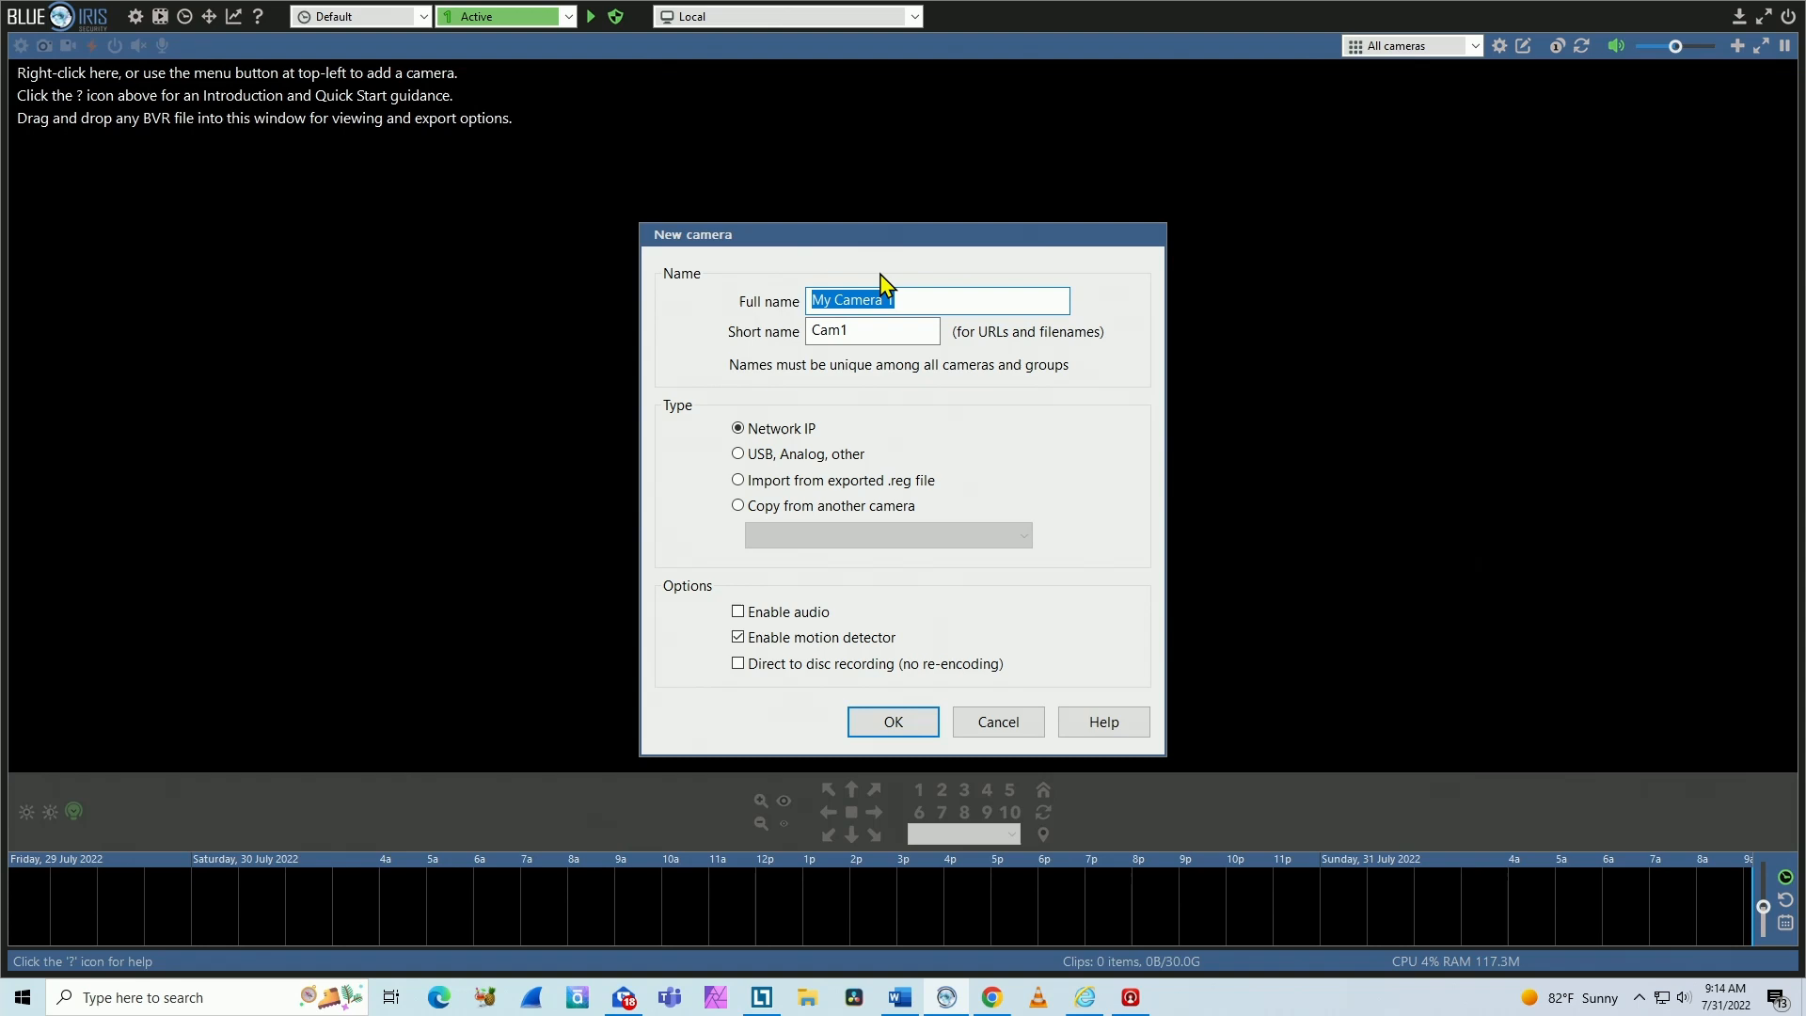
Name the new Network IP camera Hikvision01 with short name Ch01 and confirm it.
type("Hi")
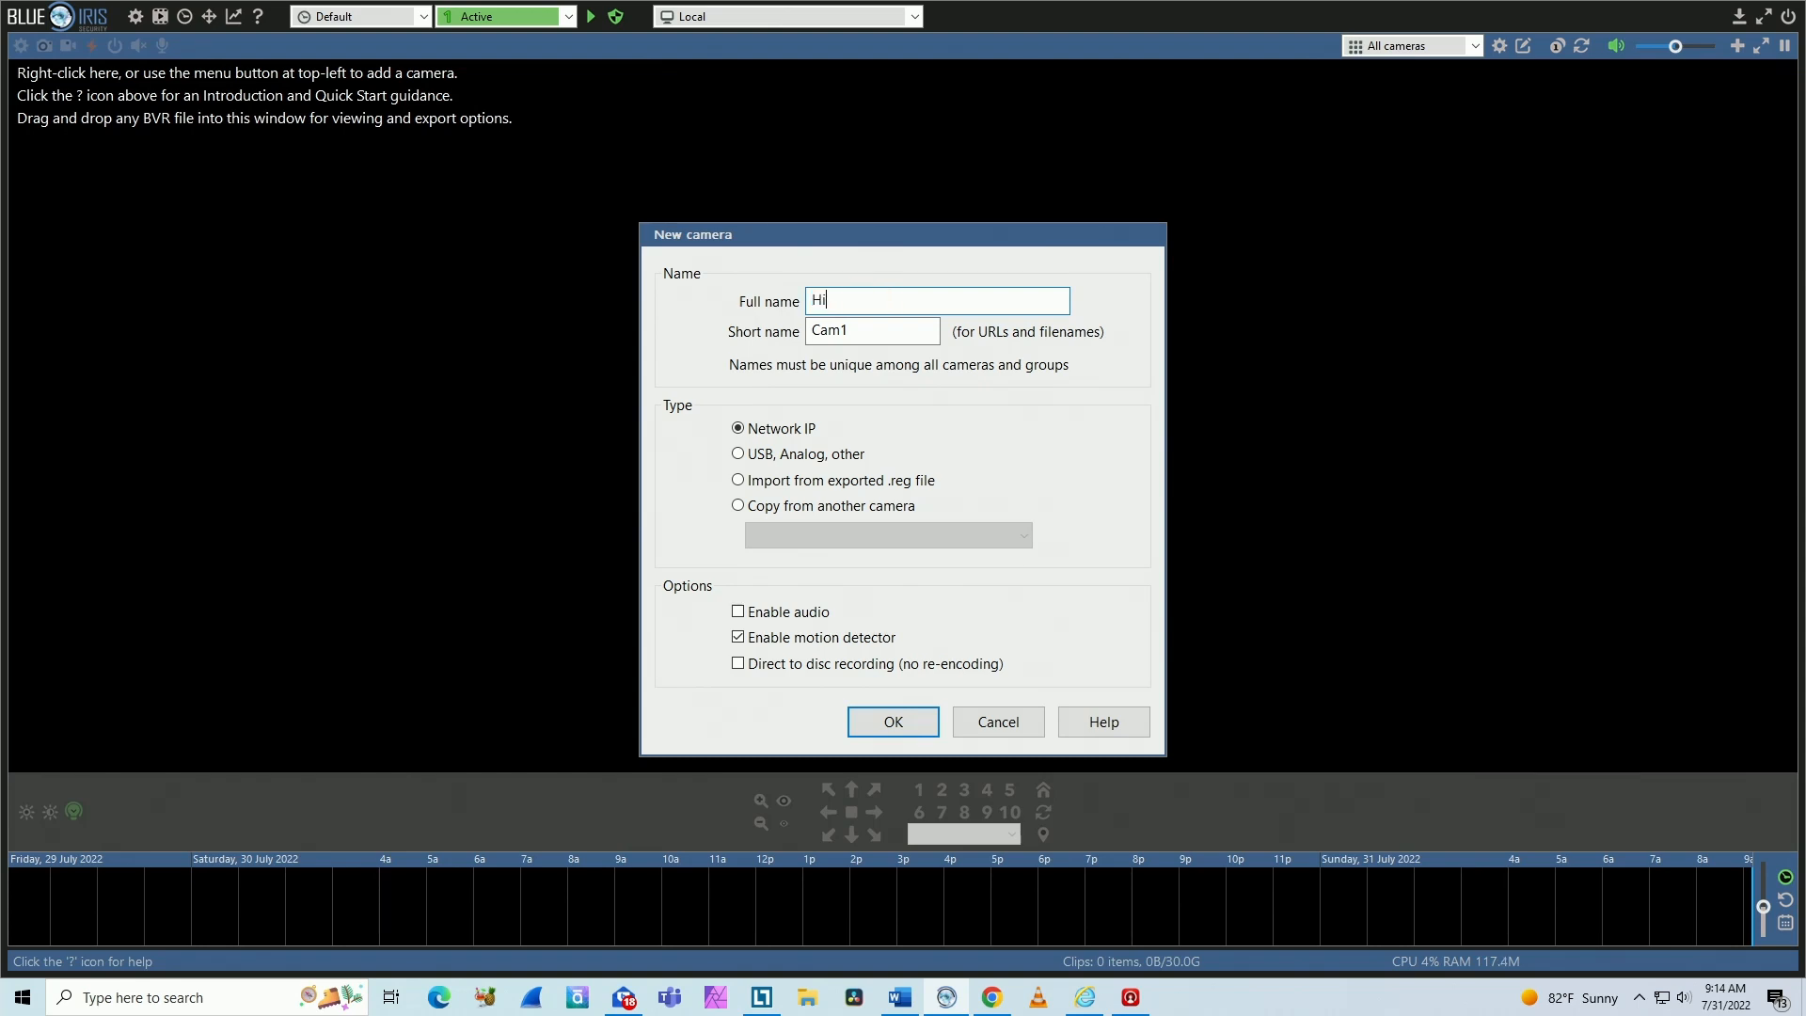
type("kvision01")
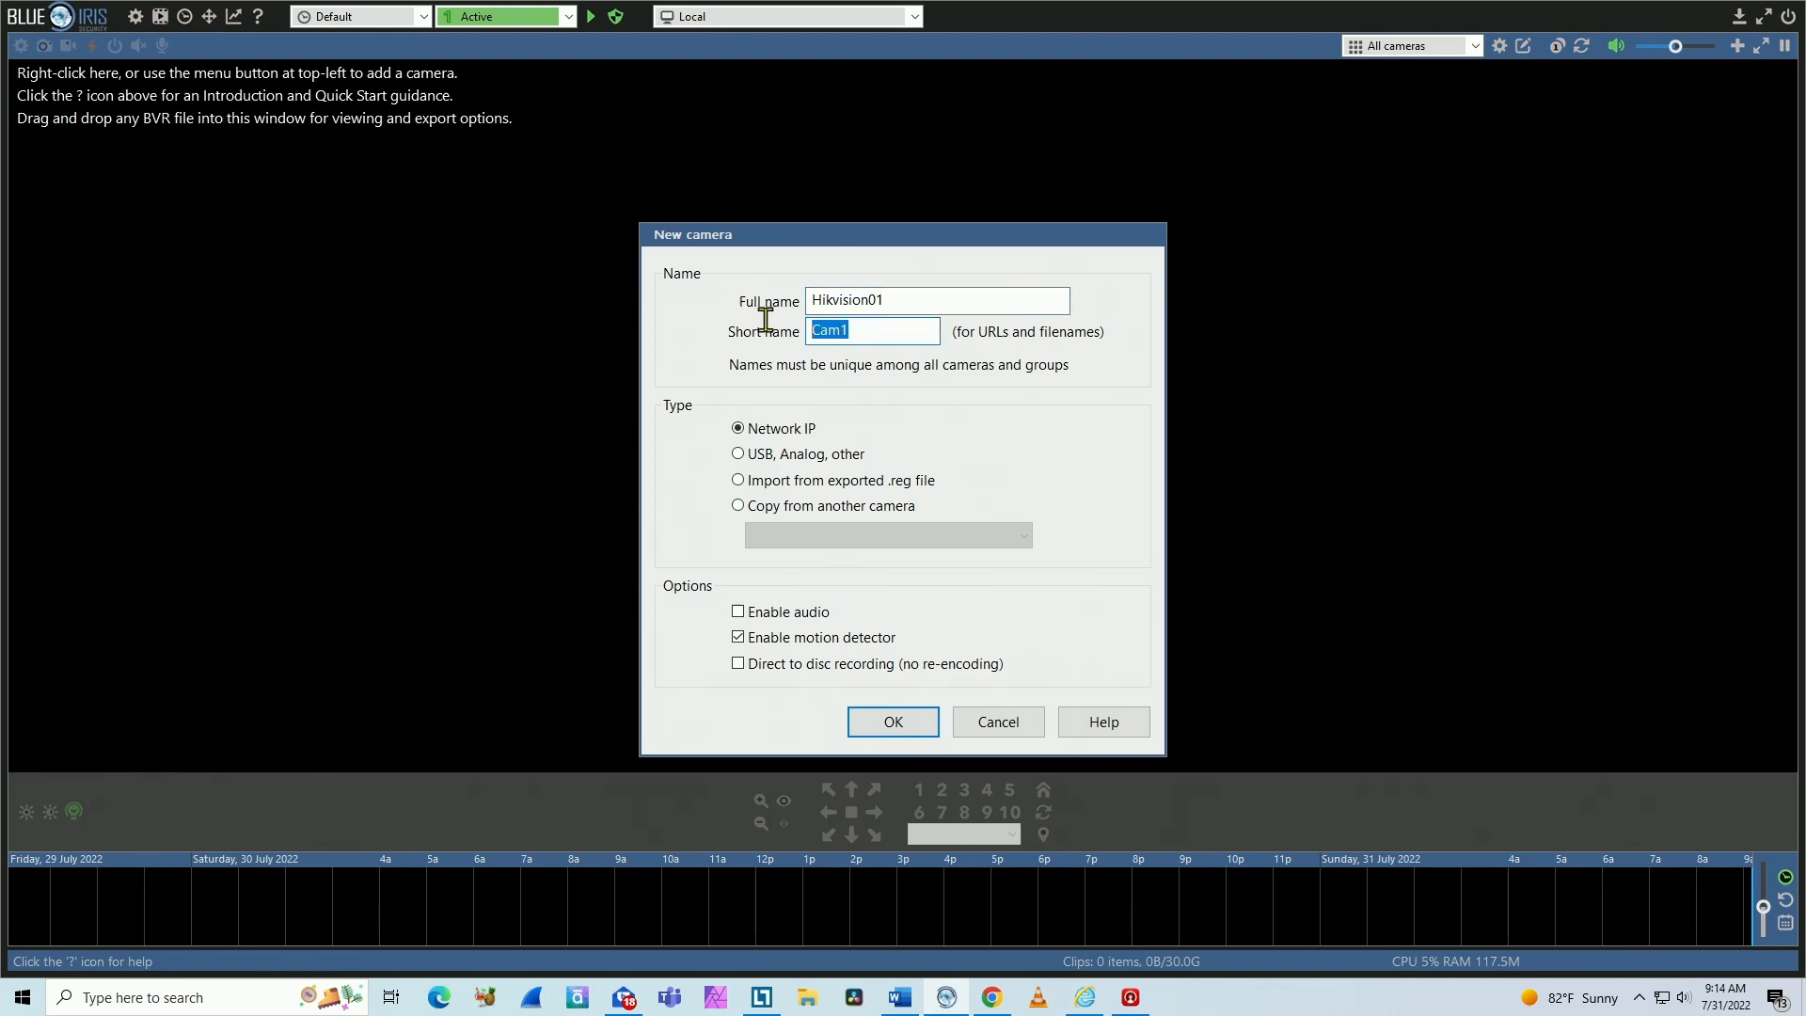
type("Ch")
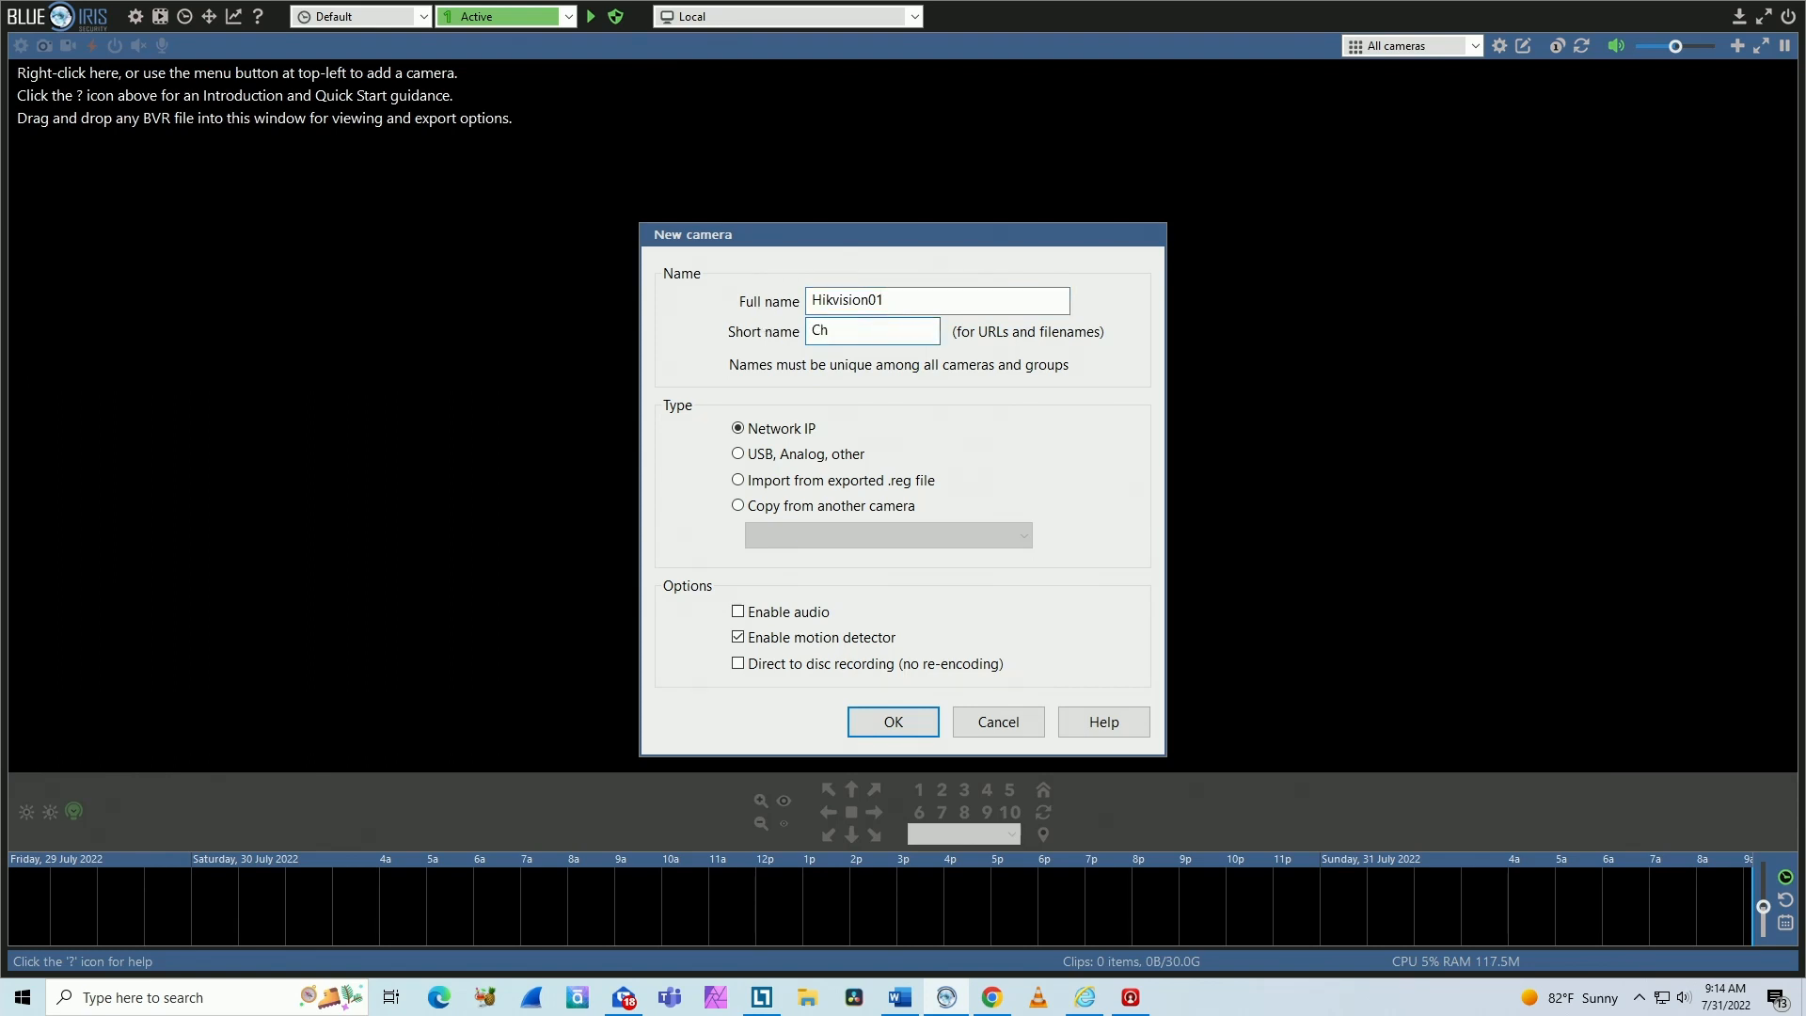
type("01")
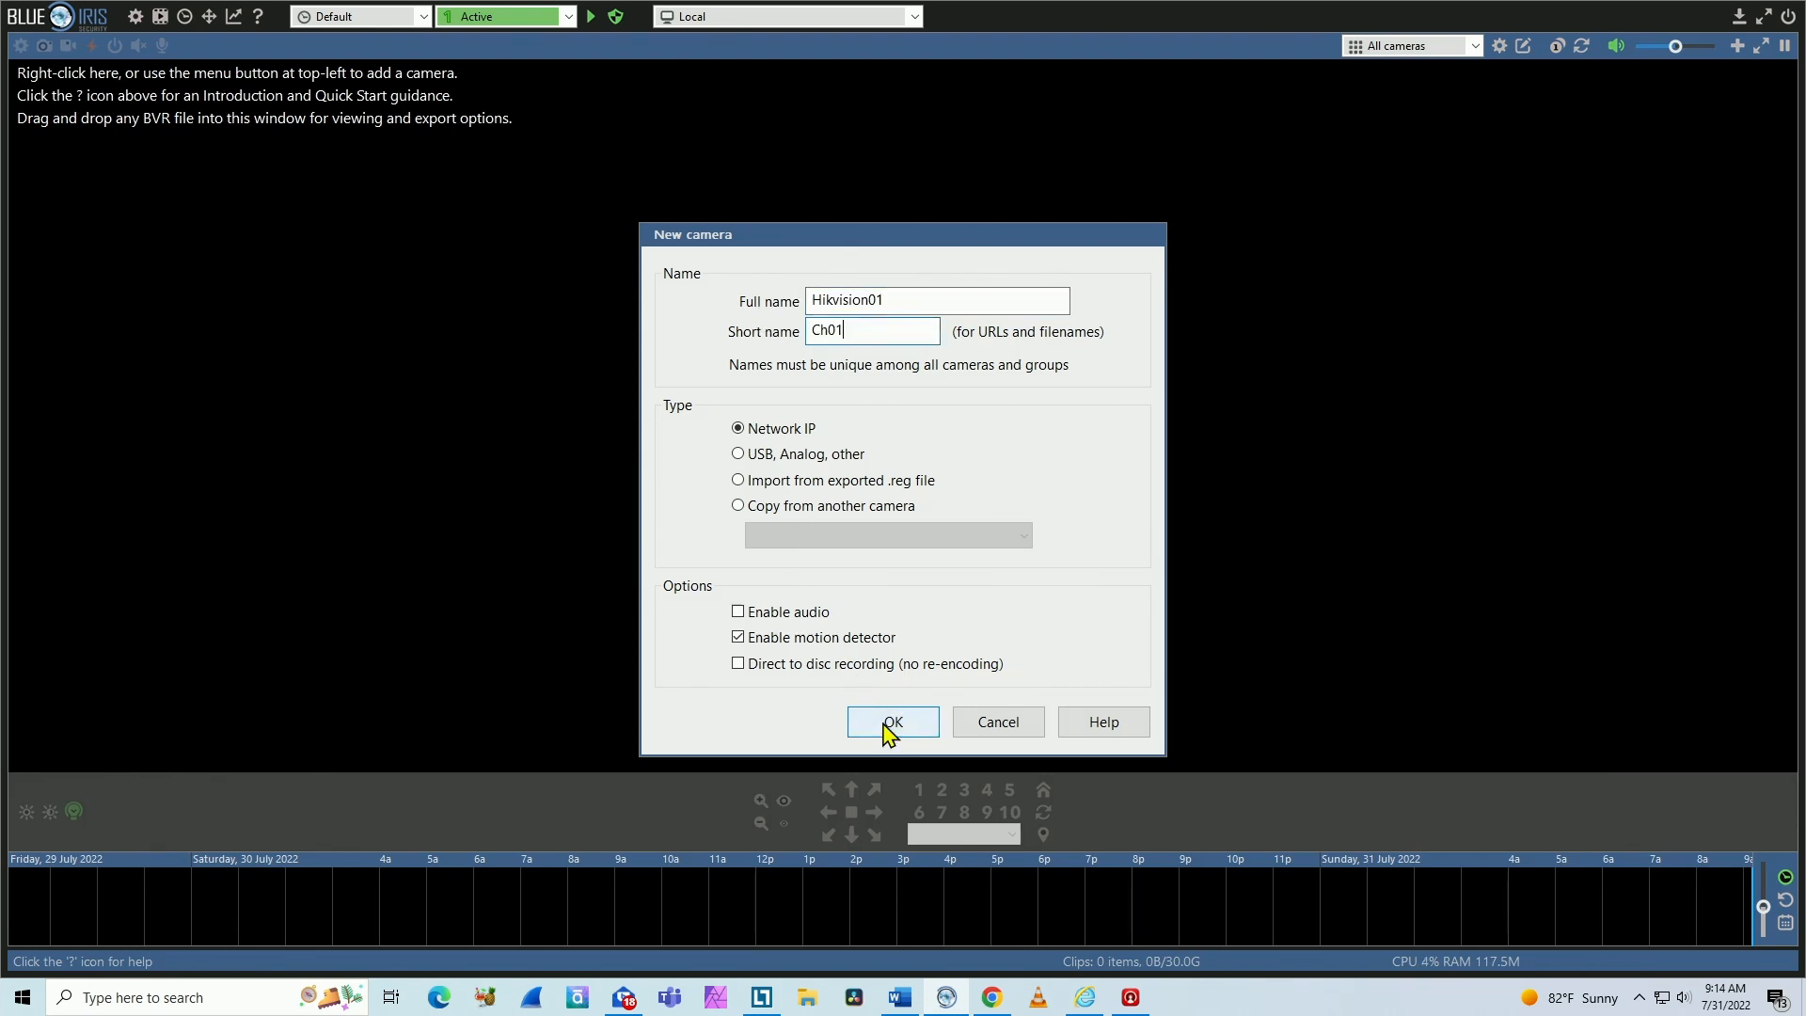
left_click(892, 722)
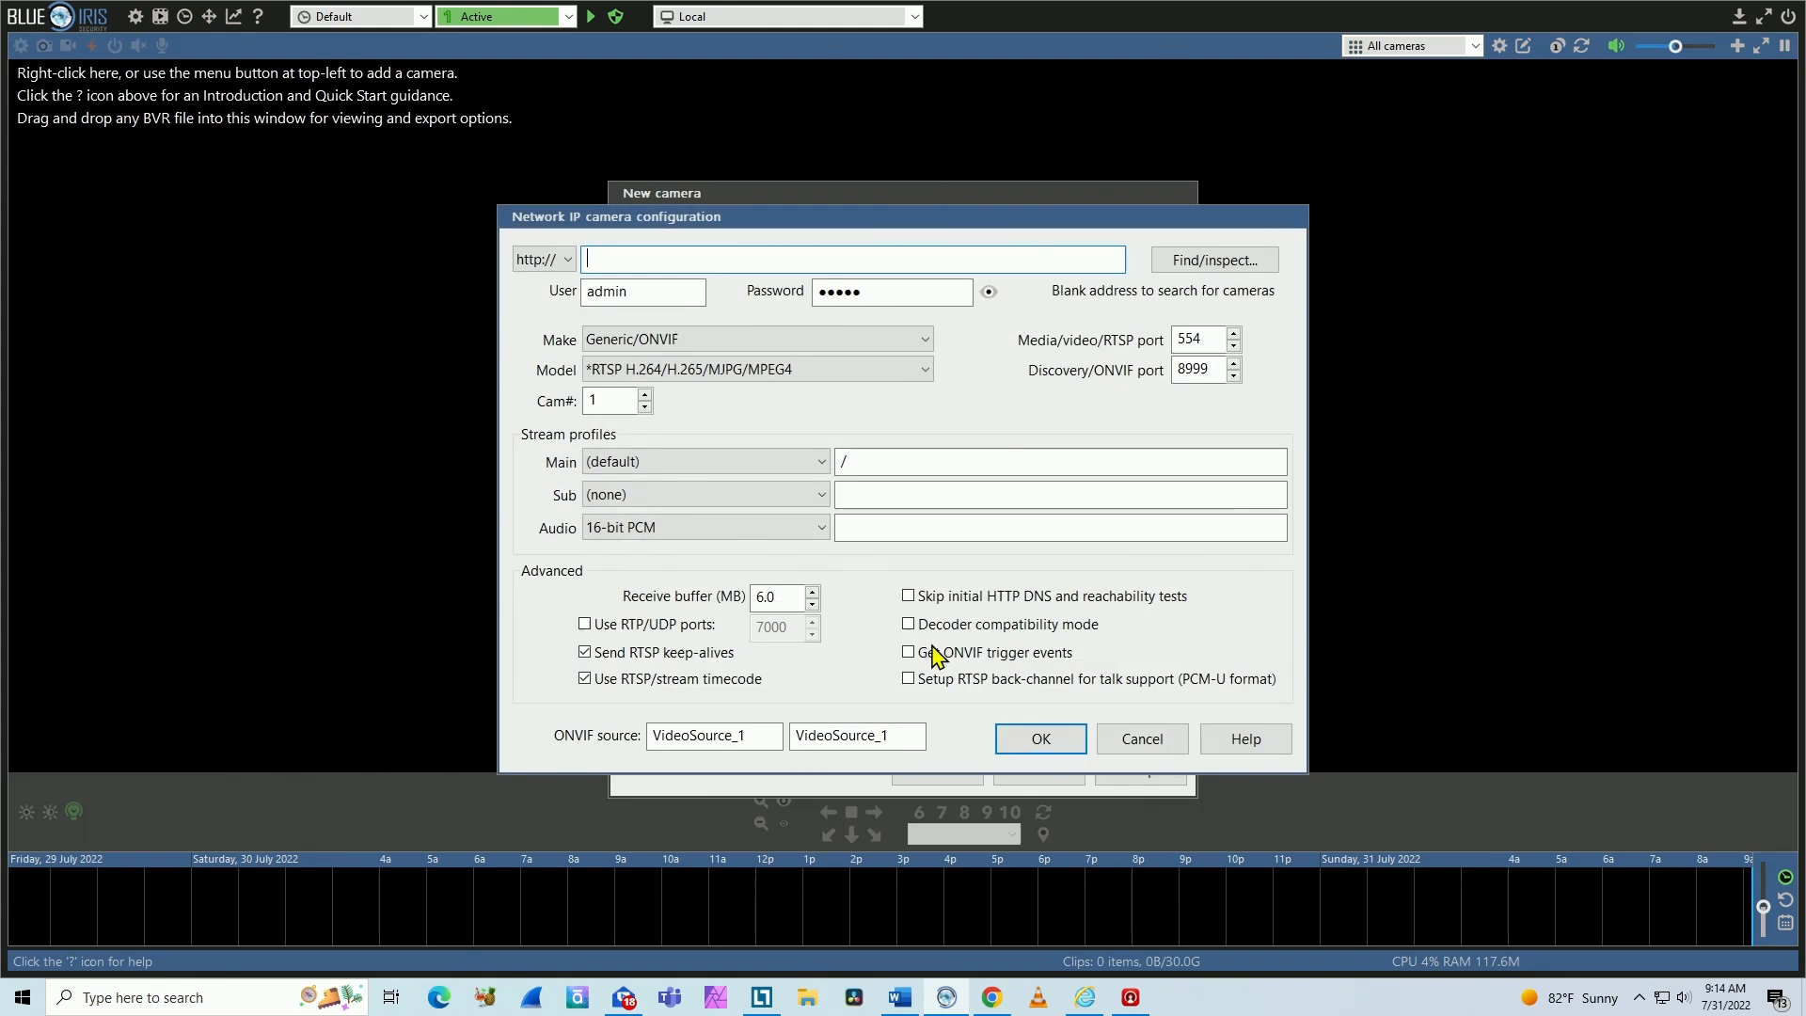
Enter the NVR RTSP address rtsp://192.168.0.245:554/Streaming/Channels/... for Hikvision01's connection.
left_click(1034, 998)
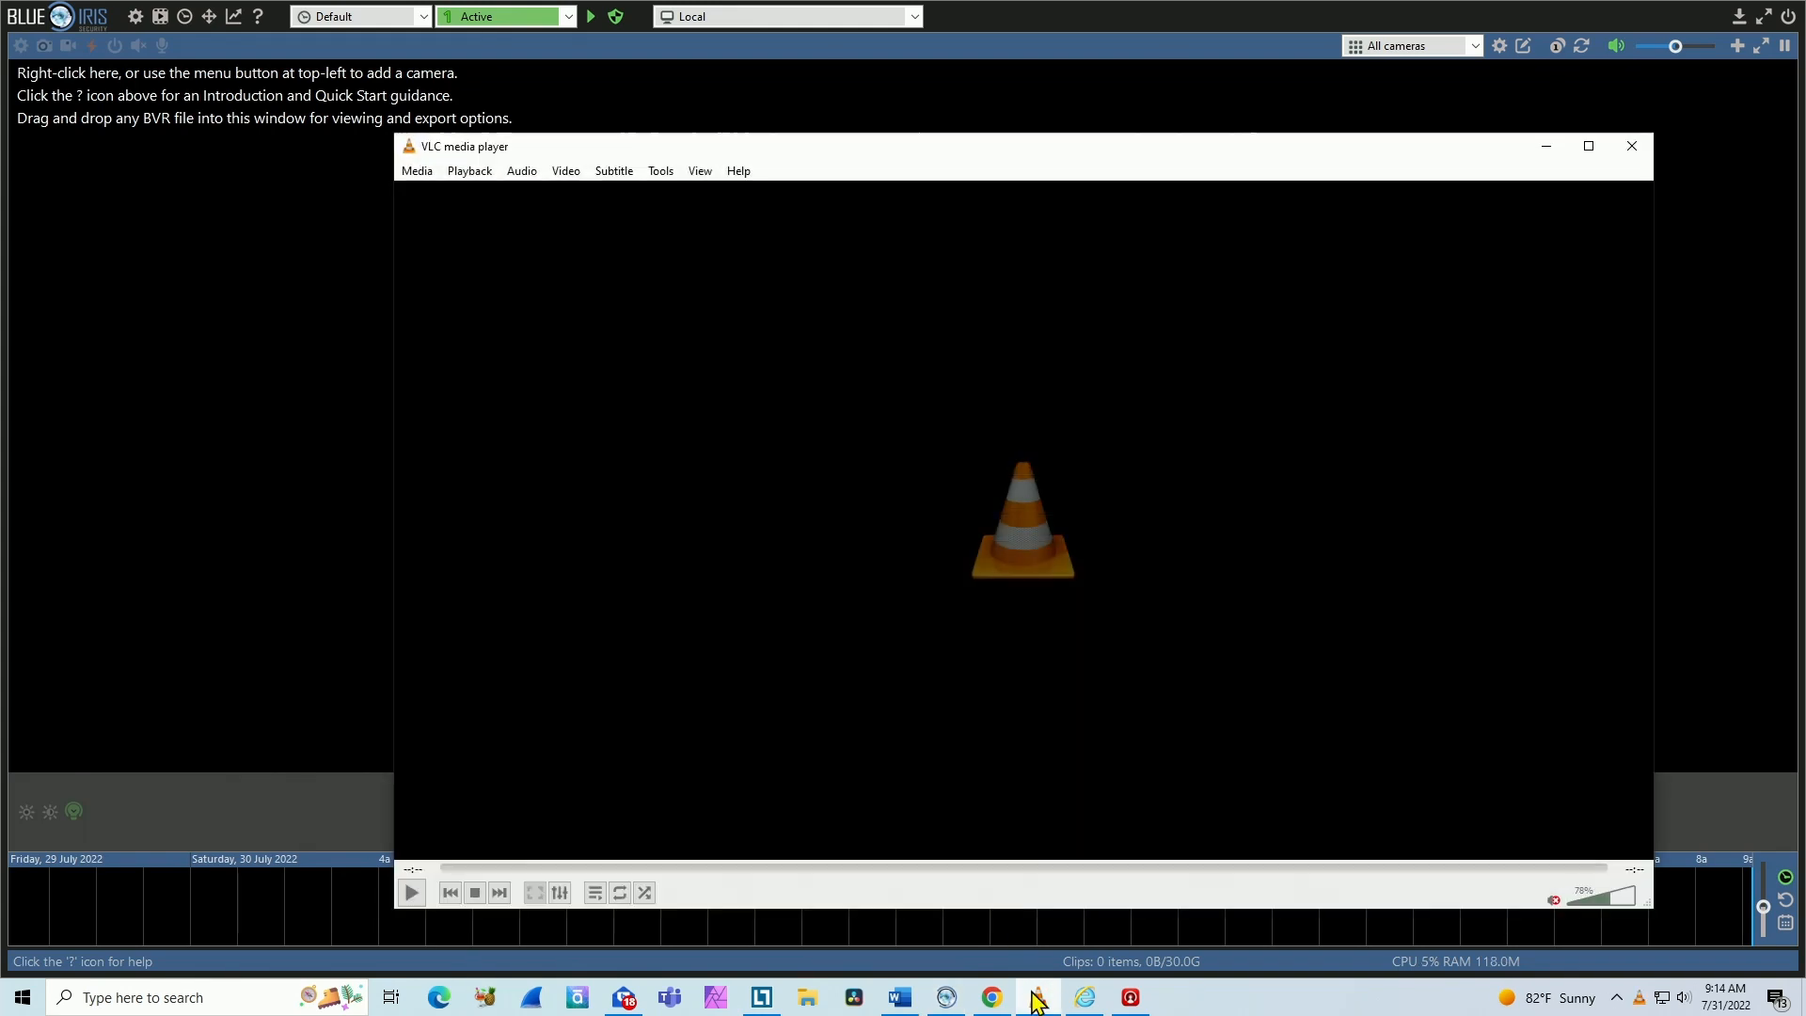
left_click(416, 172)
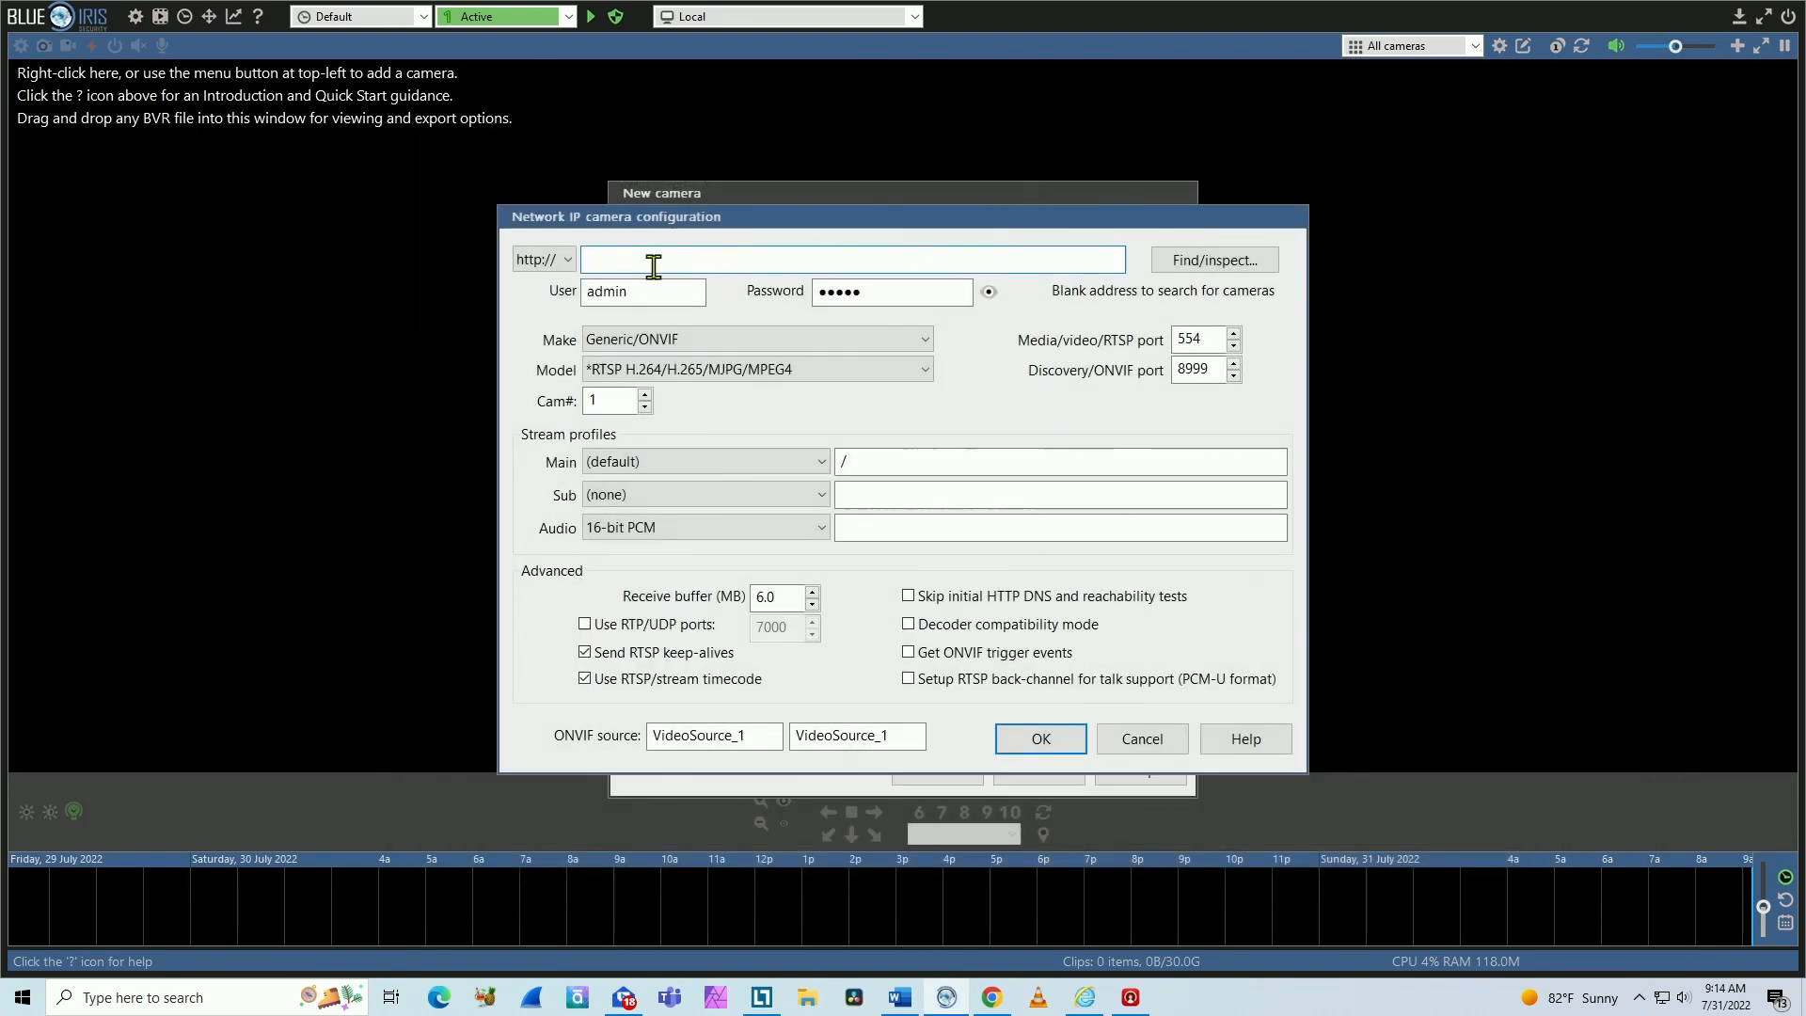
type("rtsp://192.168.0.245:554/Streaming/Channels/201/")
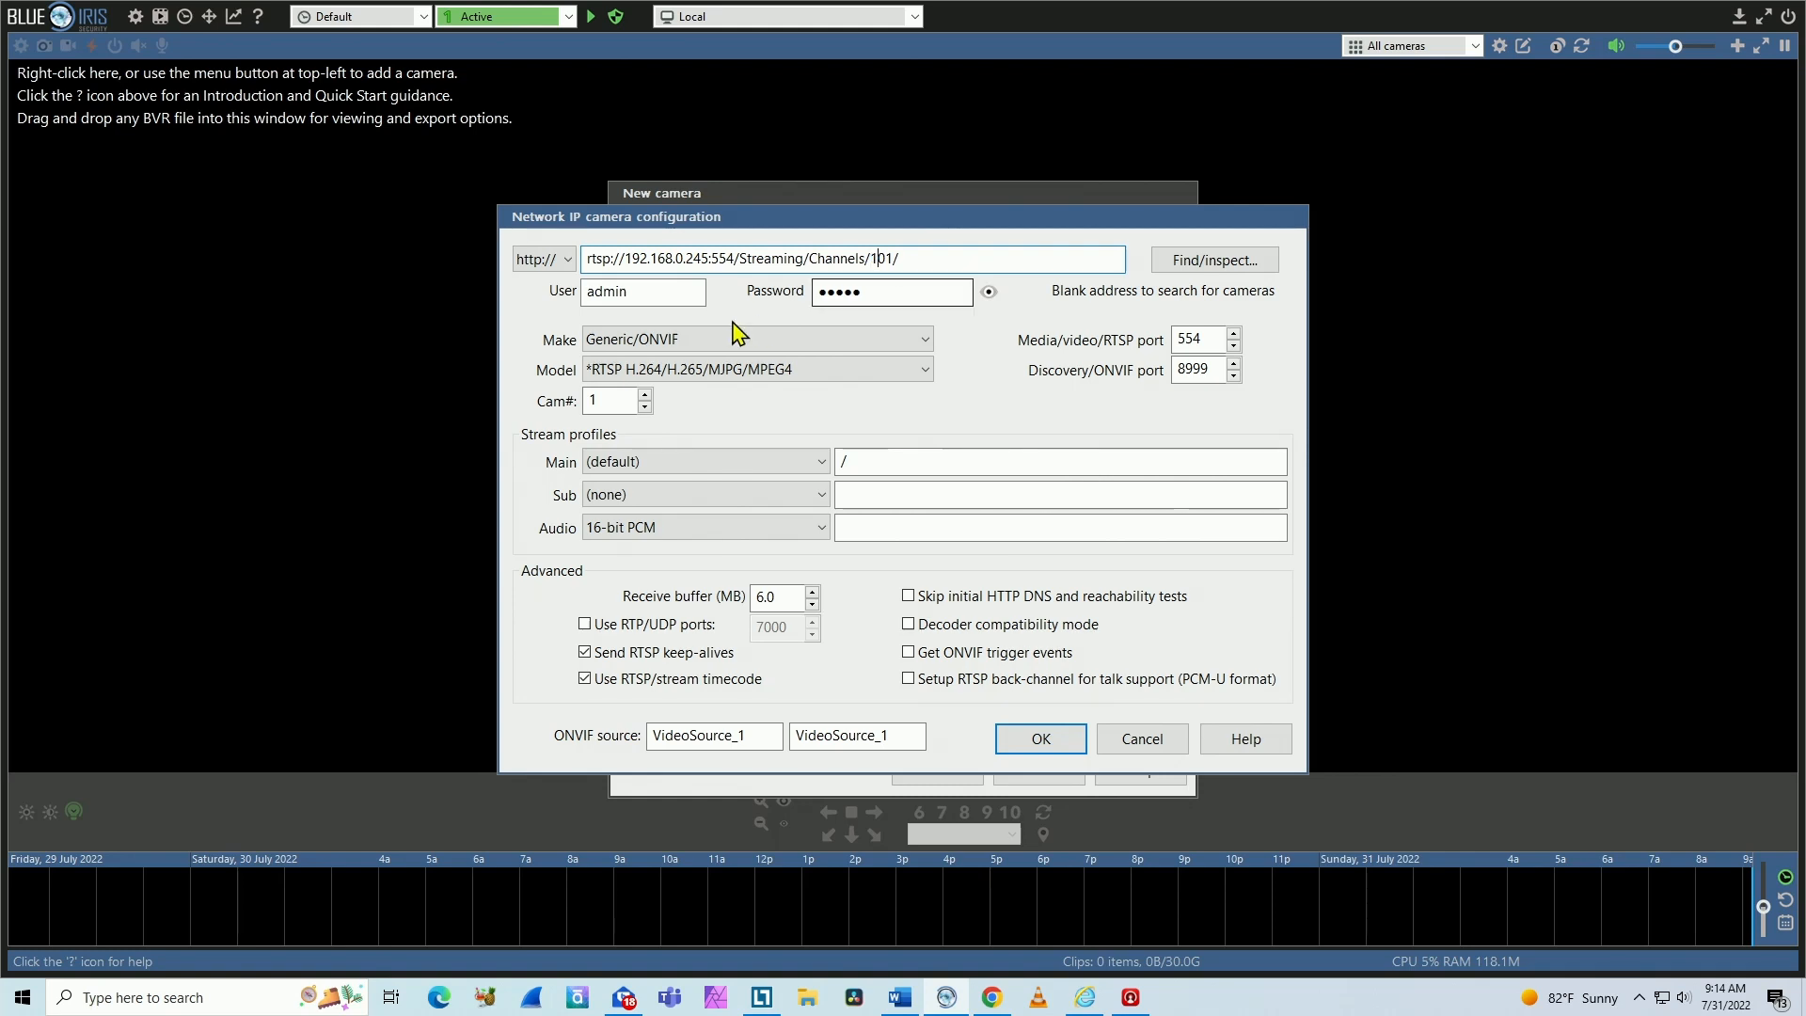
Replace the saved password with the NVR login and confirm the connection settings.
left_click(890, 290)
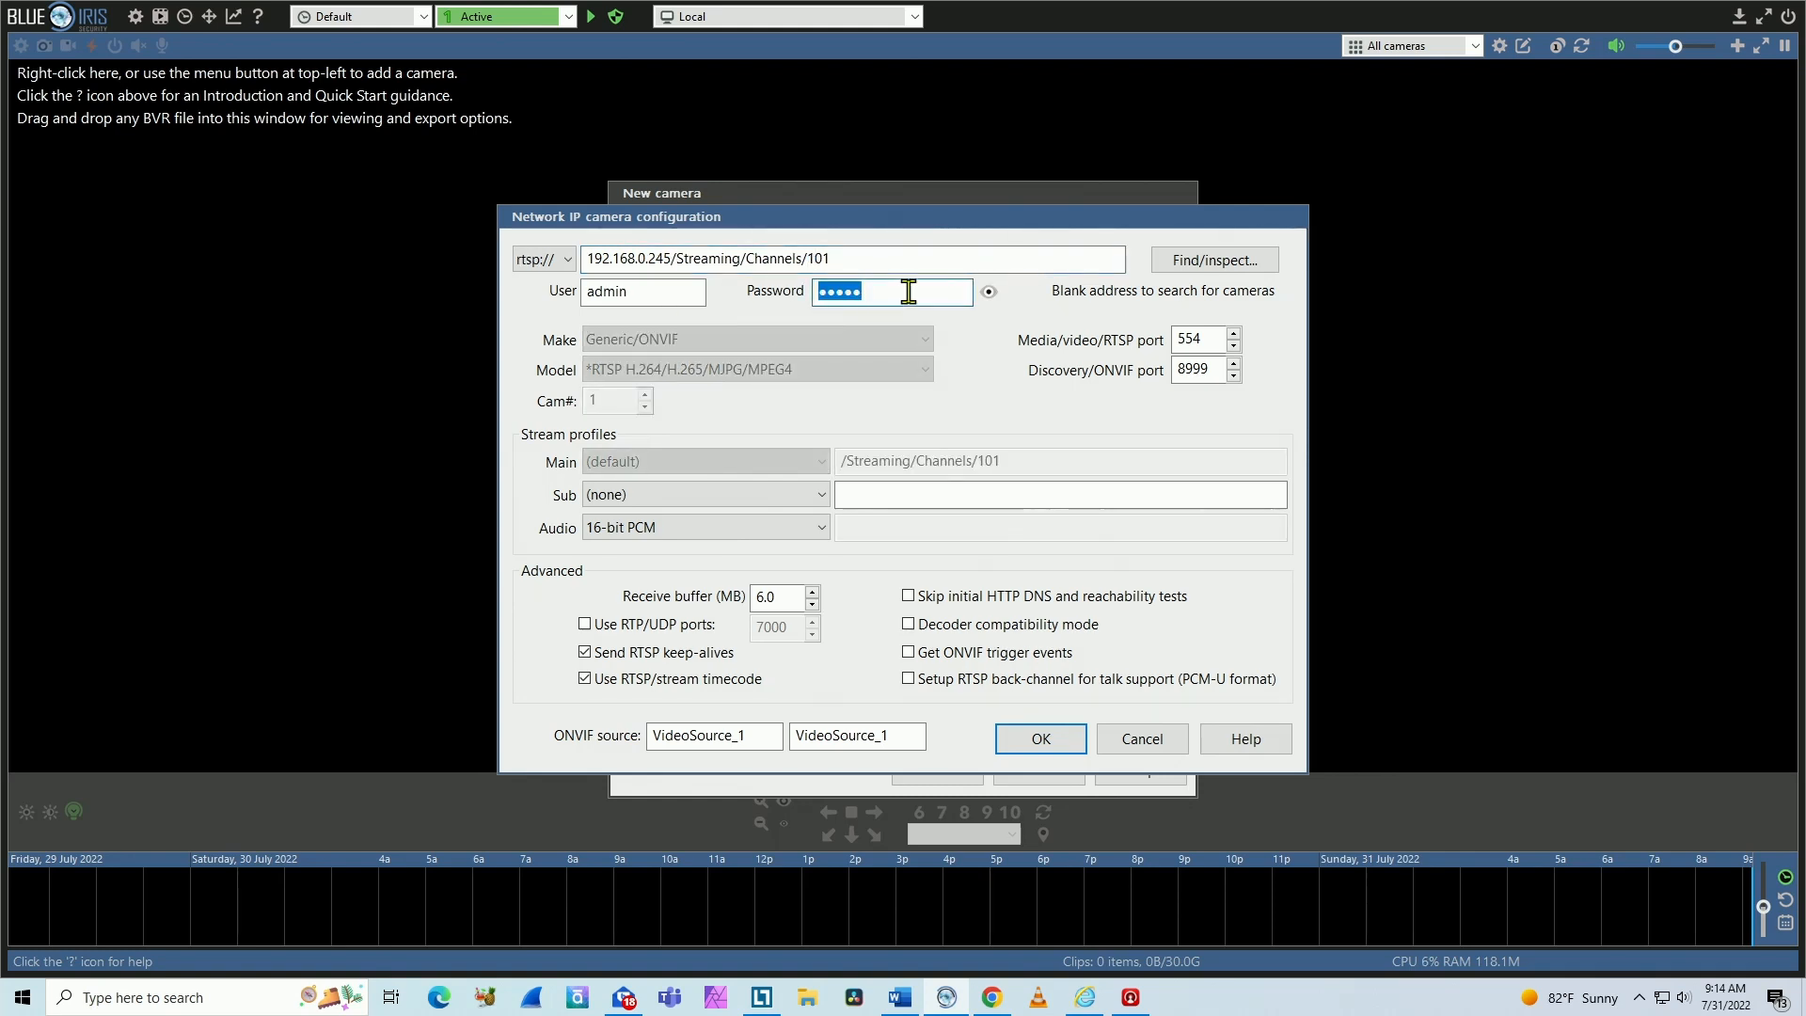
key("BackSpace")
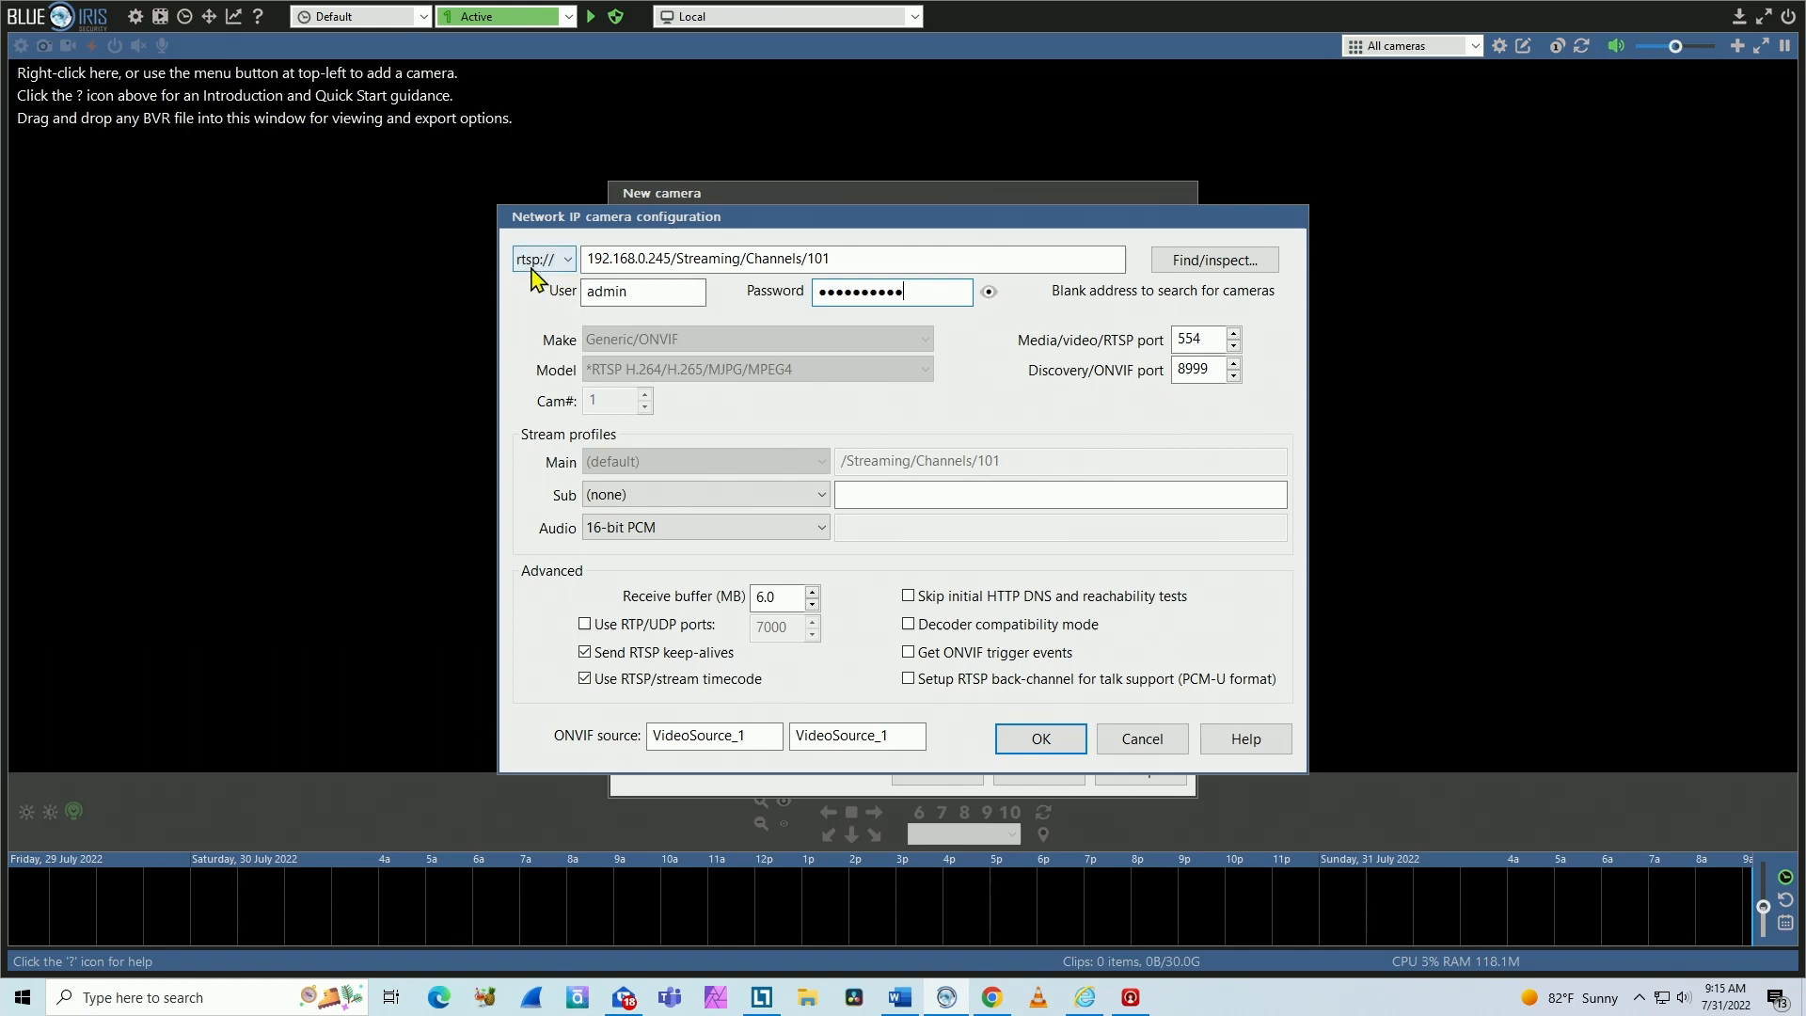
mouse_move(783, 327)
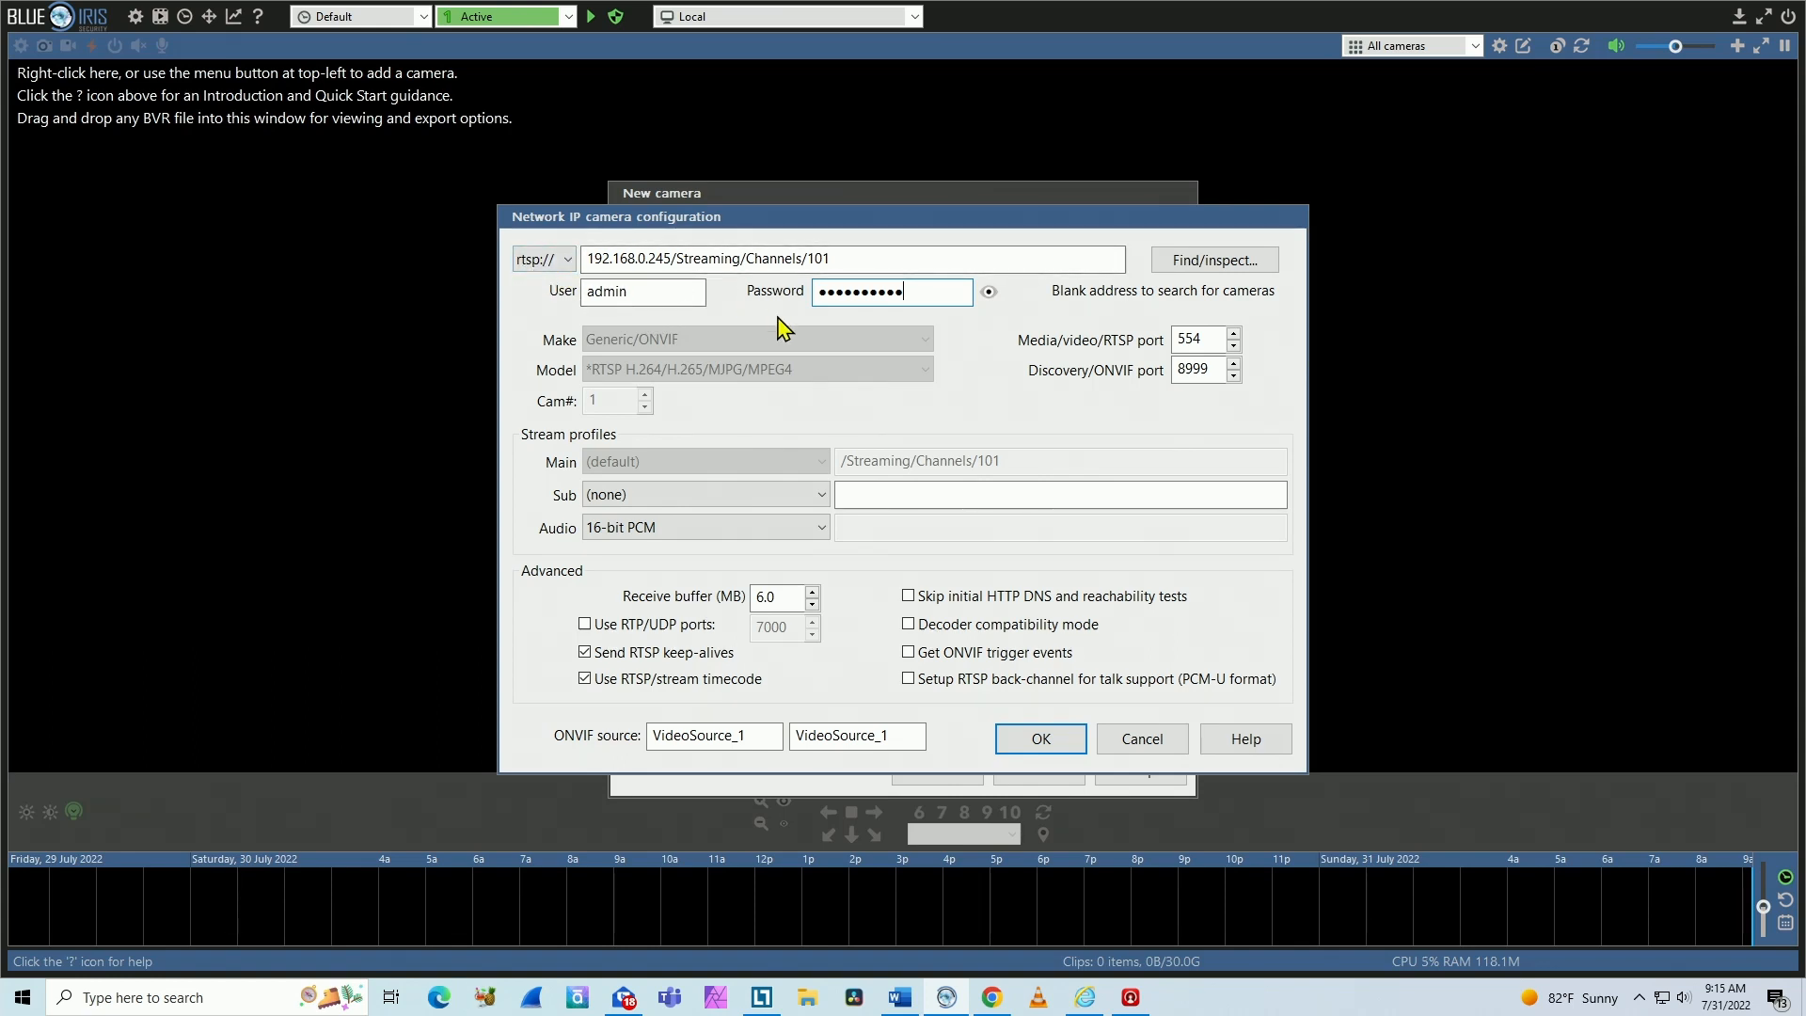
mouse_move(944, 322)
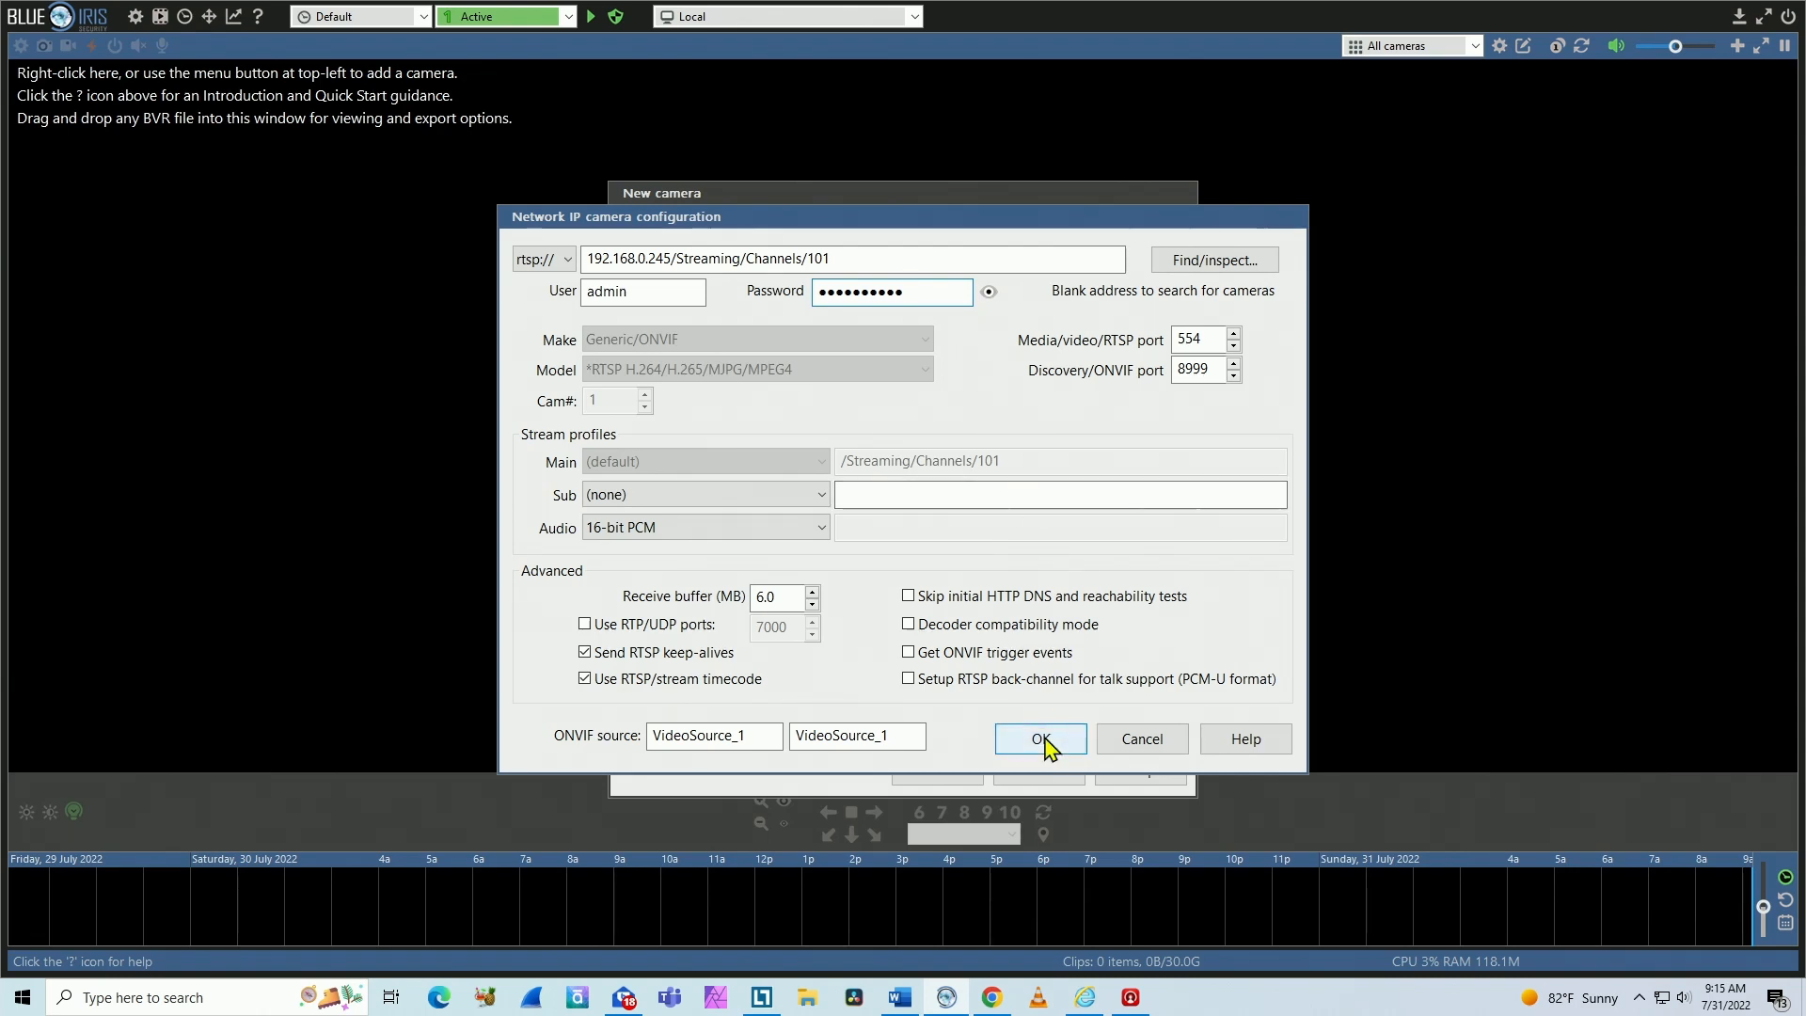
left_click(1039, 738)
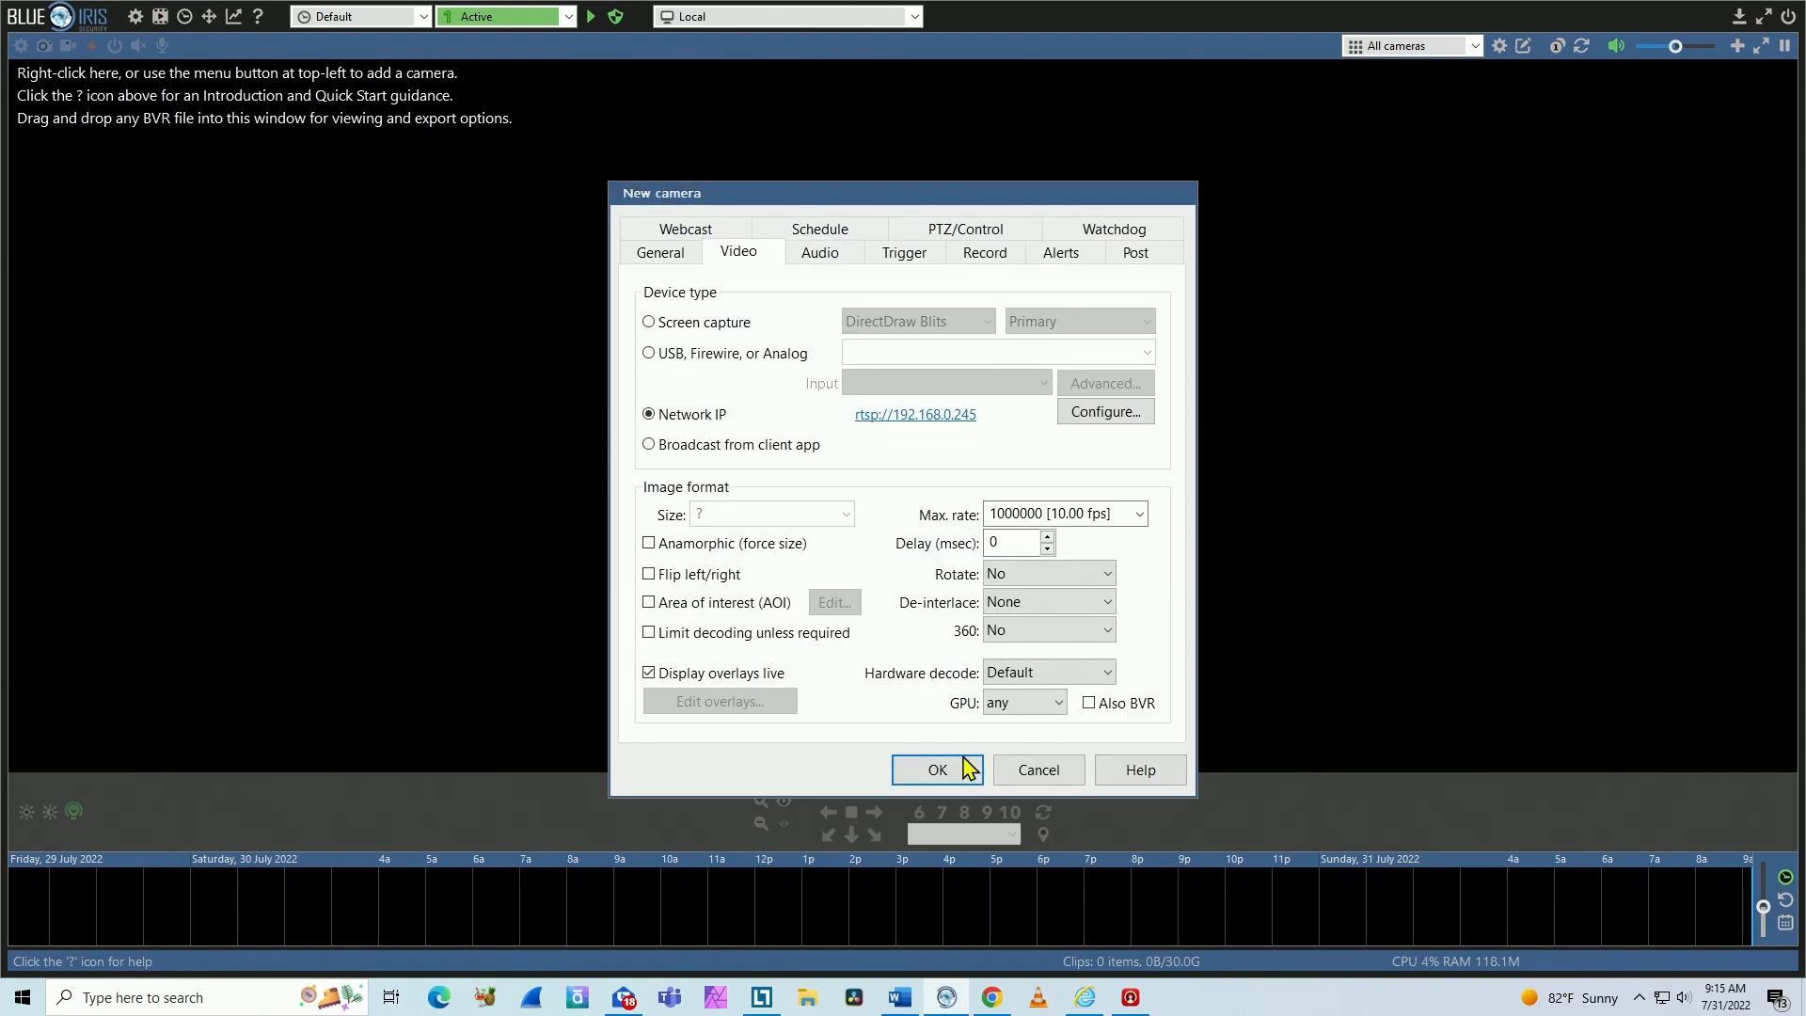
Accept the camera properties so the Hikvision01 (Ch01) tile appears in the main view.
left_click(937, 769)
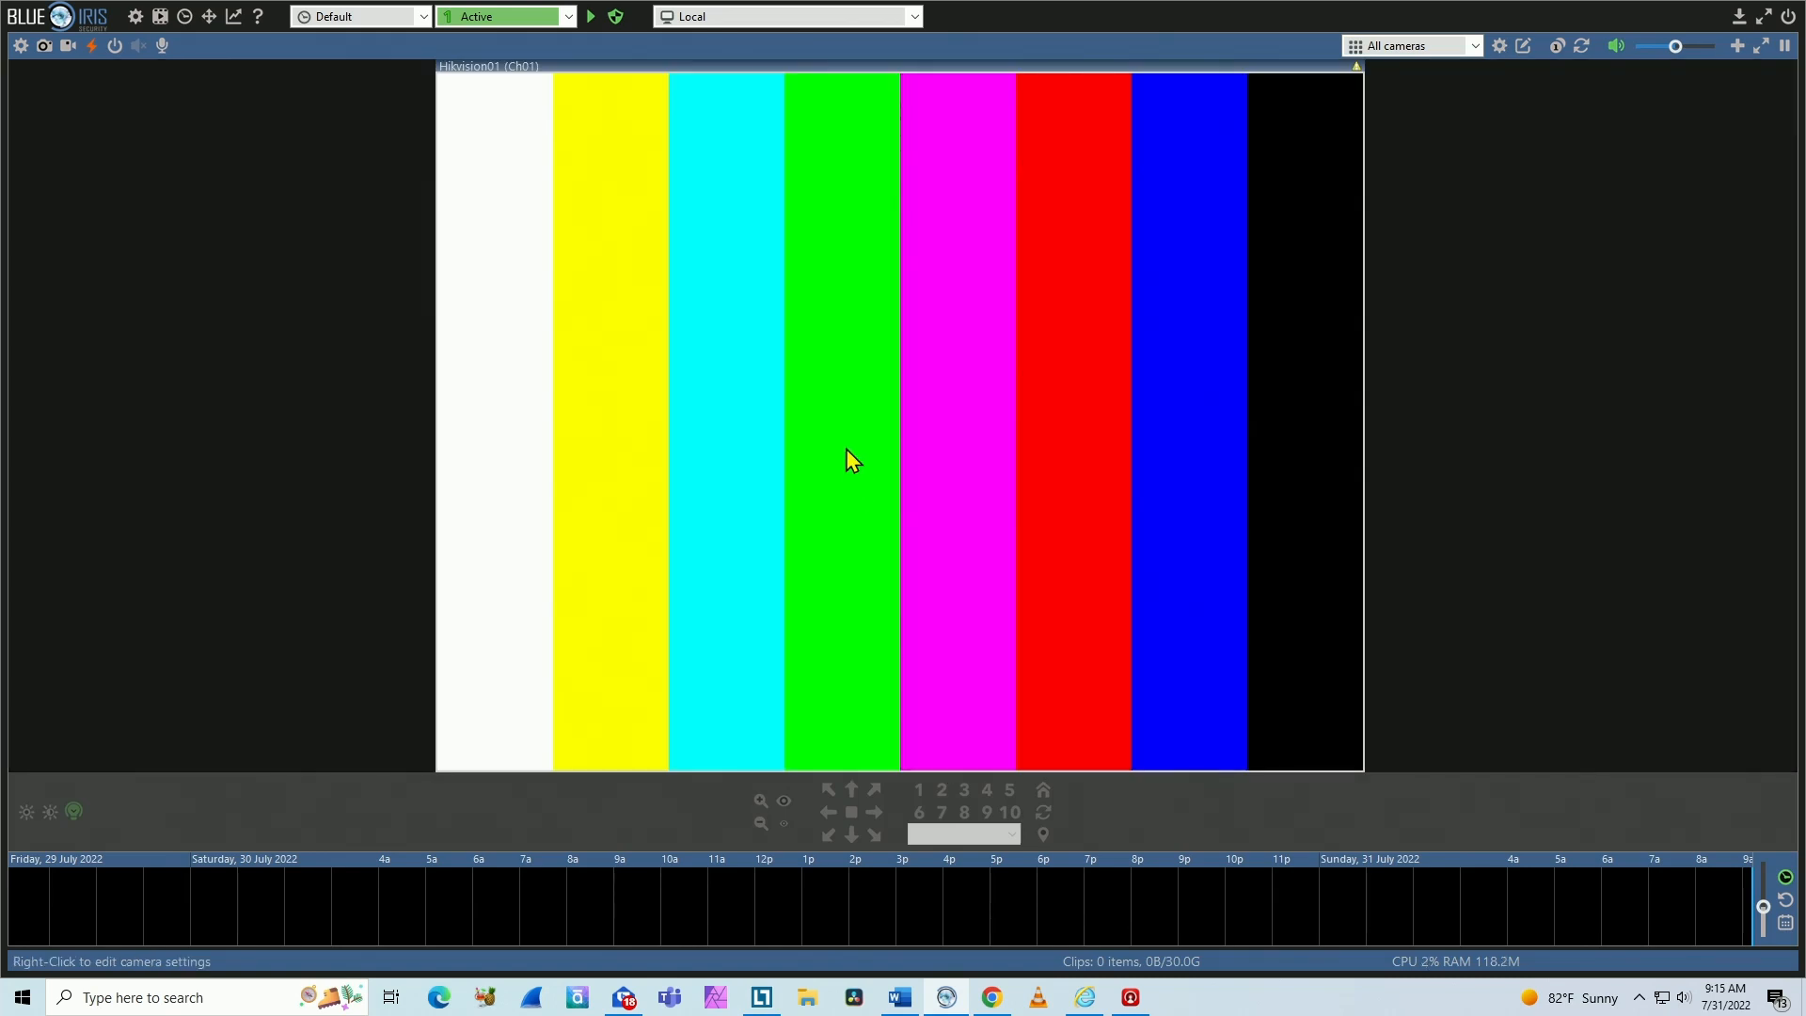
mouse_move(813, 347)
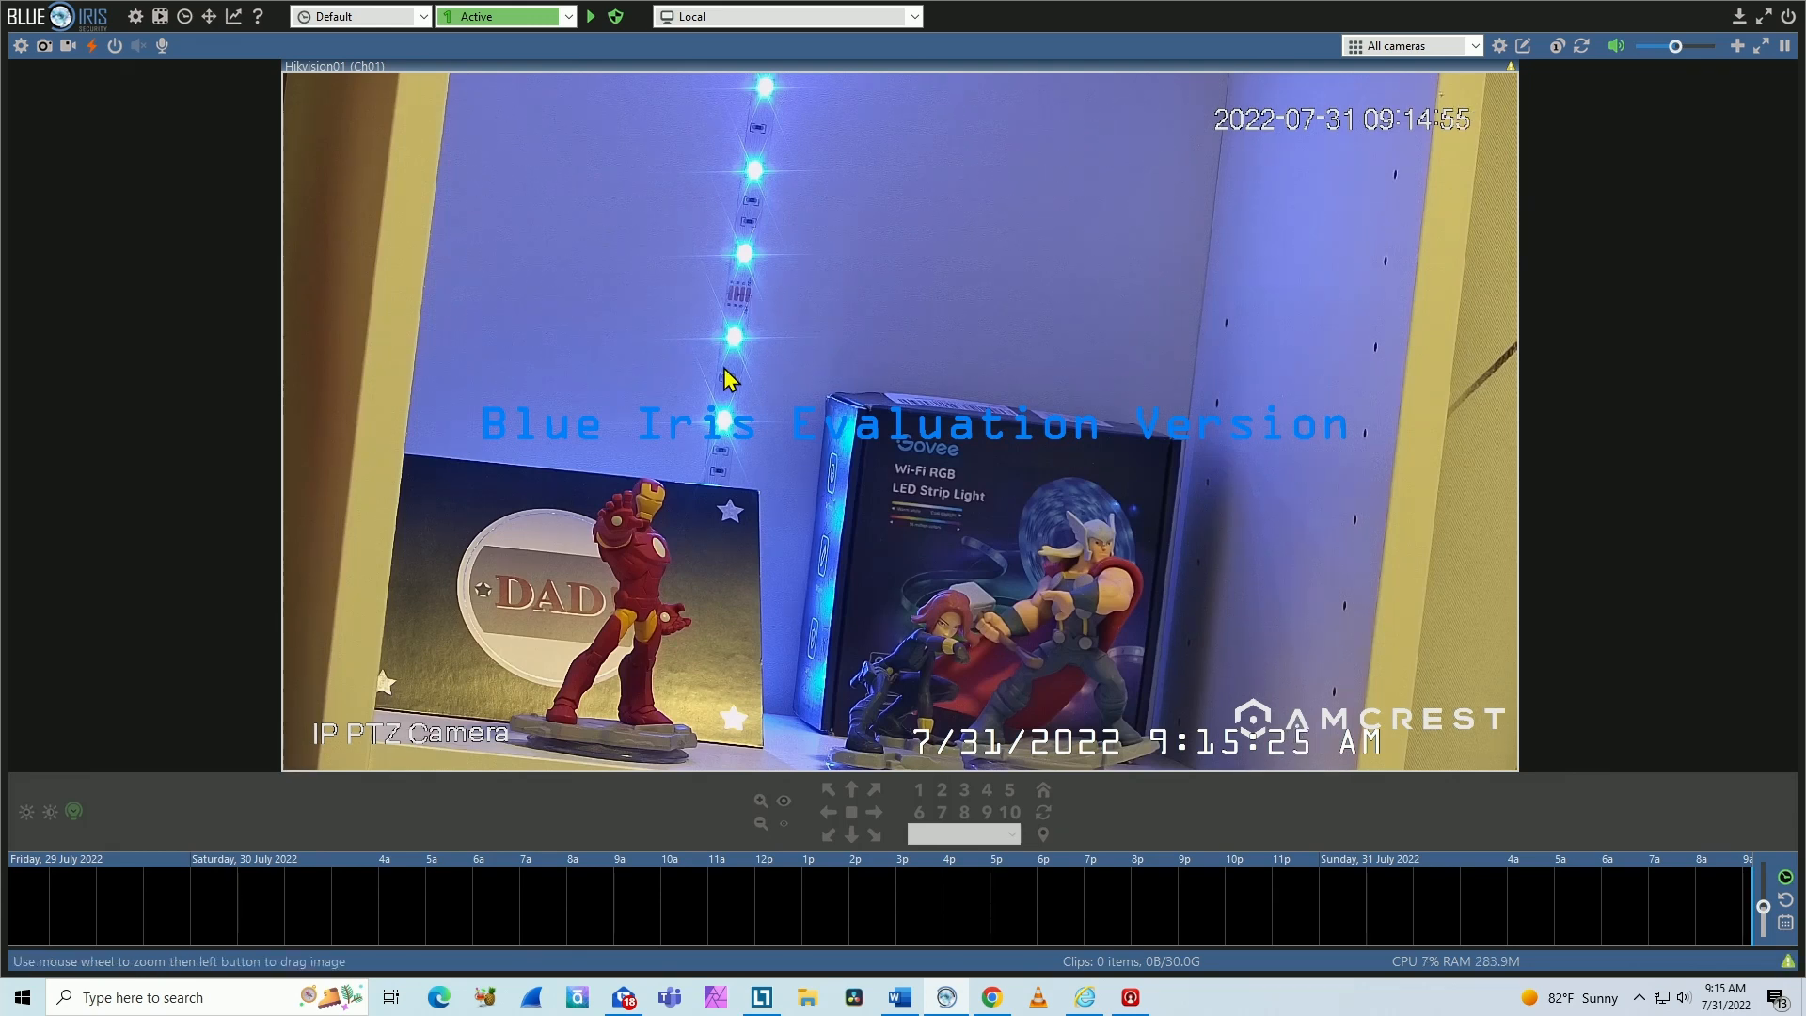
mouse_move(1110, 472)
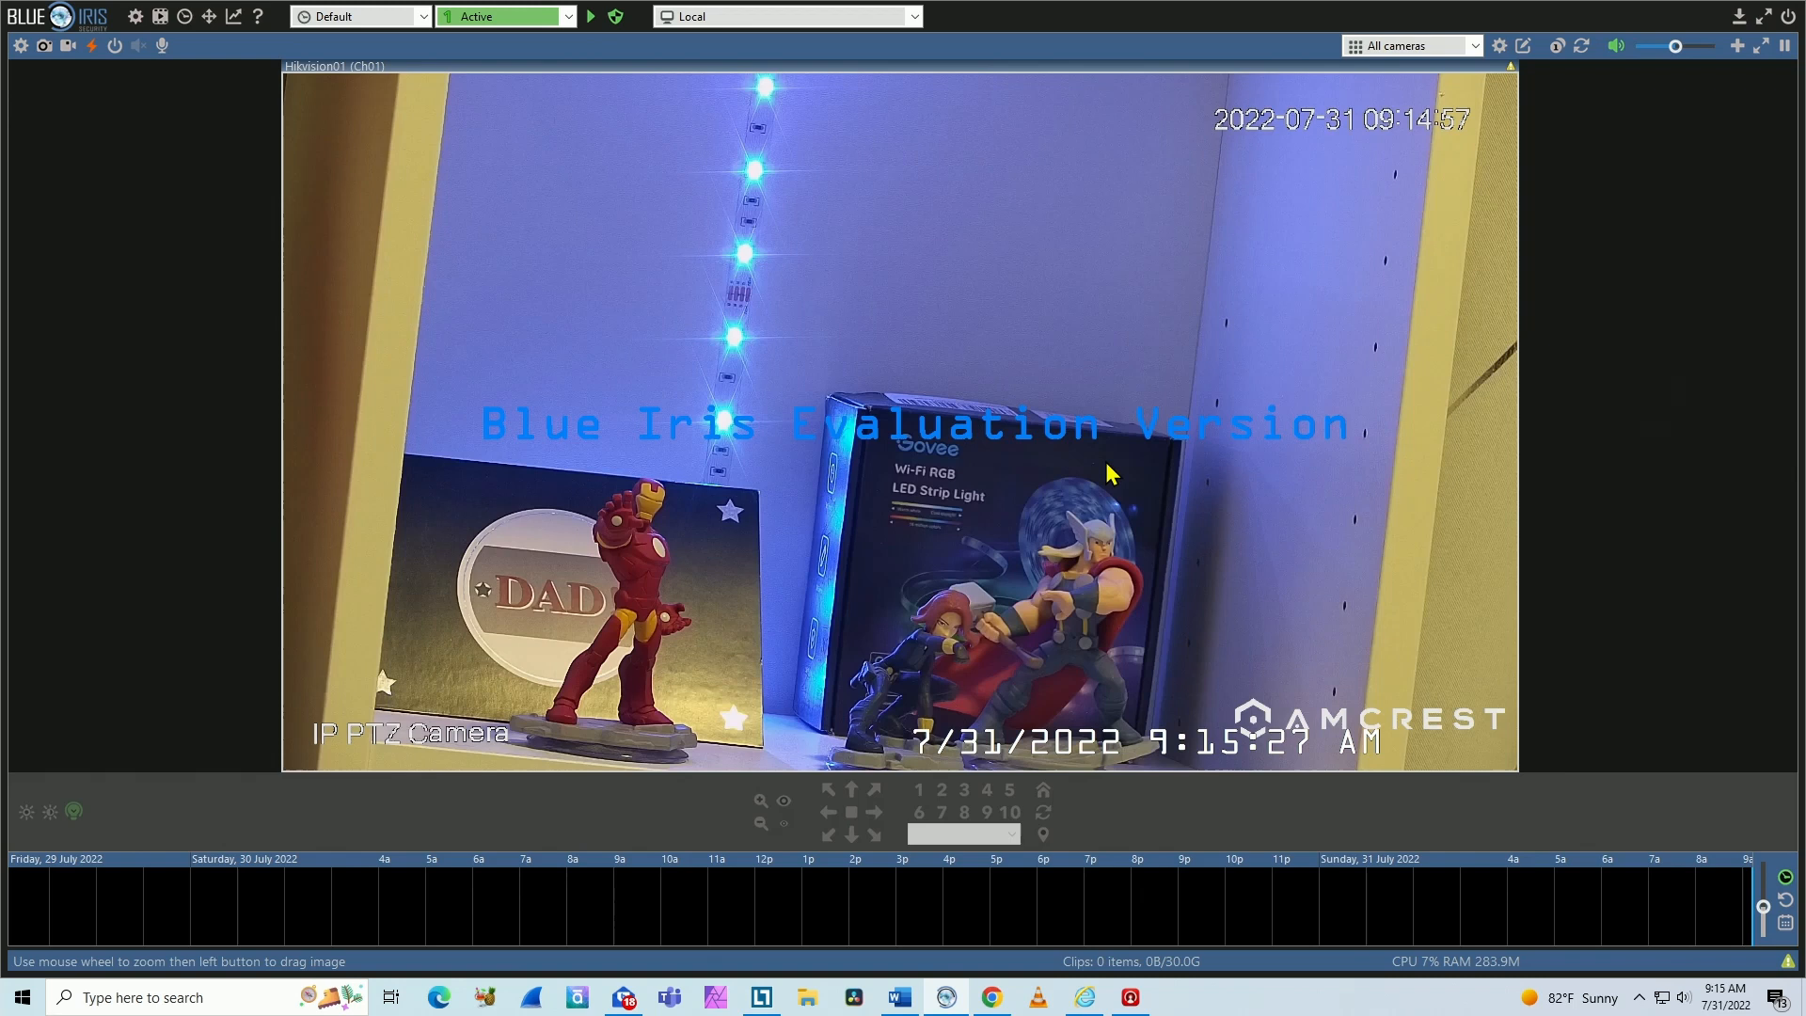
mouse_move(1471, 256)
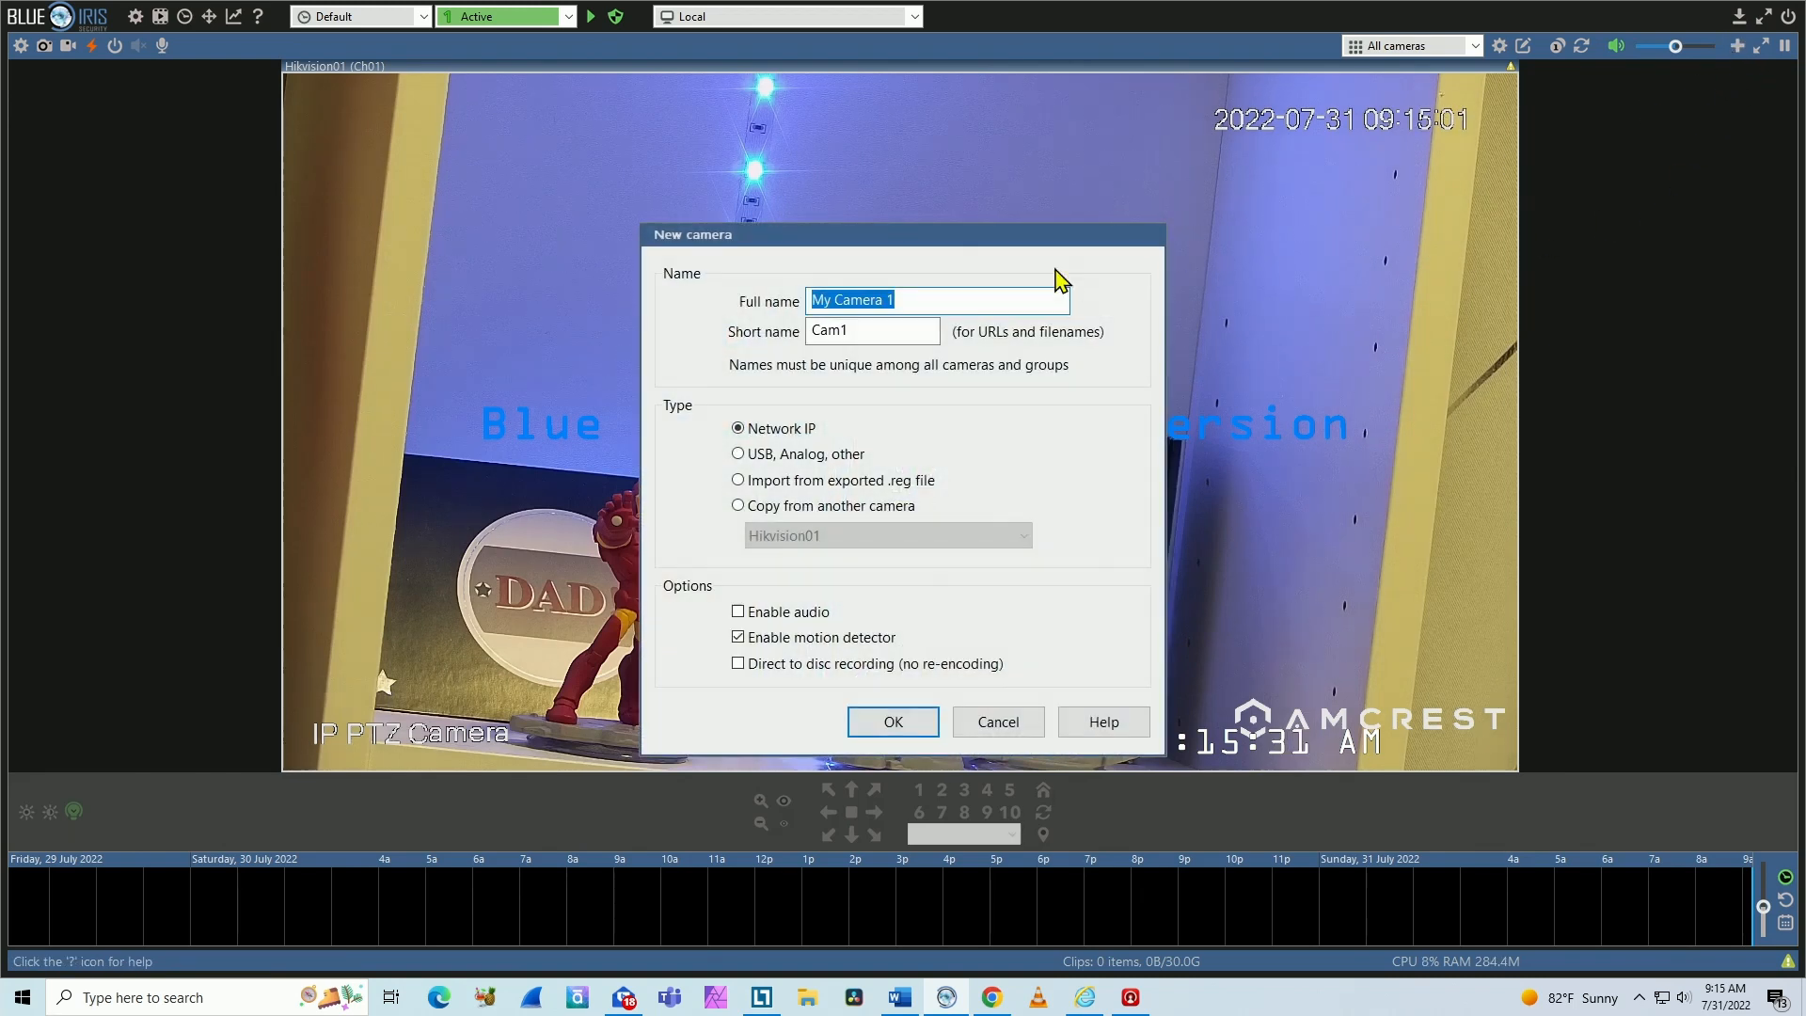
Add camera Hikvision02 on the Channels/201 RTSP stream so it appears beside Hikvision01.
type("Hi")
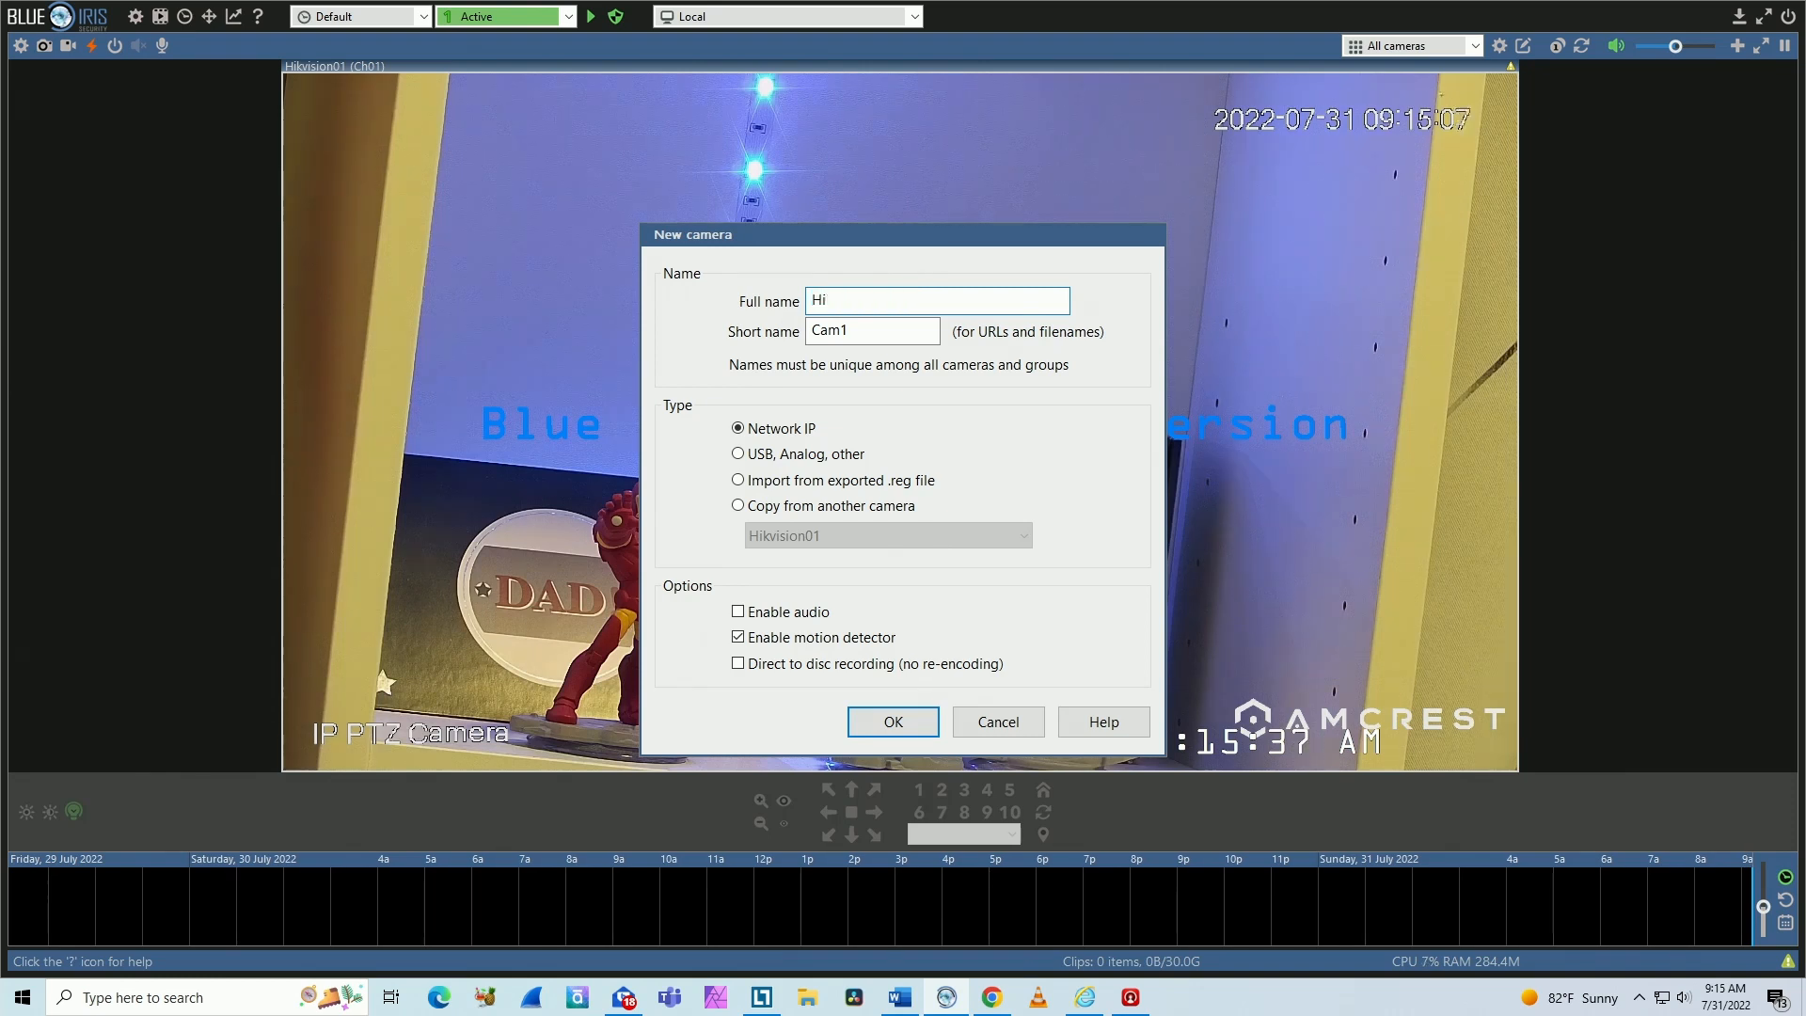
type("Hikvision02")
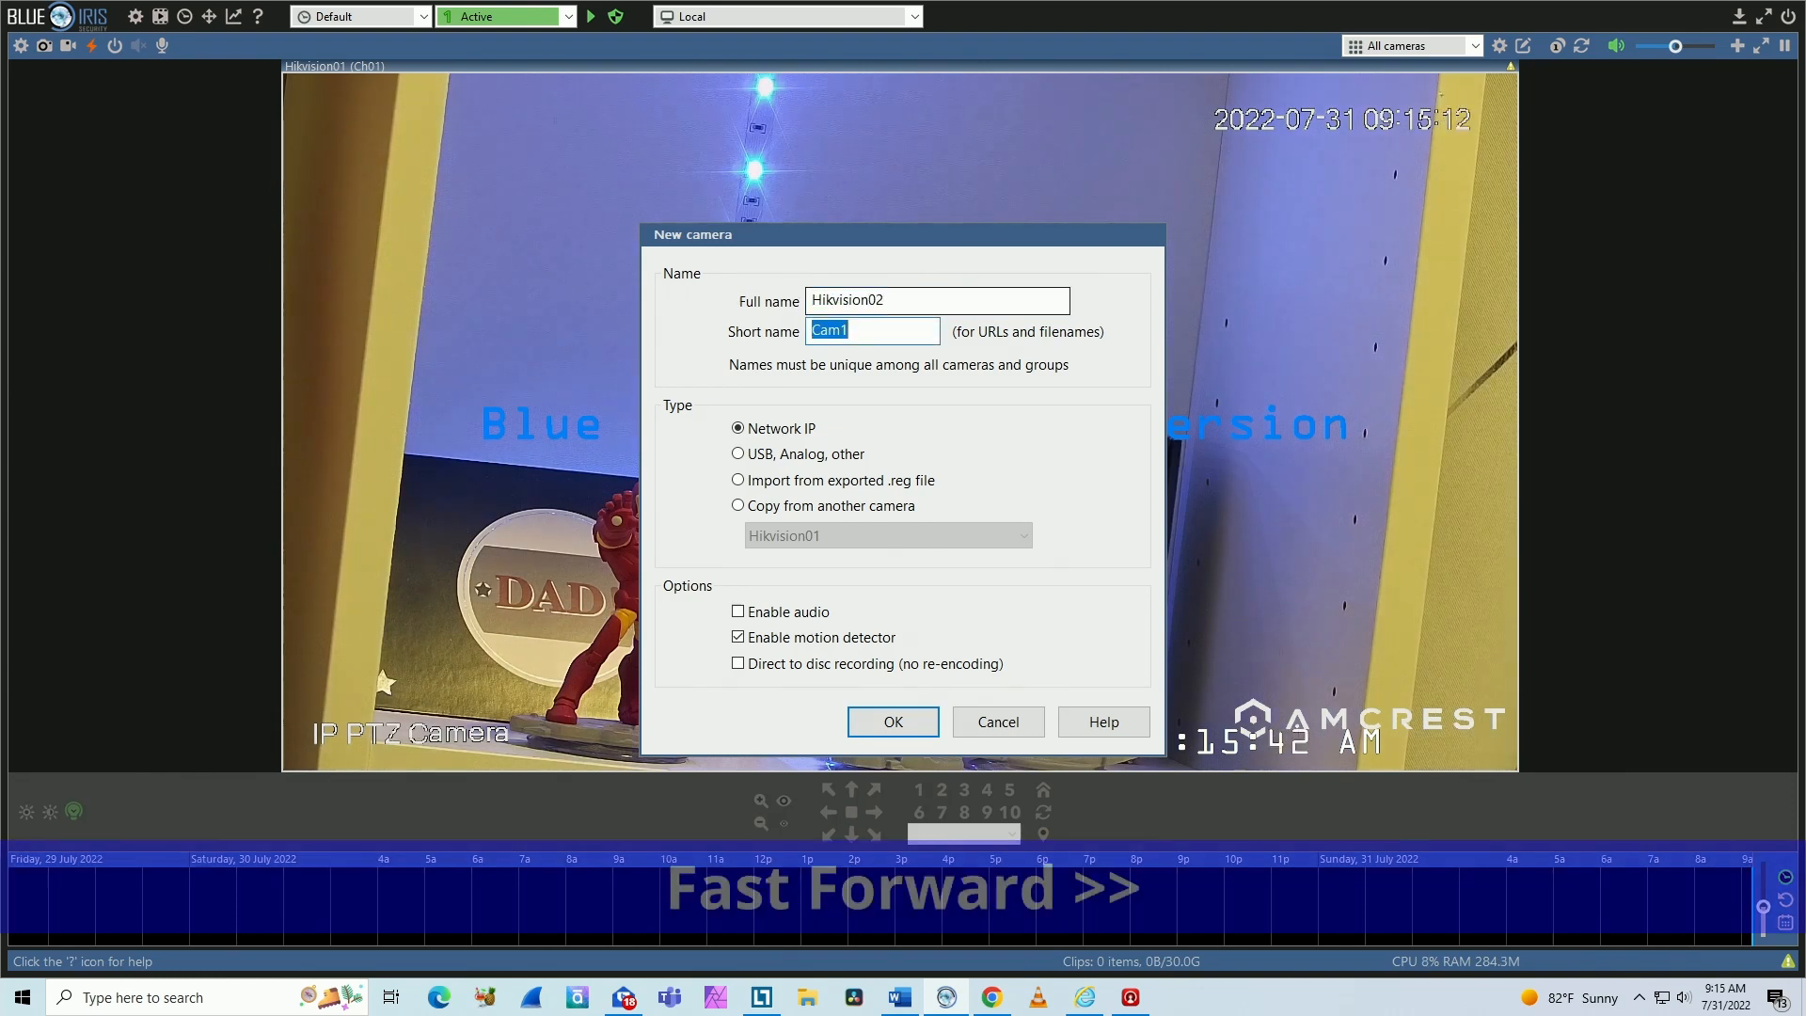
left_click(891, 721)
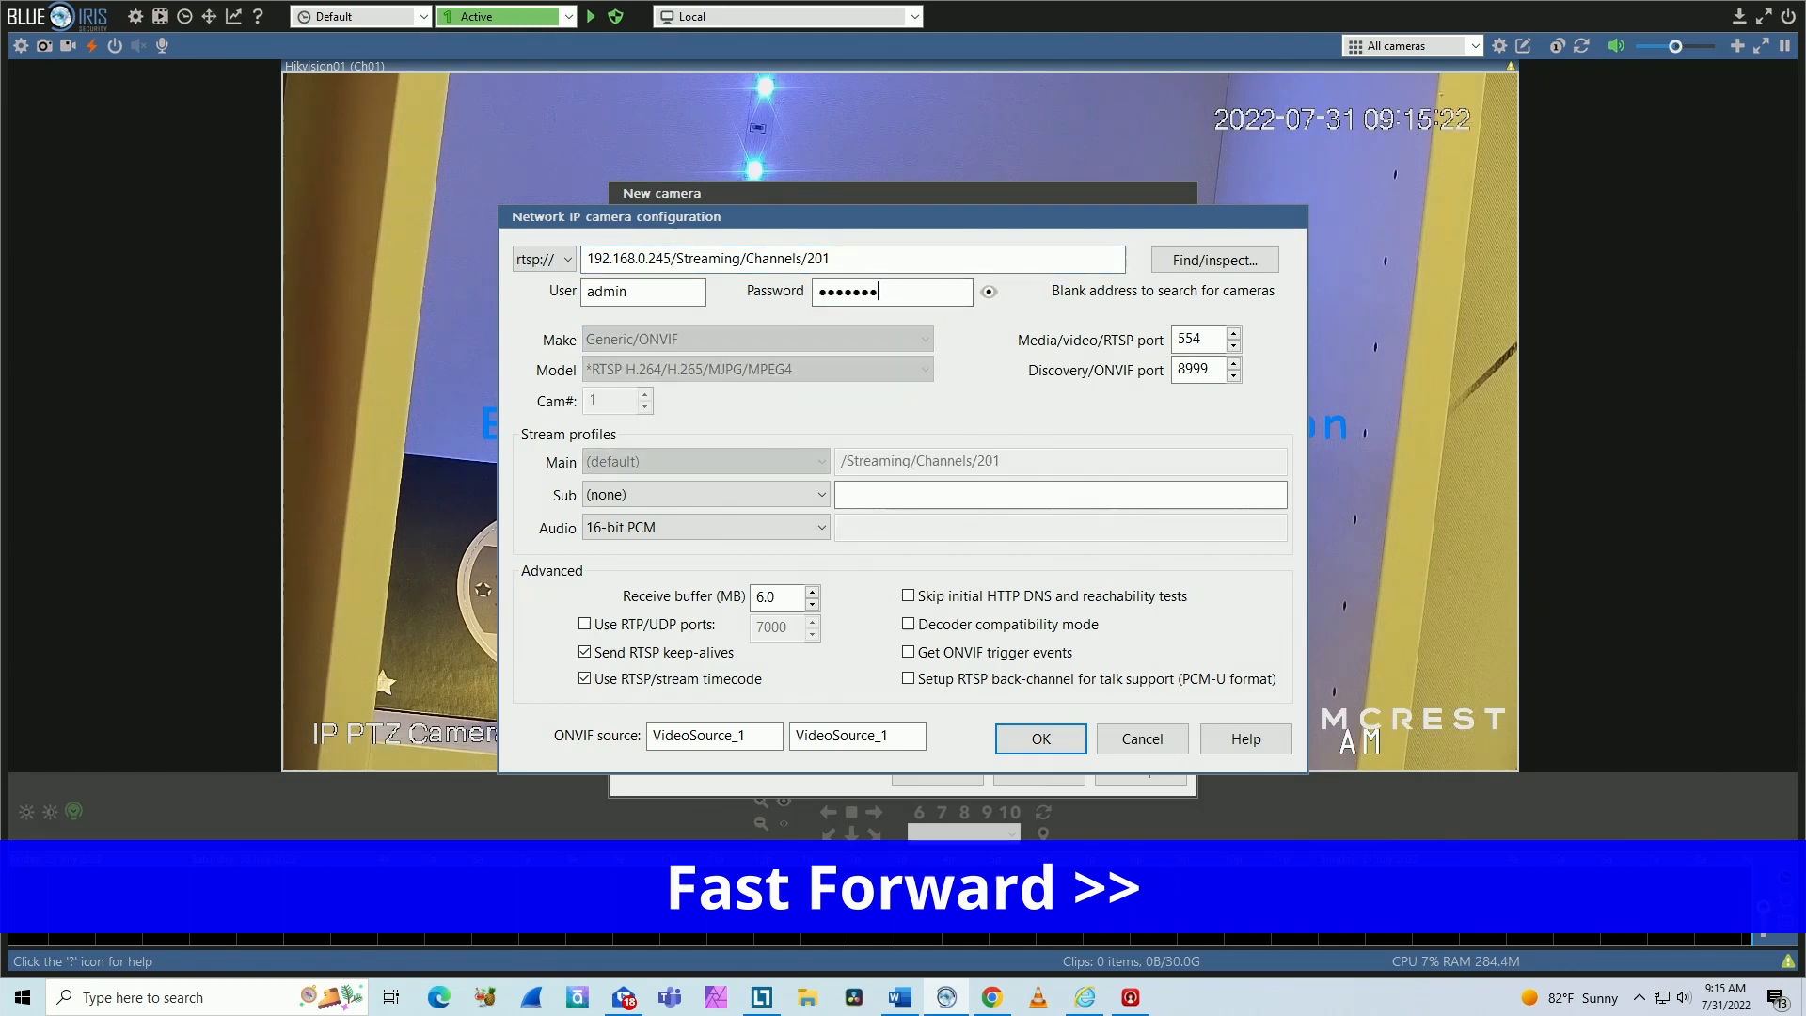
left_click(1039, 738)
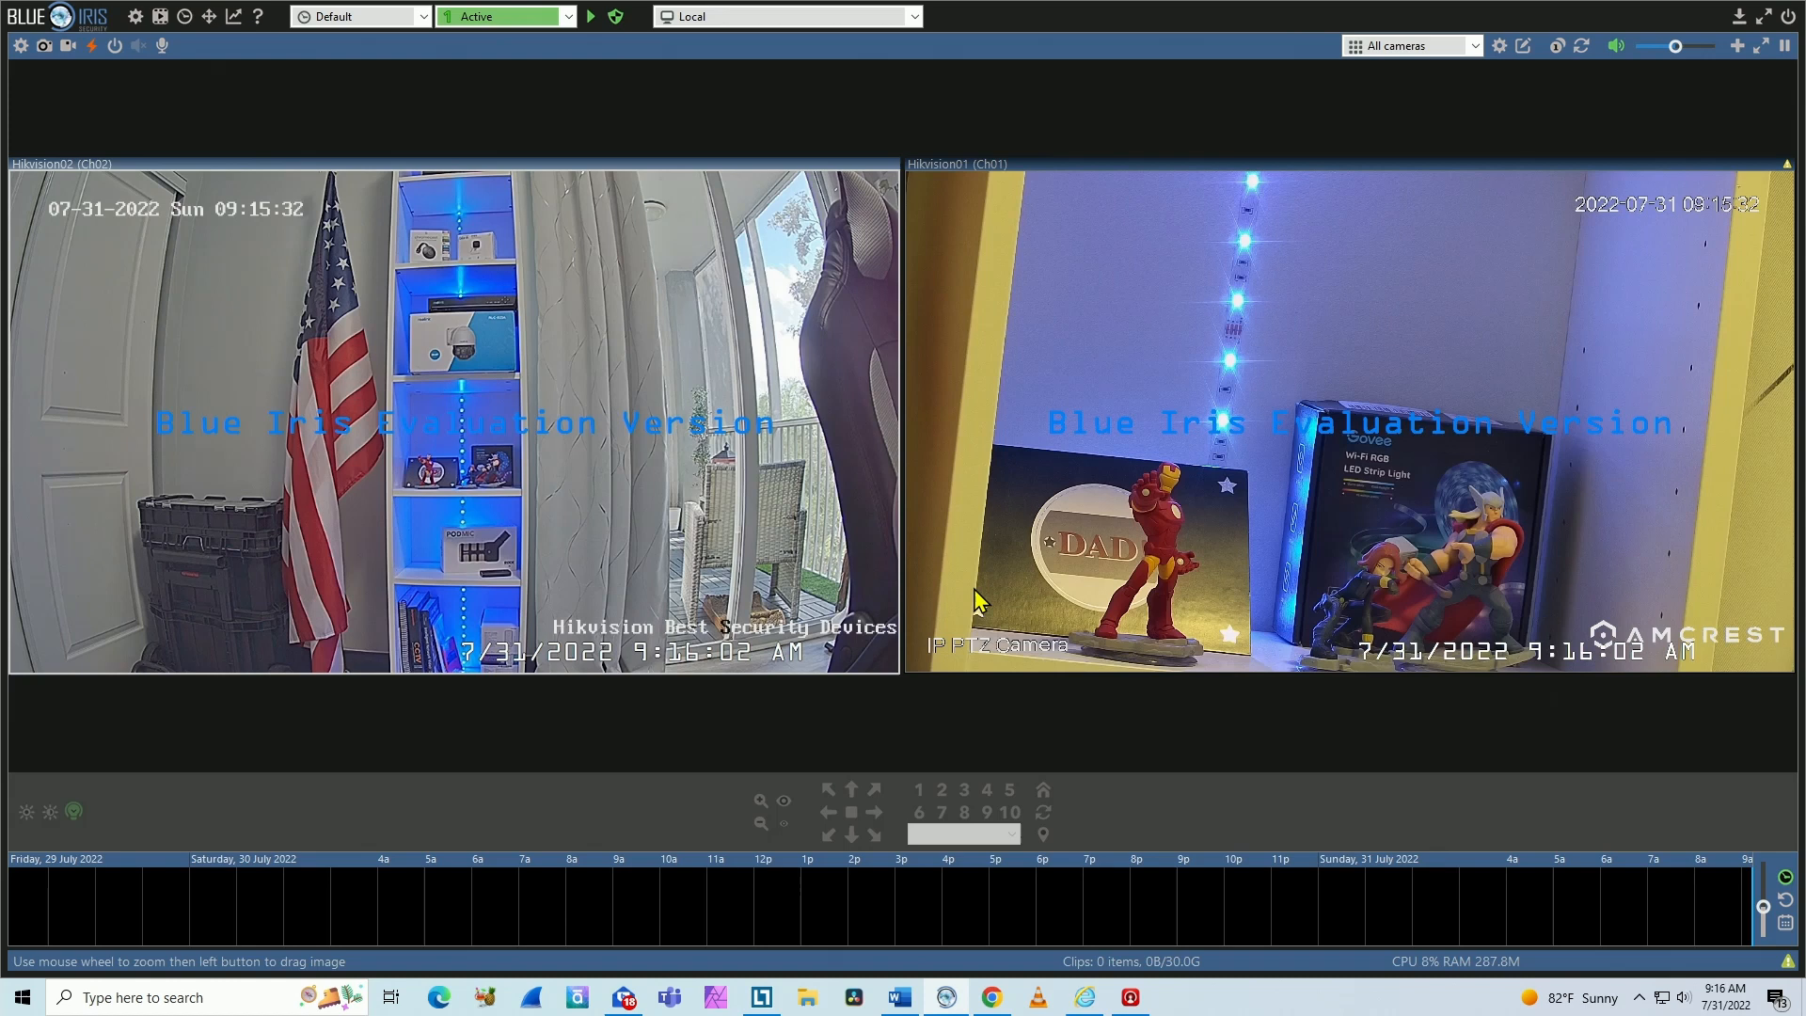
mouse_move(1682, 147)
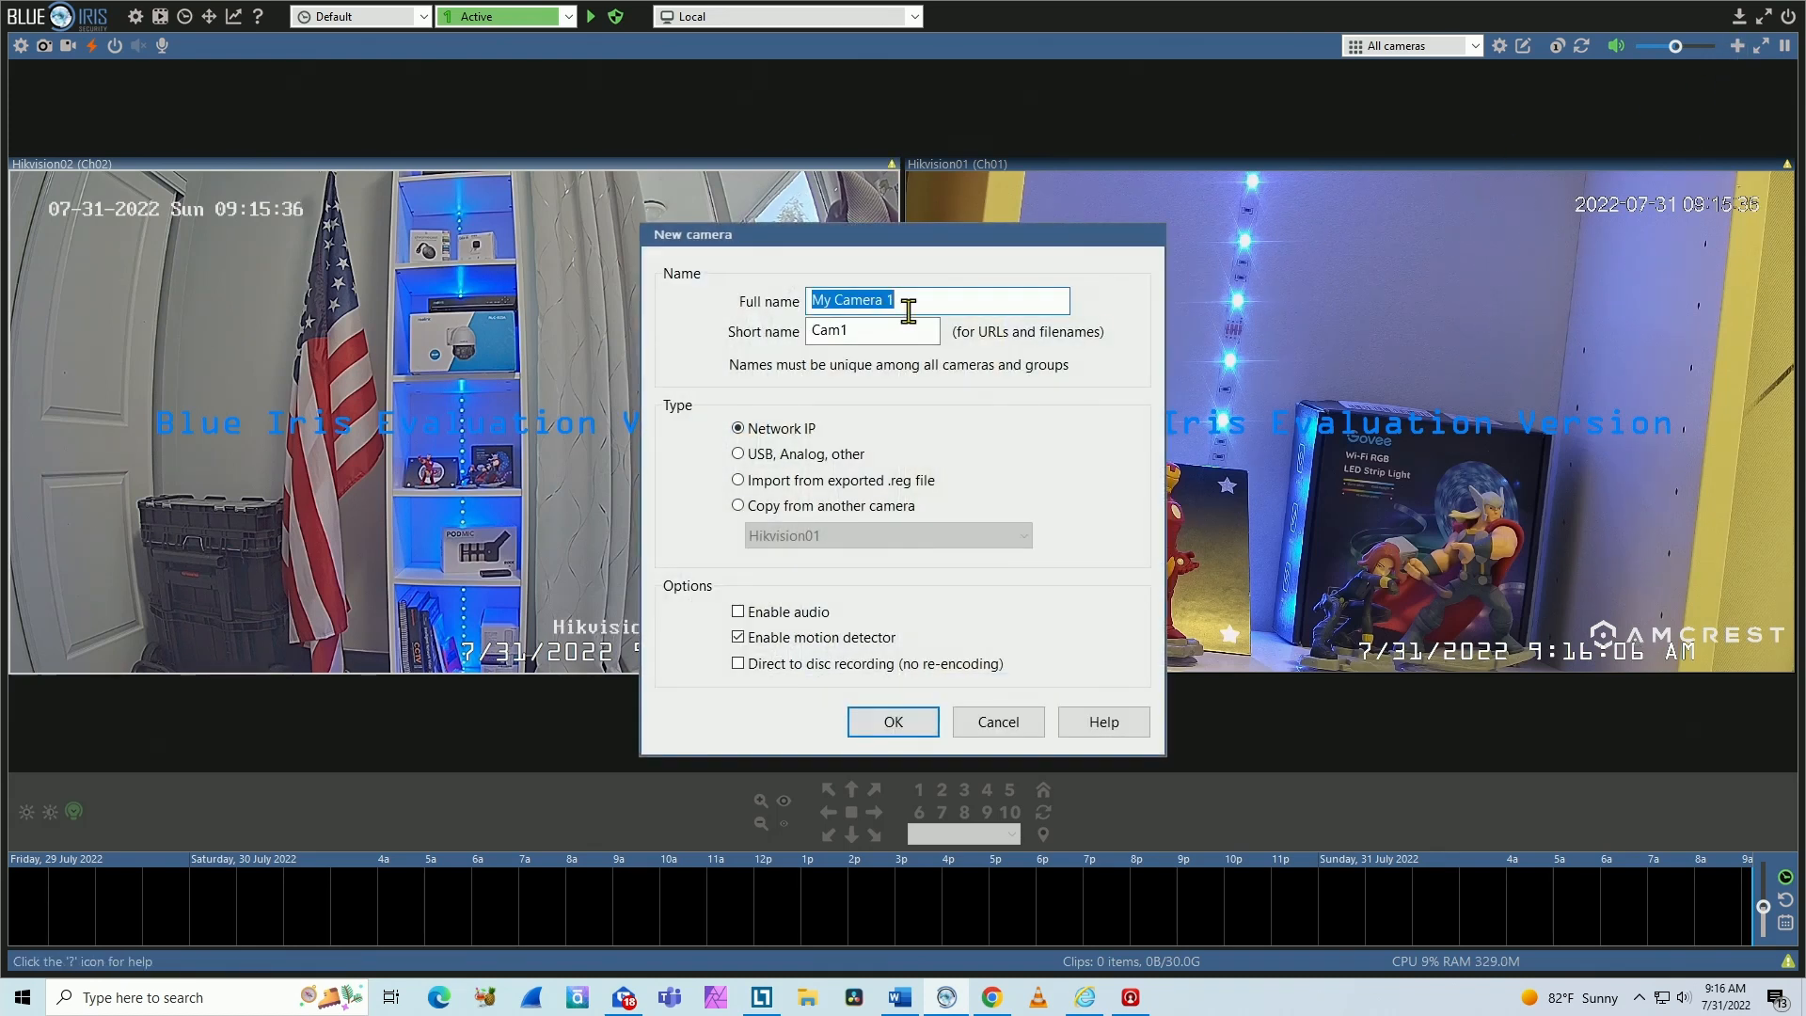
Add camera Hikvision03 using the 192.168.0.245/Streaming/Channels/301 stream address.
type("Hikvision")
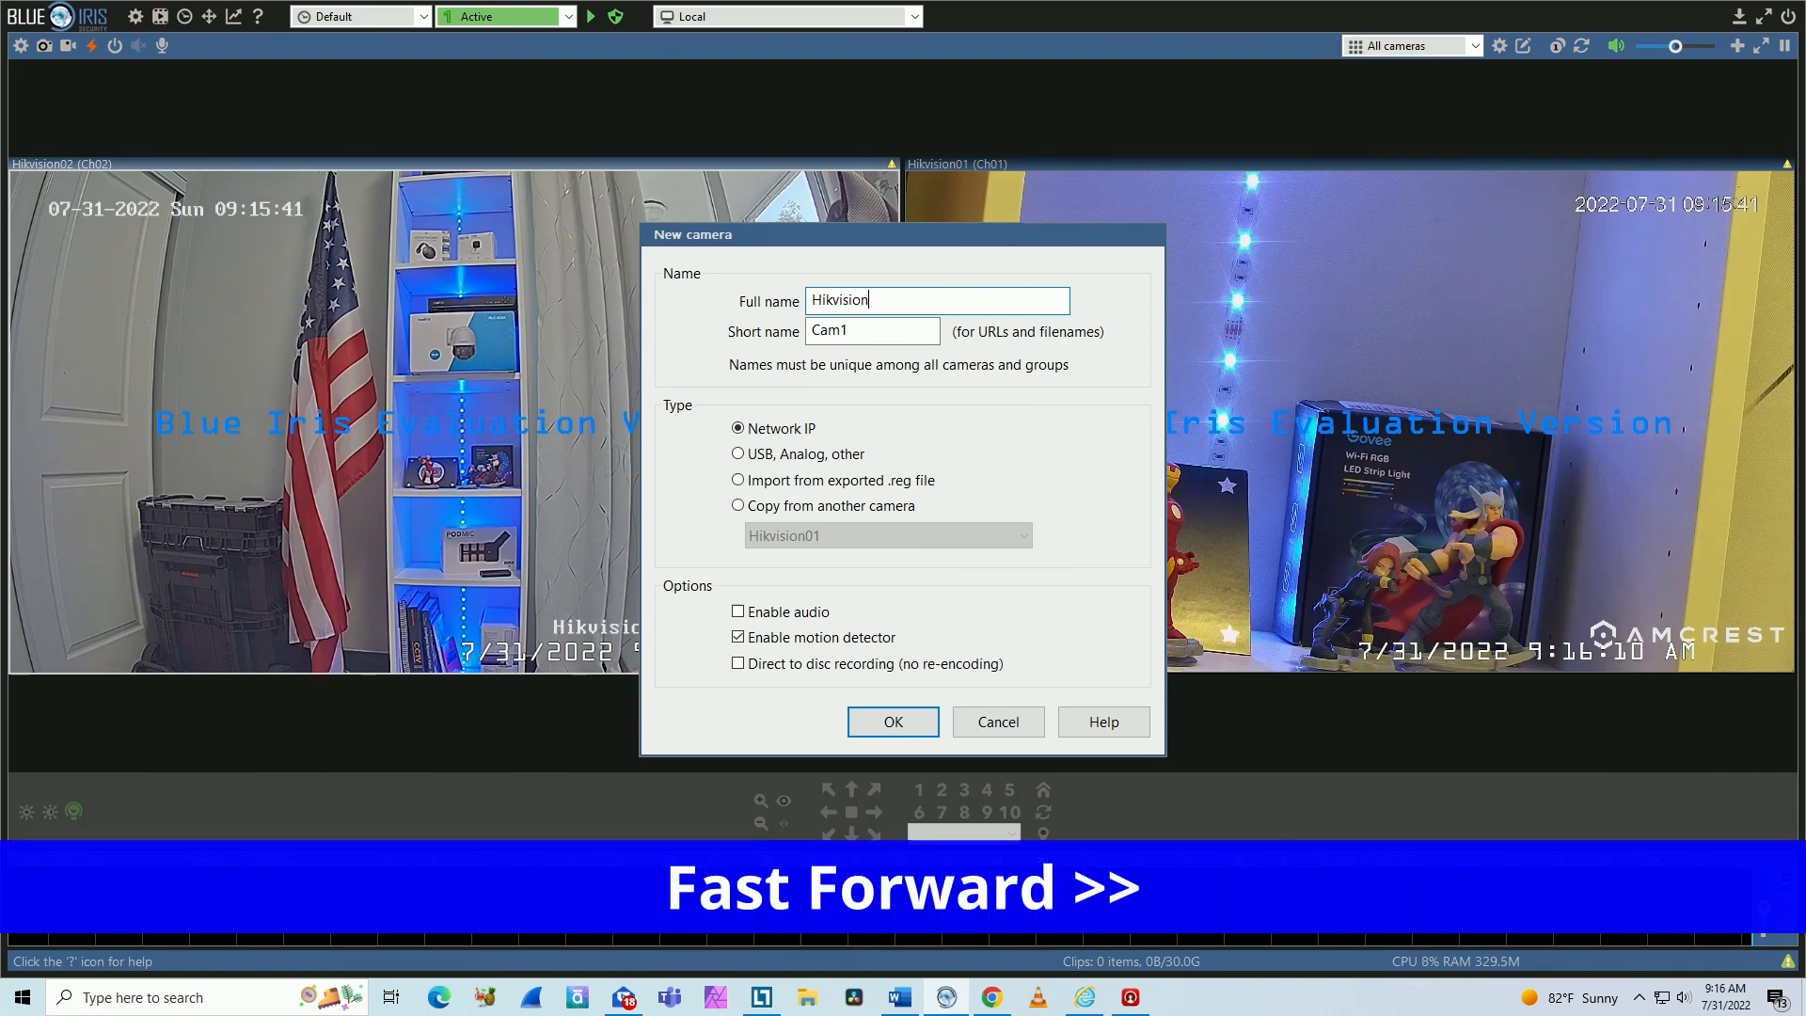
left_click(890, 721)
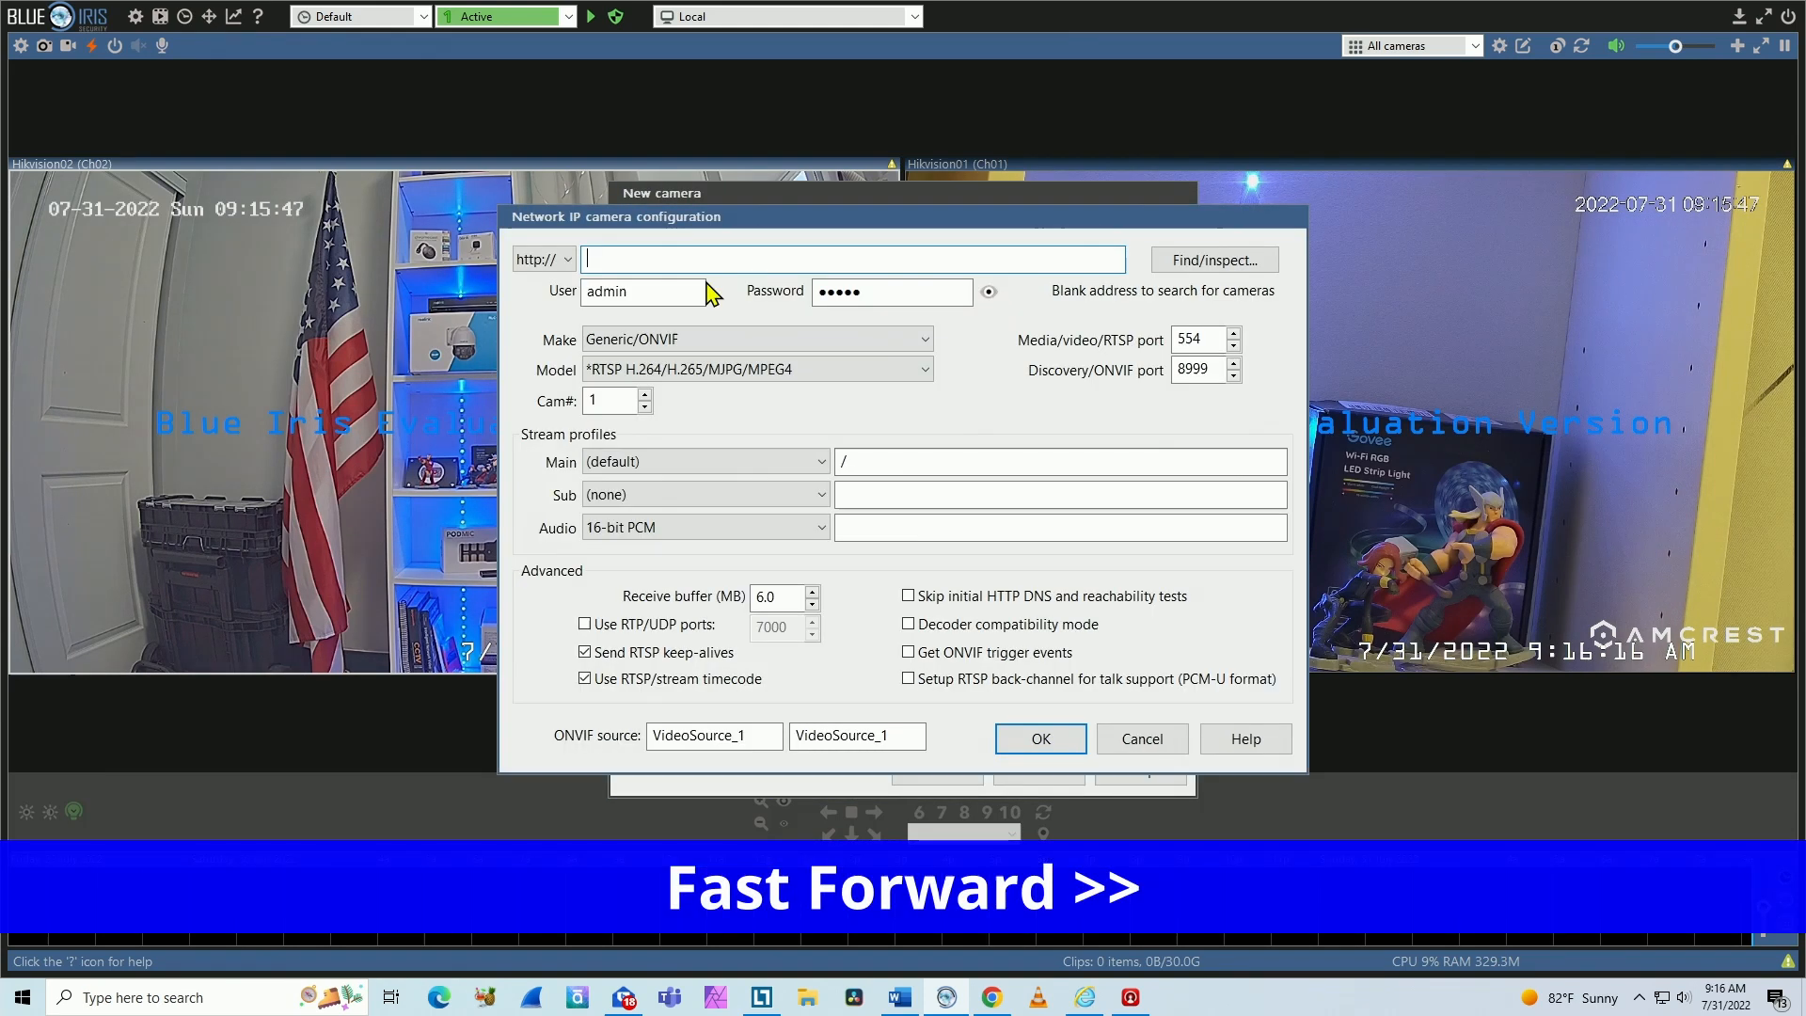
type("192.168.0.245/Streaming/Channels/301")
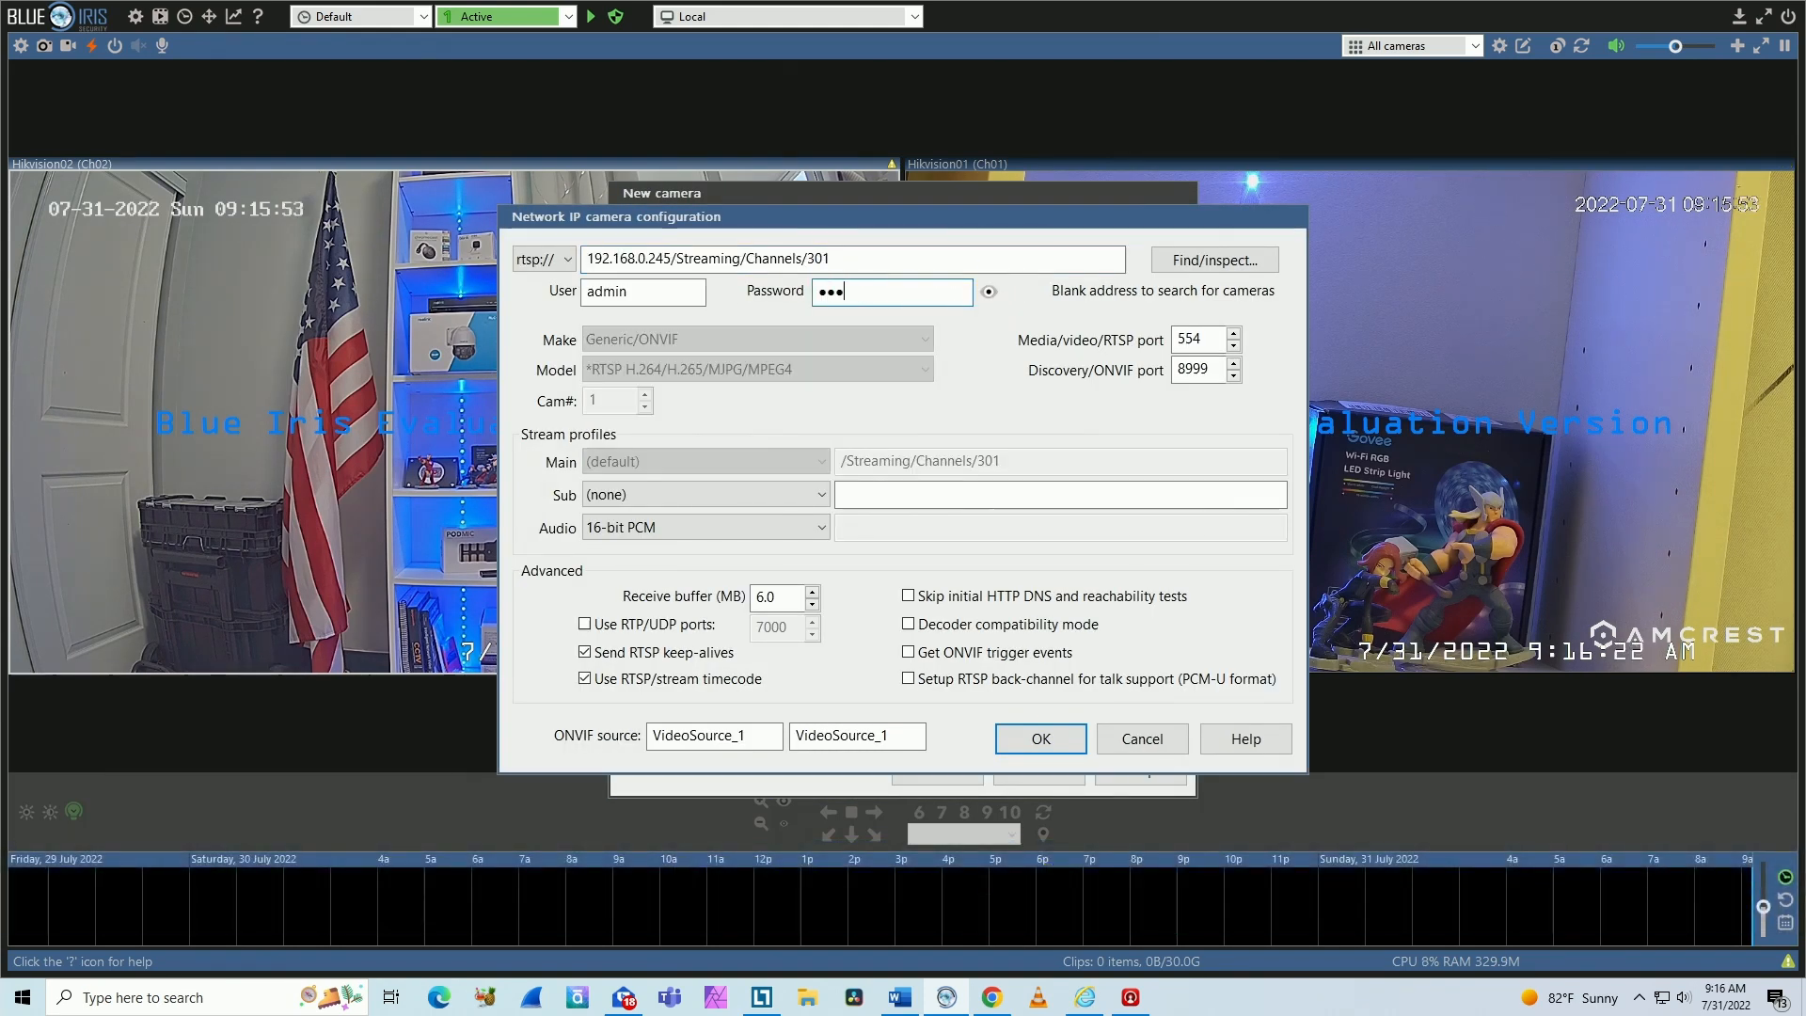
left_click(1039, 737)
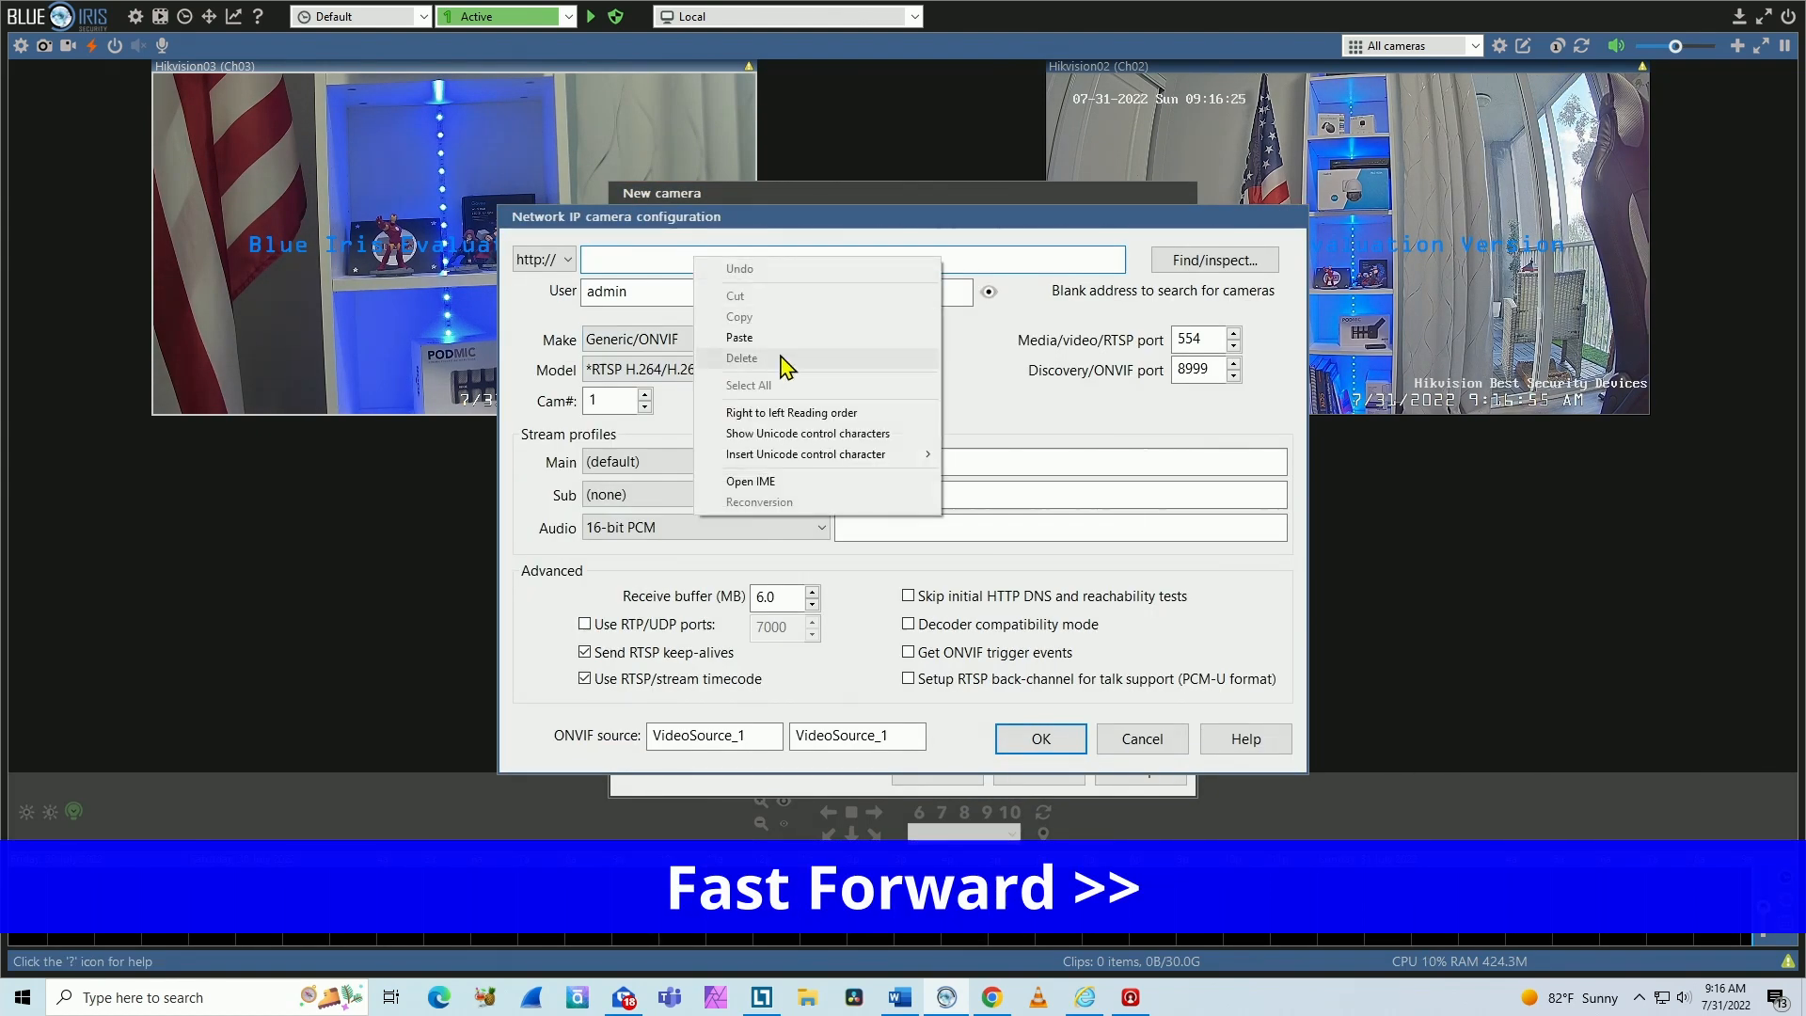
Paste the Channels/401 RTSP address into the fourth camera's connection settings.
left_click(739, 336)
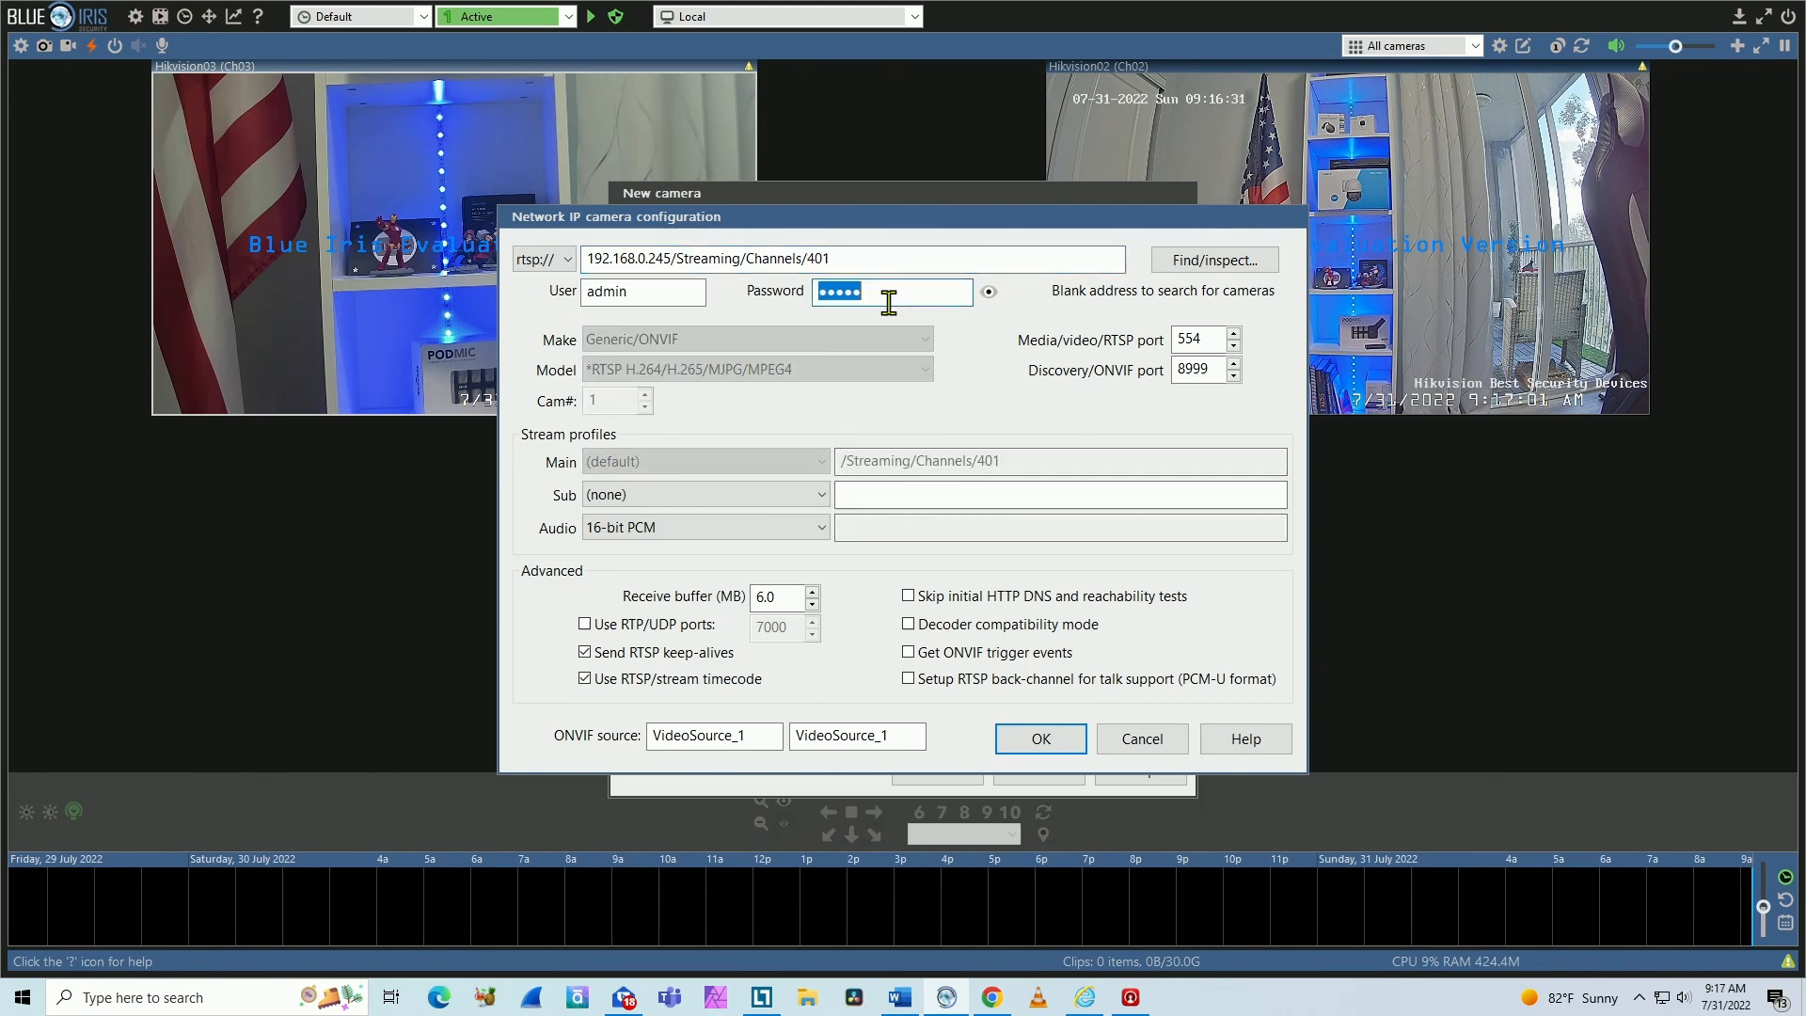